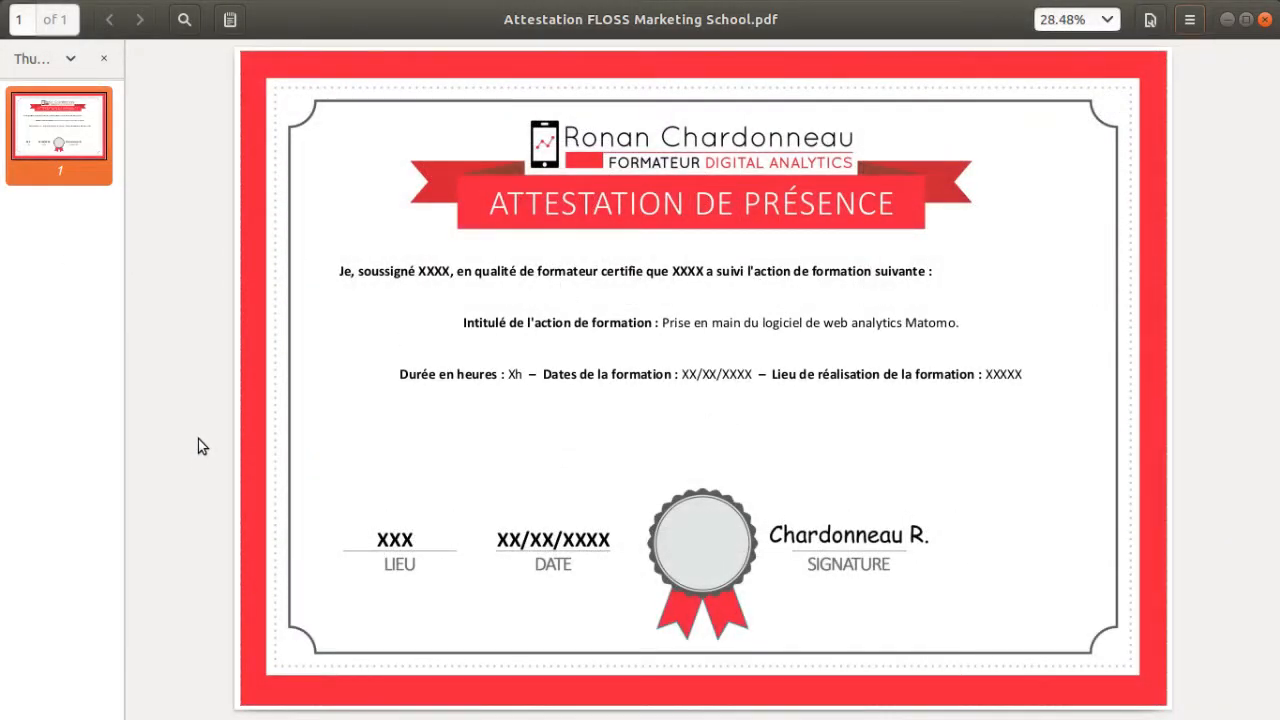
pyautogui.moveTo(205, 463)
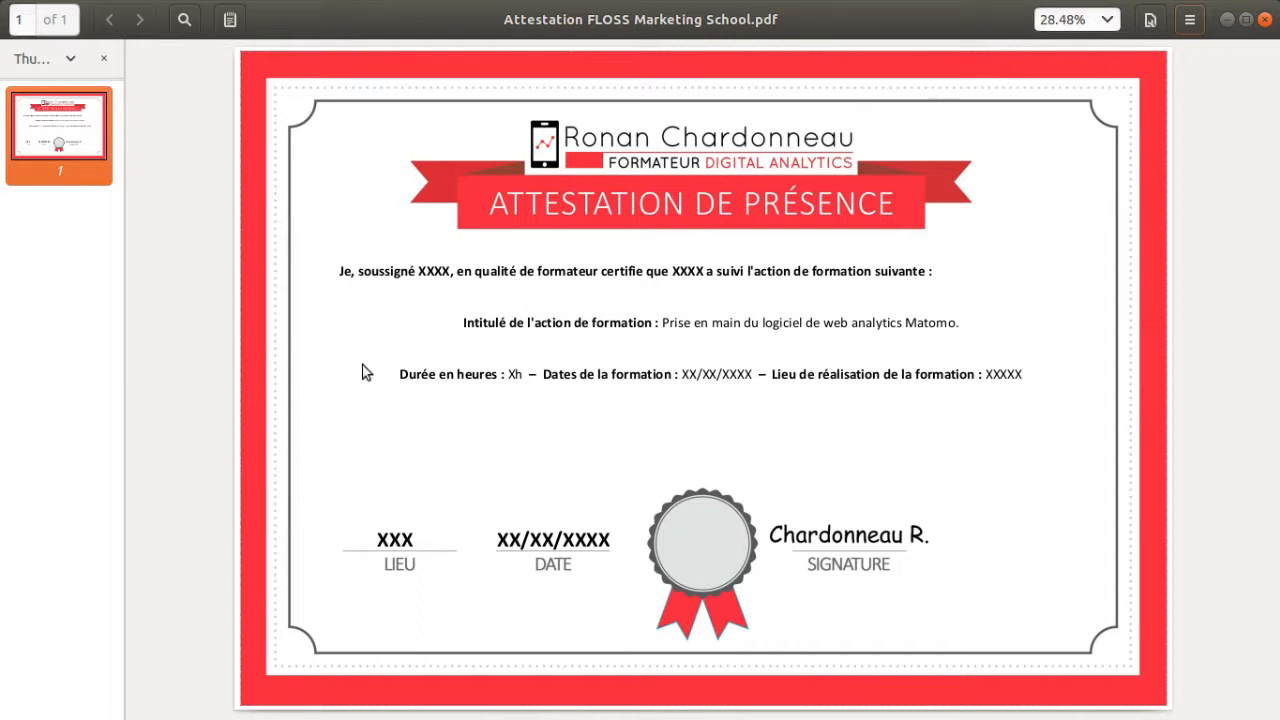
pyautogui.moveTo(436, 458)
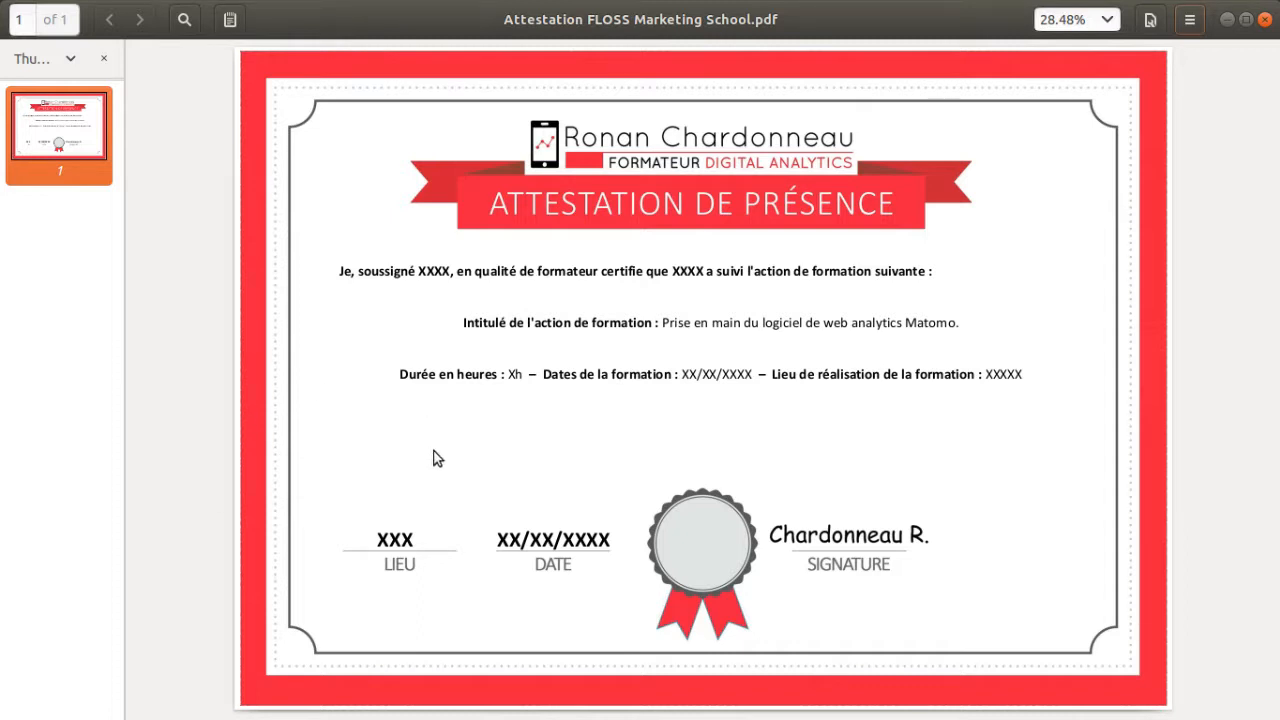
pyautogui.moveTo(708, 298)
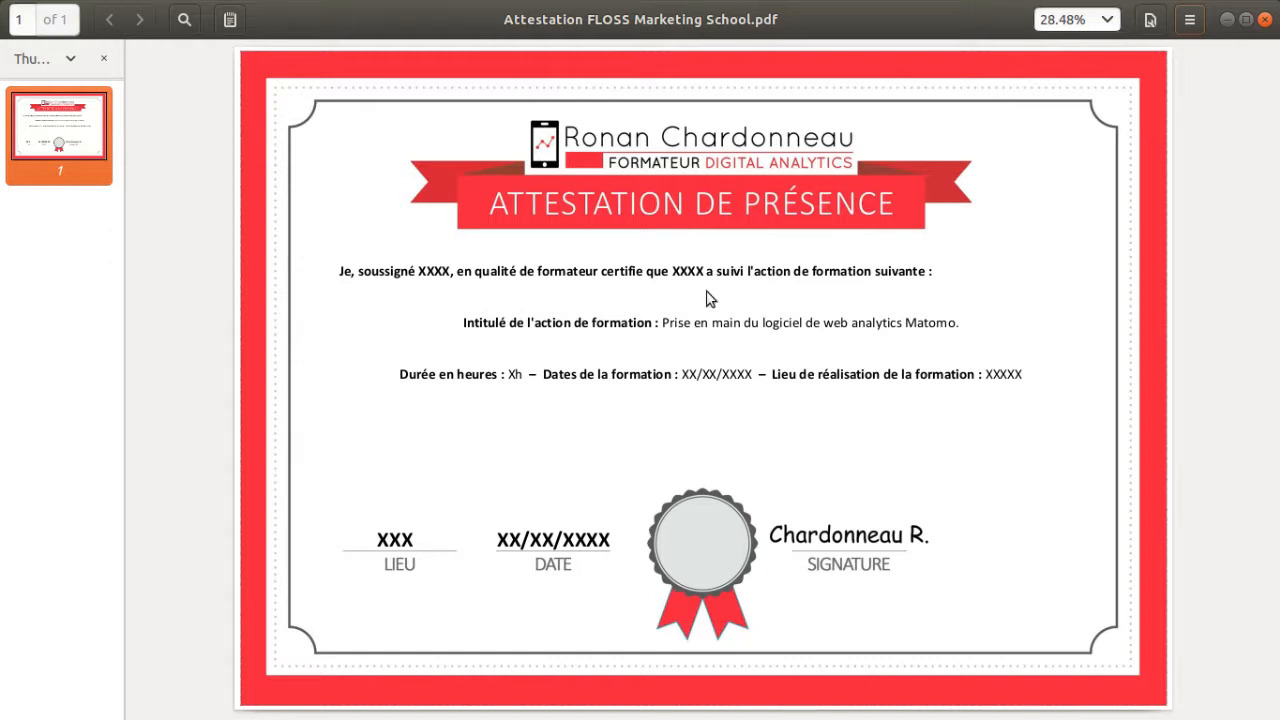
pyautogui.moveTo(698, 363)
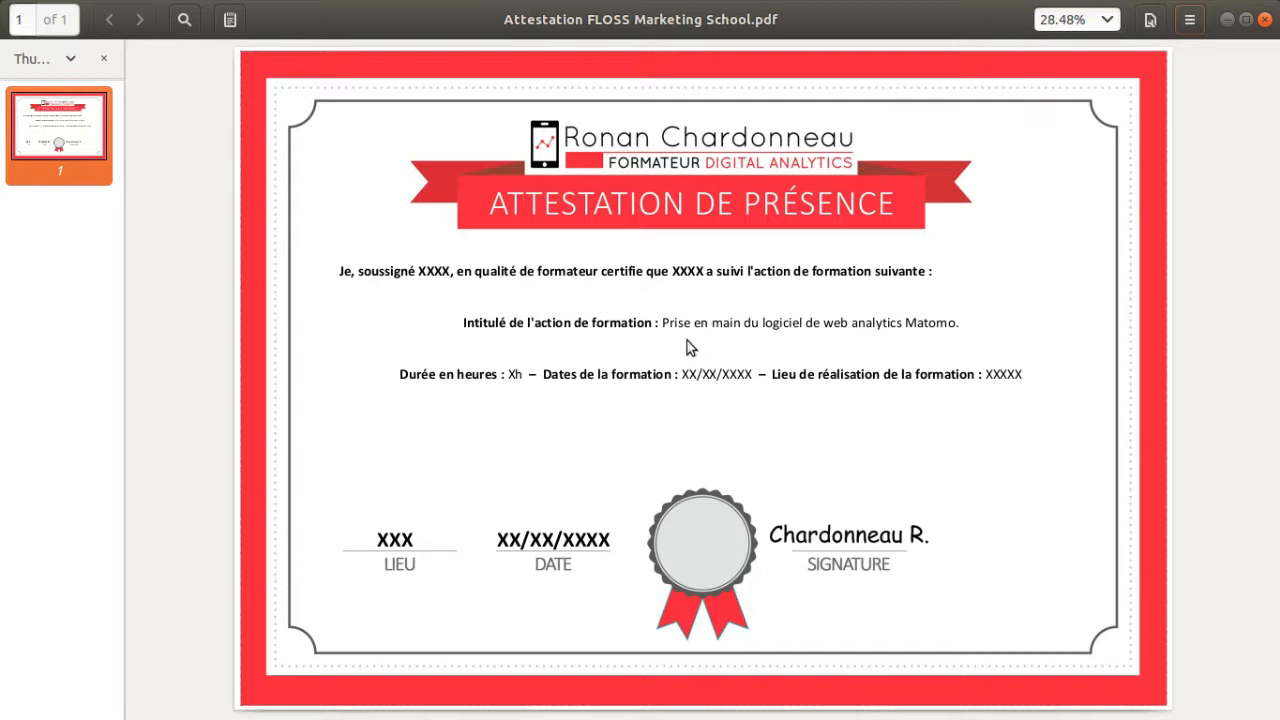
pyautogui.moveTo(596, 348)
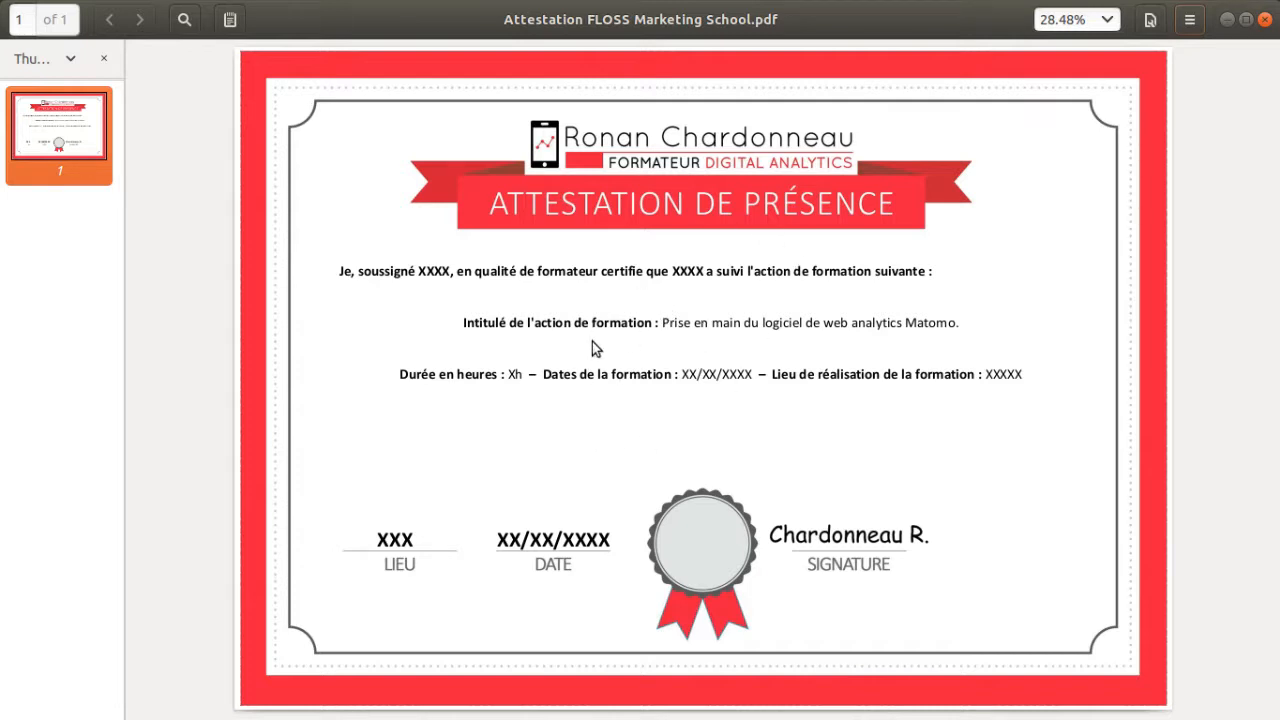
pyautogui.moveTo(628, 362)
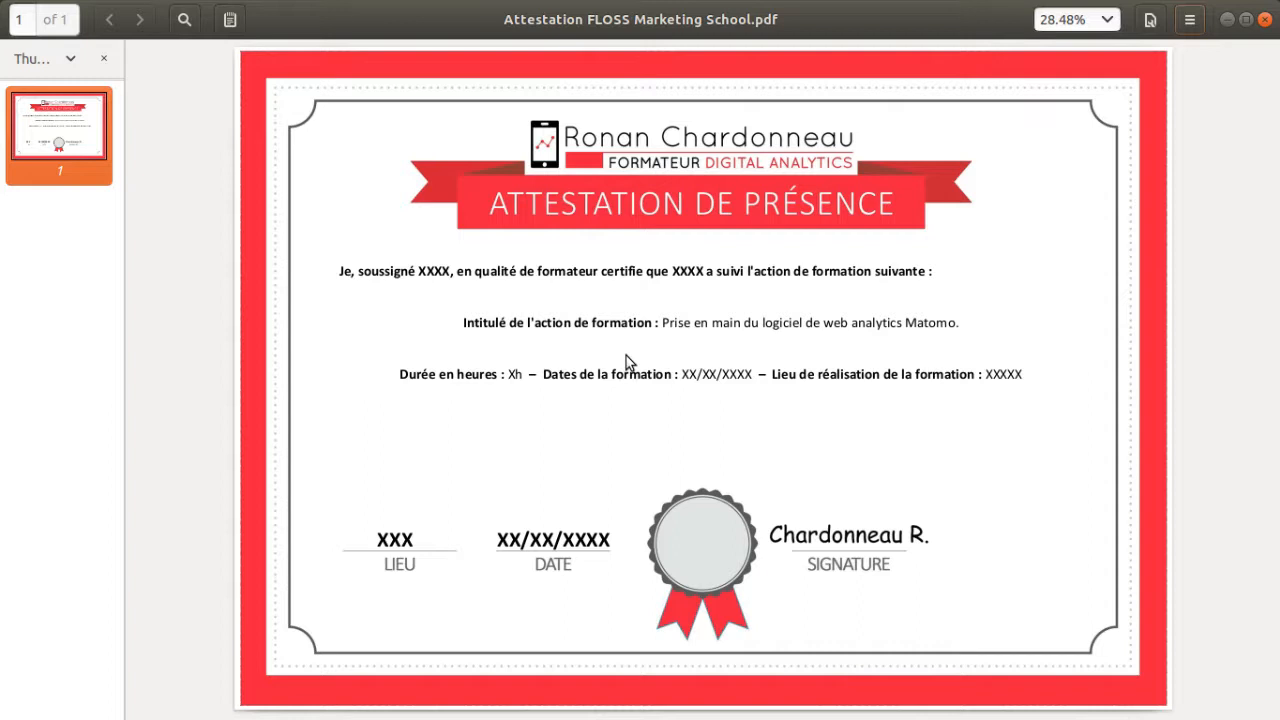
pyautogui.moveTo(894, 394)
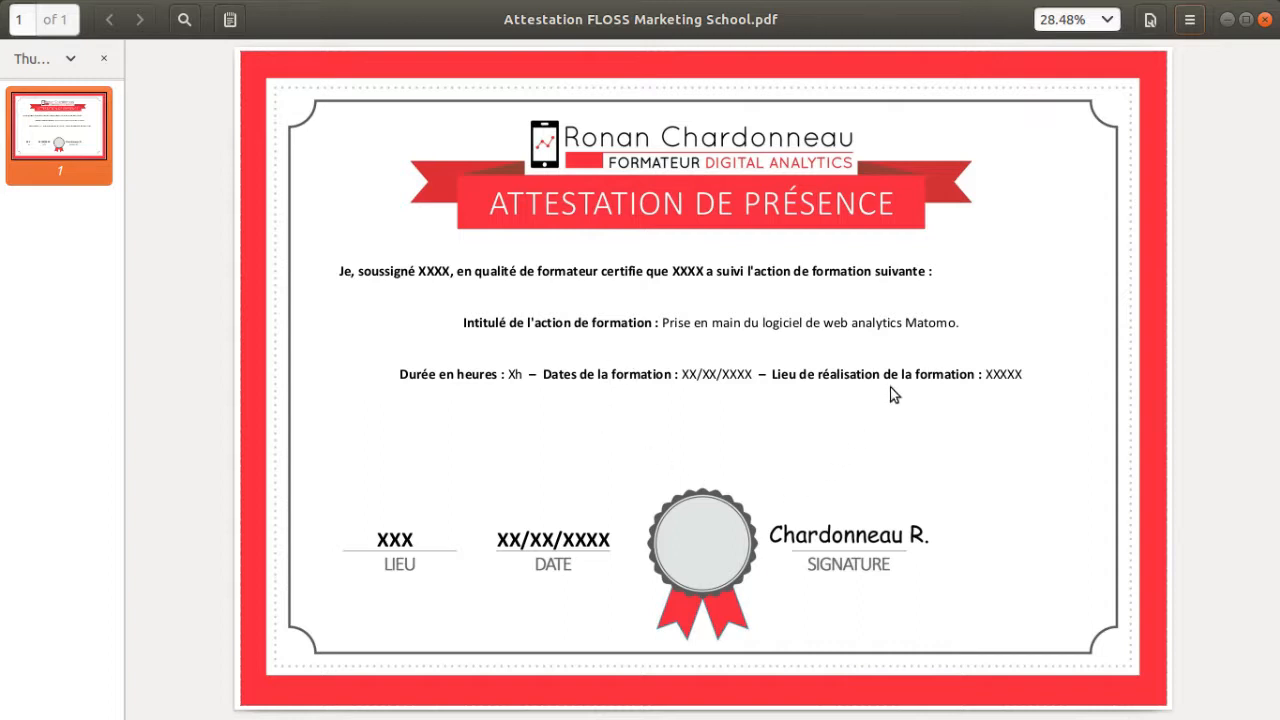
pyautogui.moveTo(602, 452)
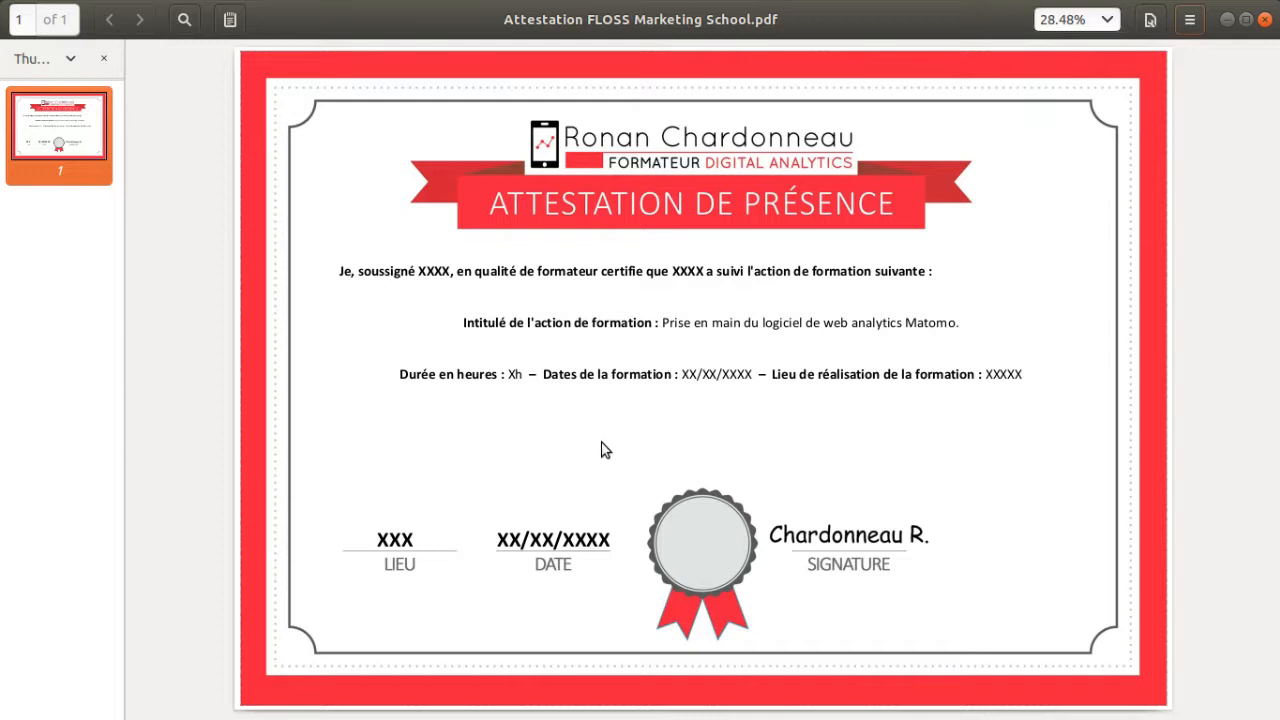
pyautogui.moveTo(575, 487)
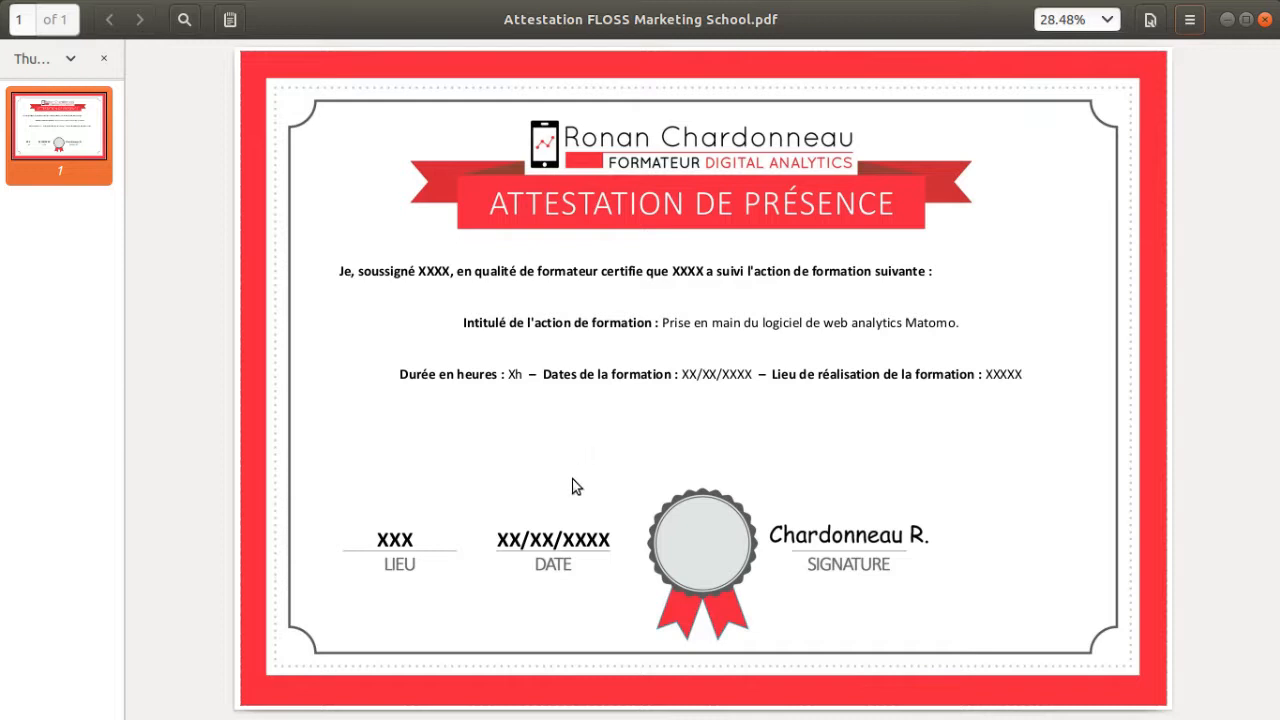
pyautogui.moveTo(593, 511)
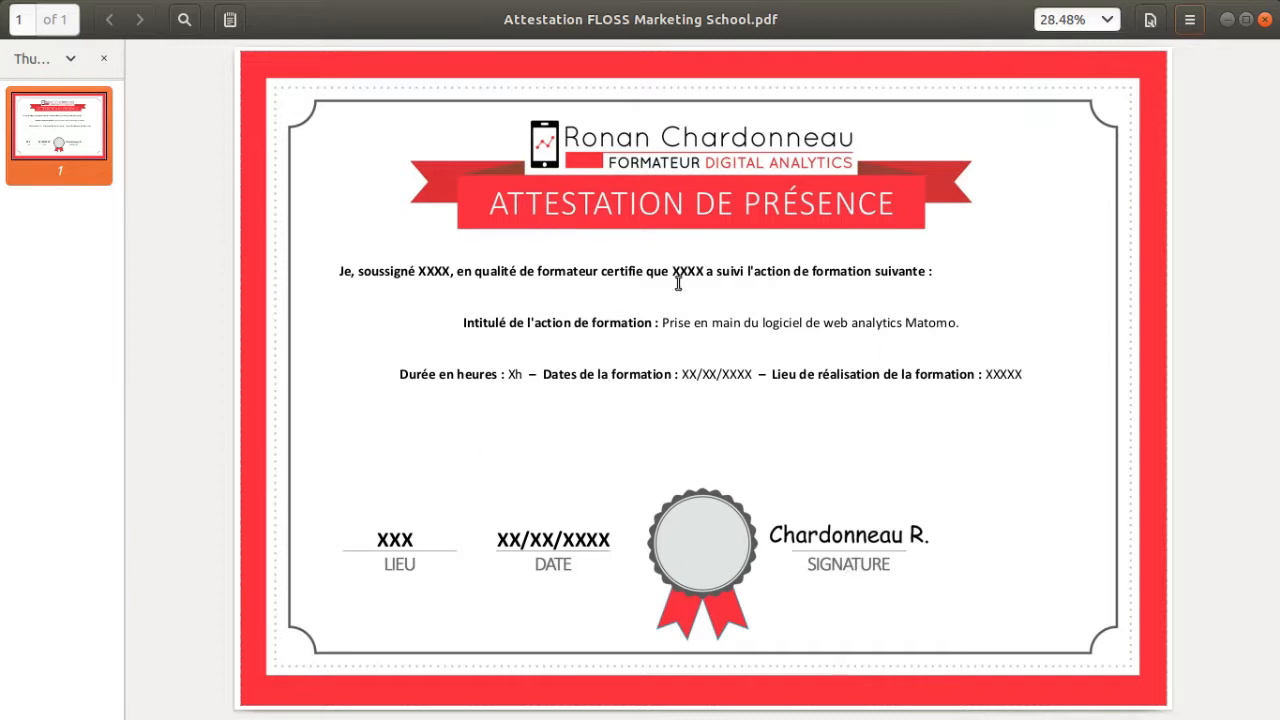
pyautogui.moveTo(614, 377)
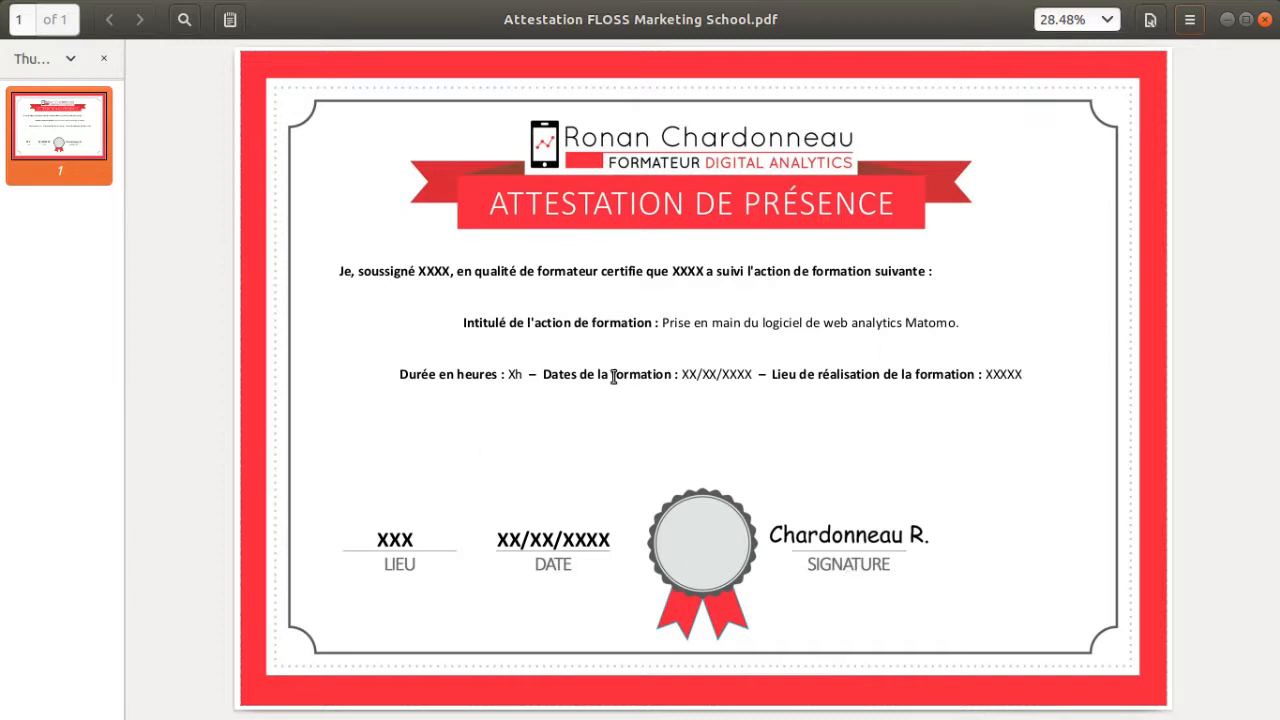
pyautogui.moveTo(610, 377)
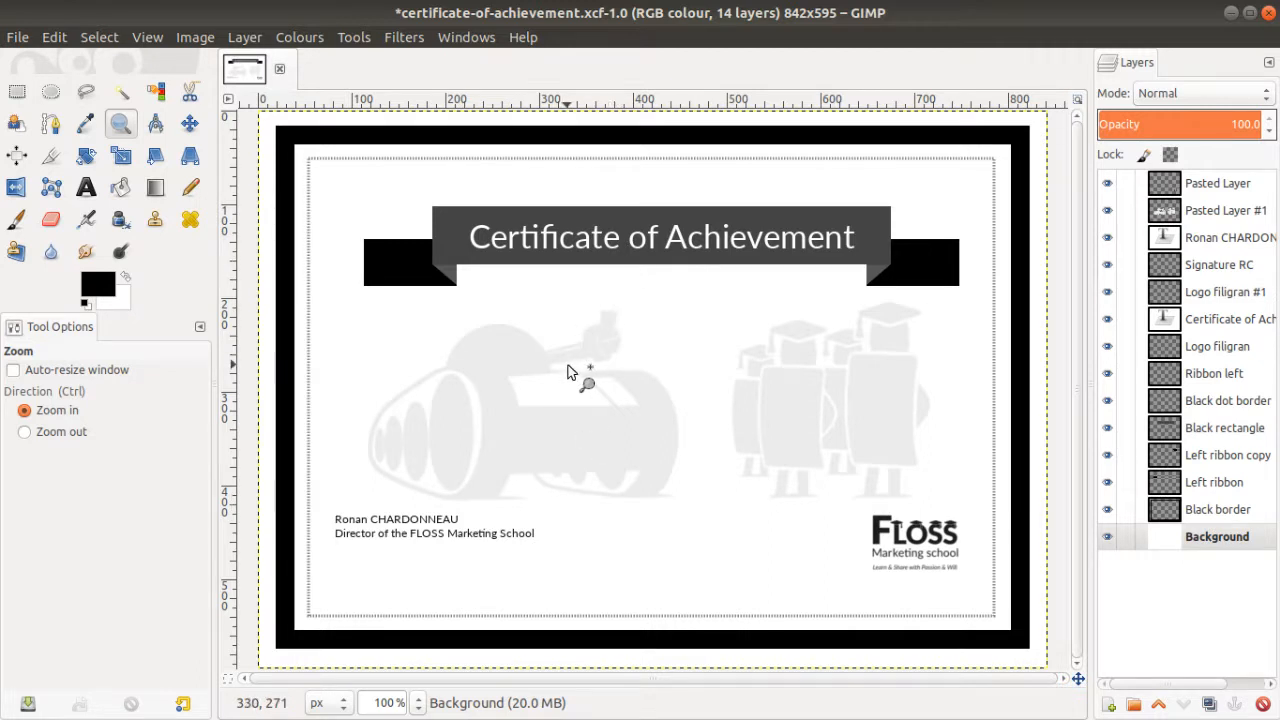
pyautogui.moveTo(645, 478)
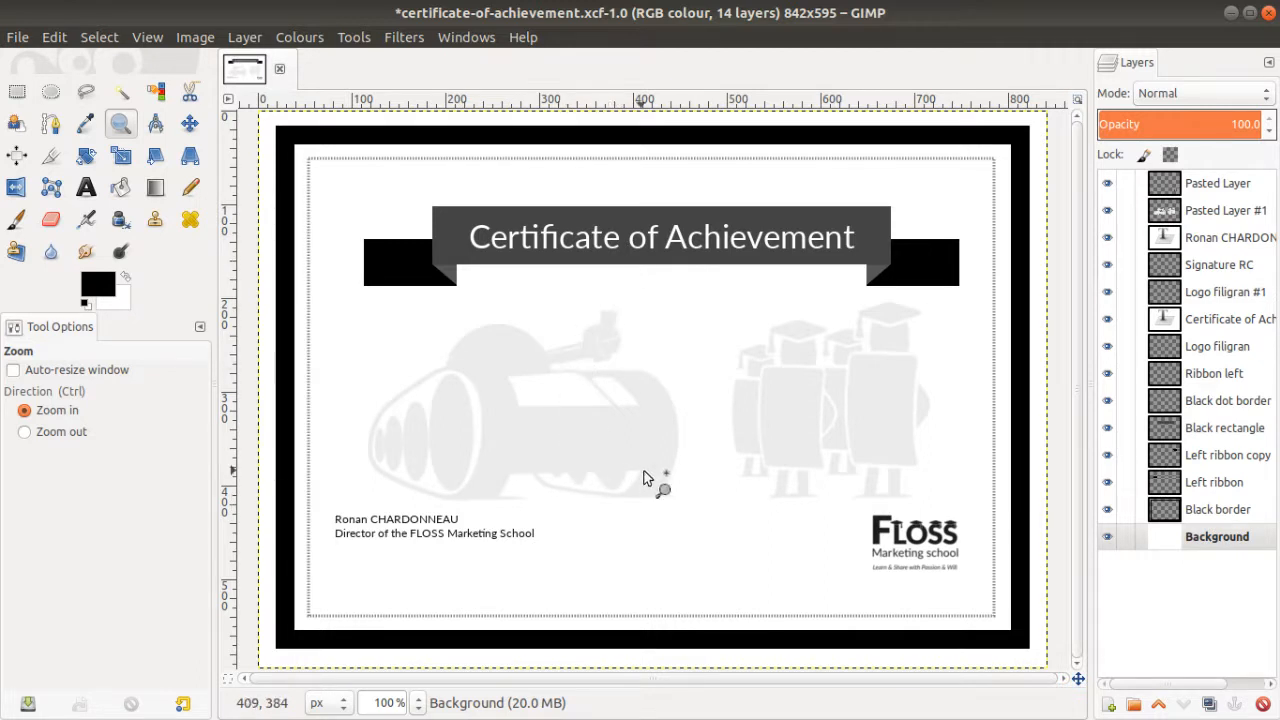
pyautogui.moveTo(698, 353)
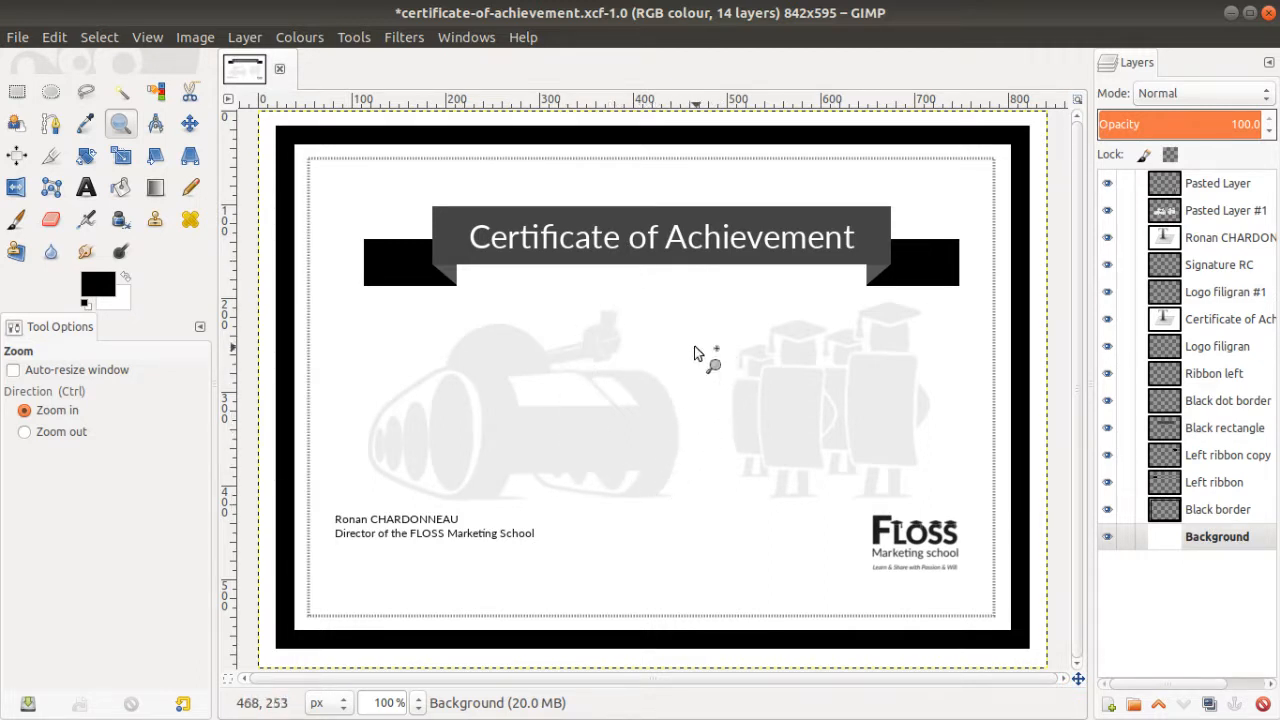
pyautogui.moveTo(675, 330)
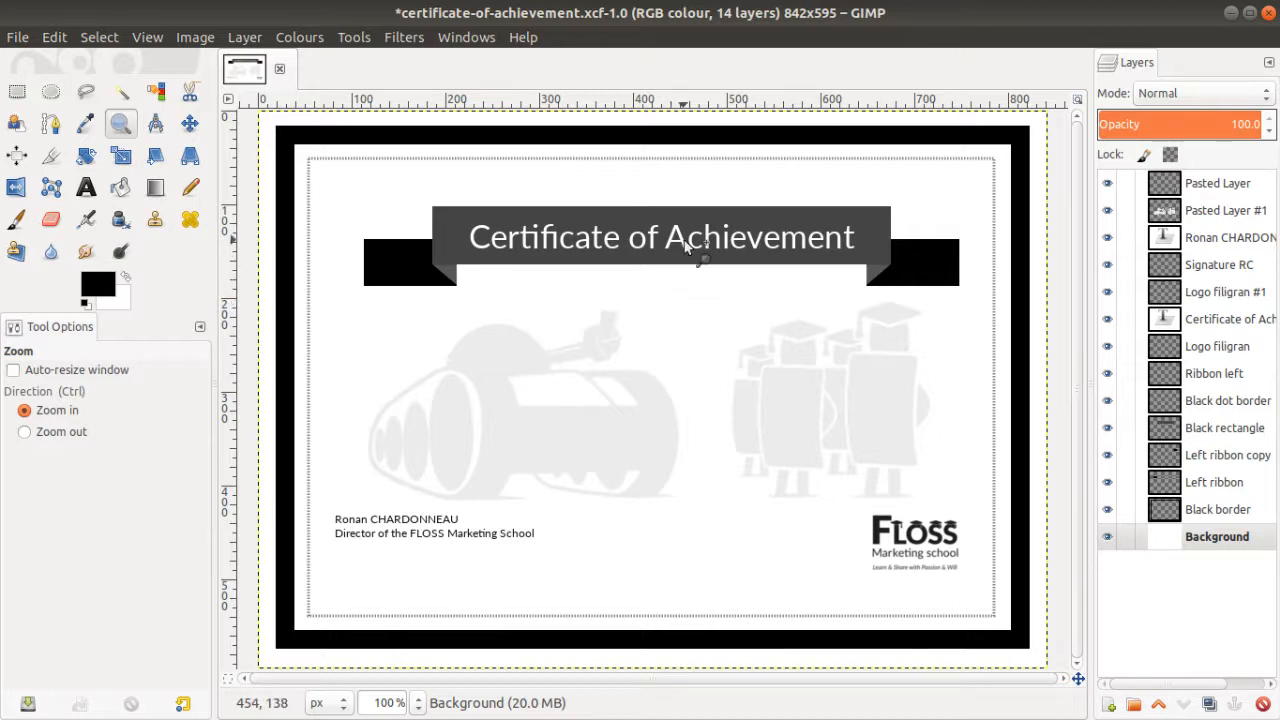
pyautogui.moveTo(983, 205)
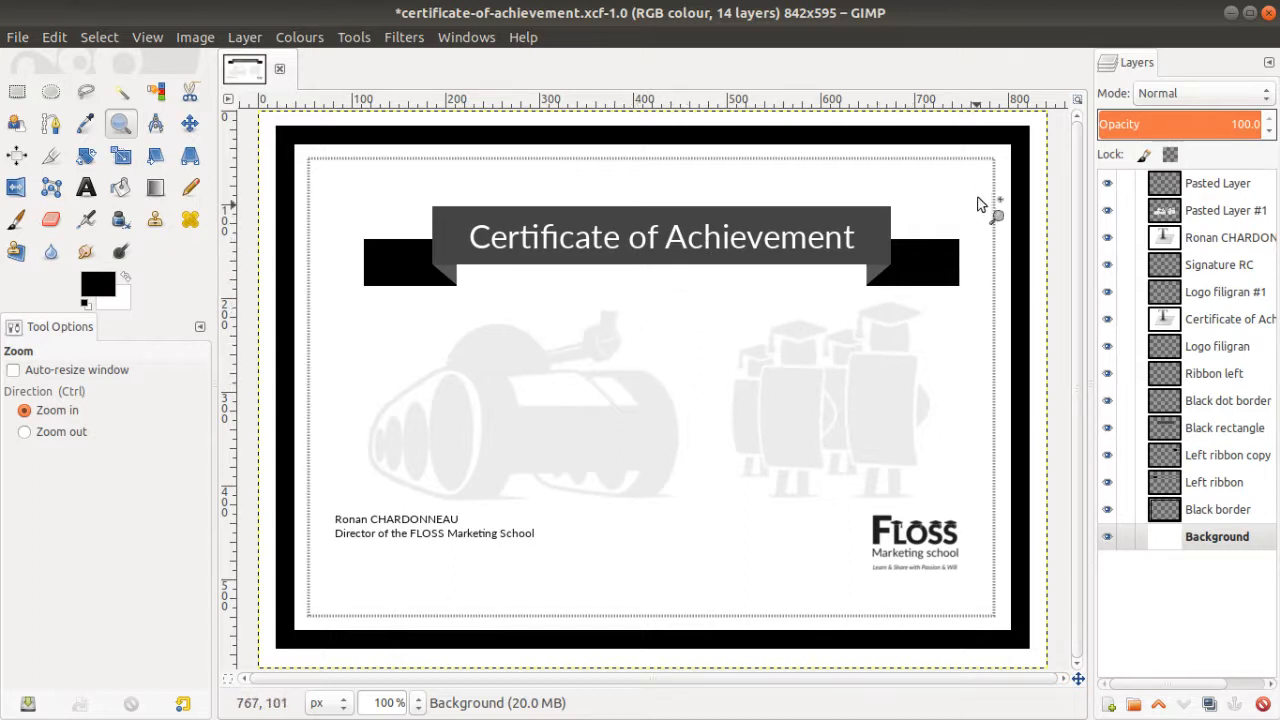
pyautogui.moveTo(843, 253)
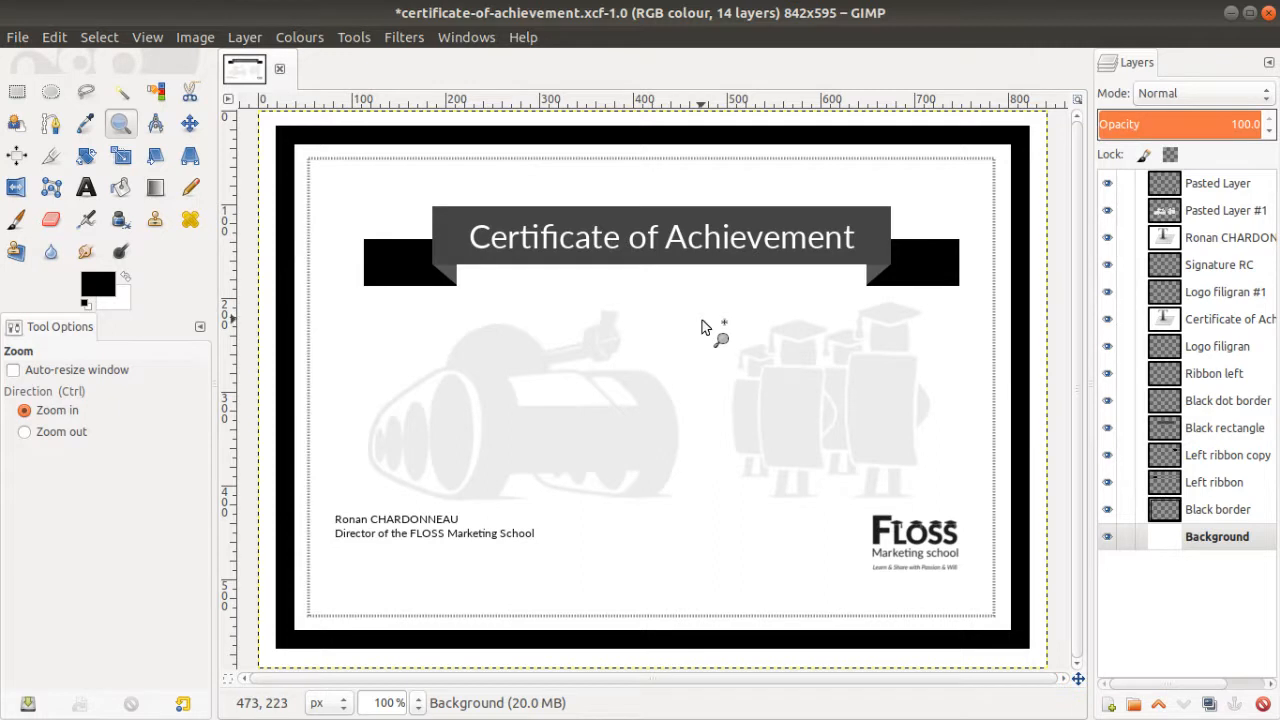
pyautogui.moveTo(335, 700)
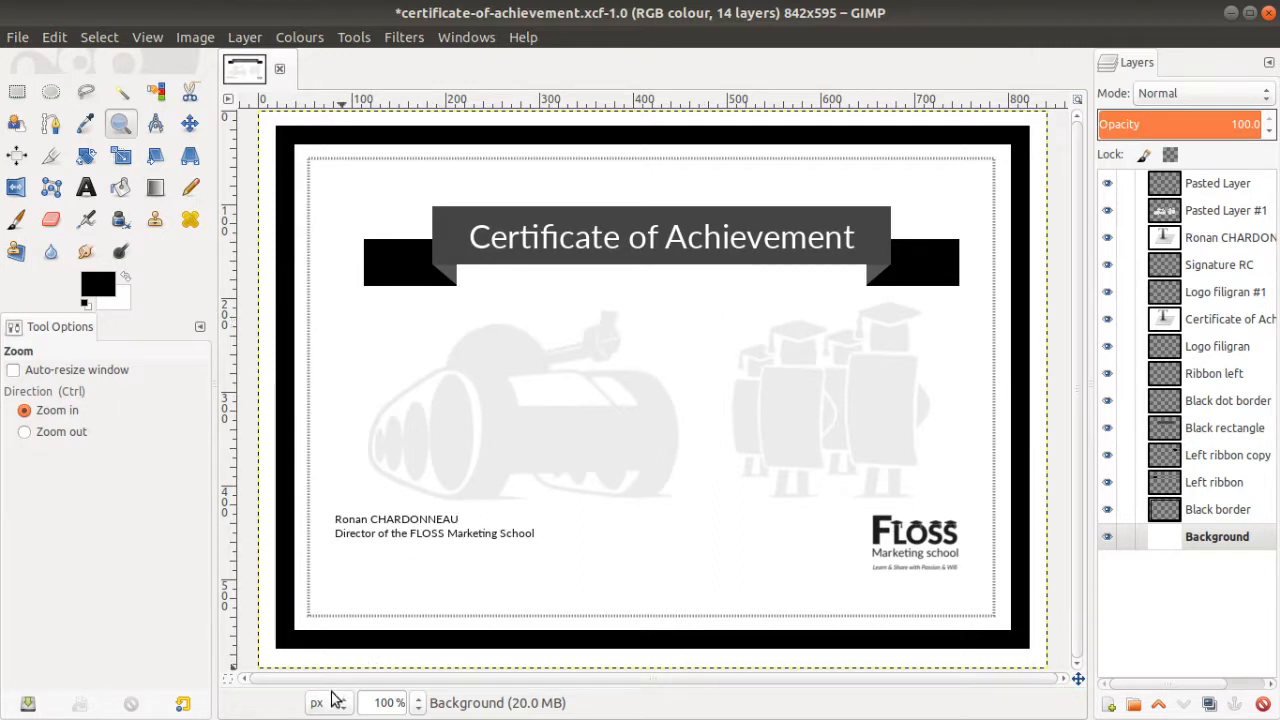
# Change GIMP's status-bar unit from pixels to millimetres.
pyautogui.click(316, 702)
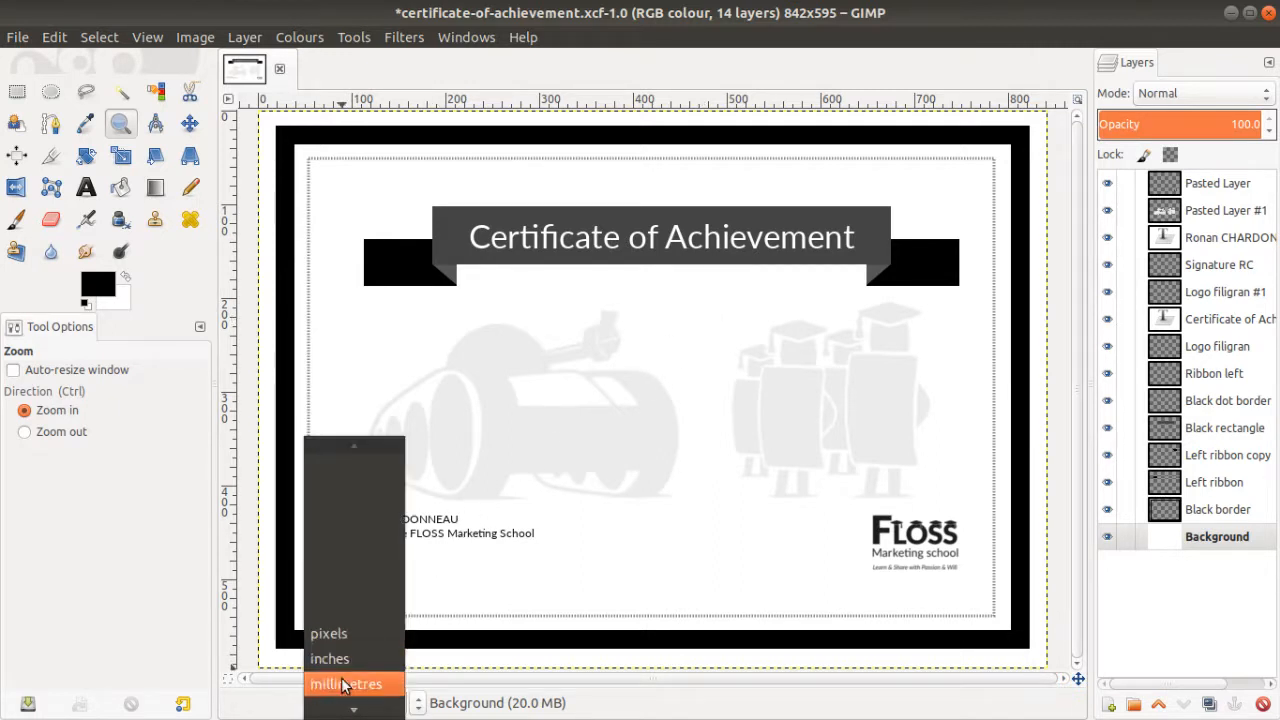
pyautogui.click(346, 684)
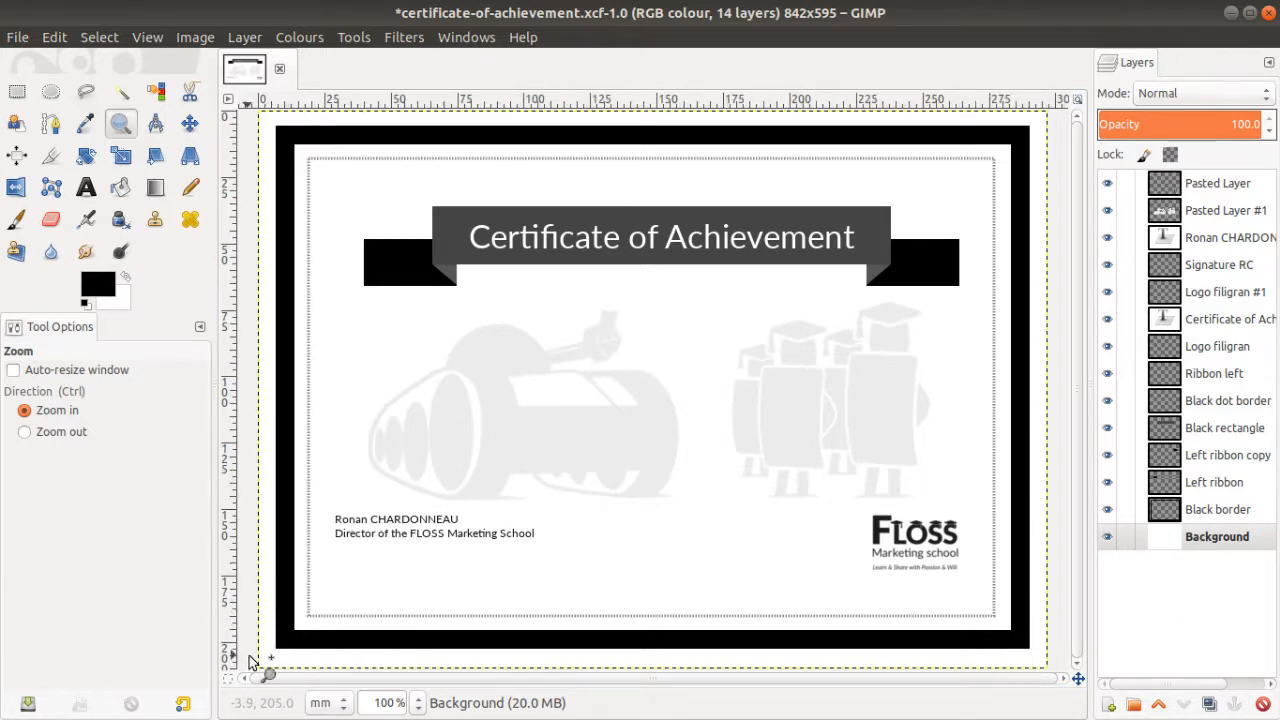
pyautogui.moveTo(965, 588)
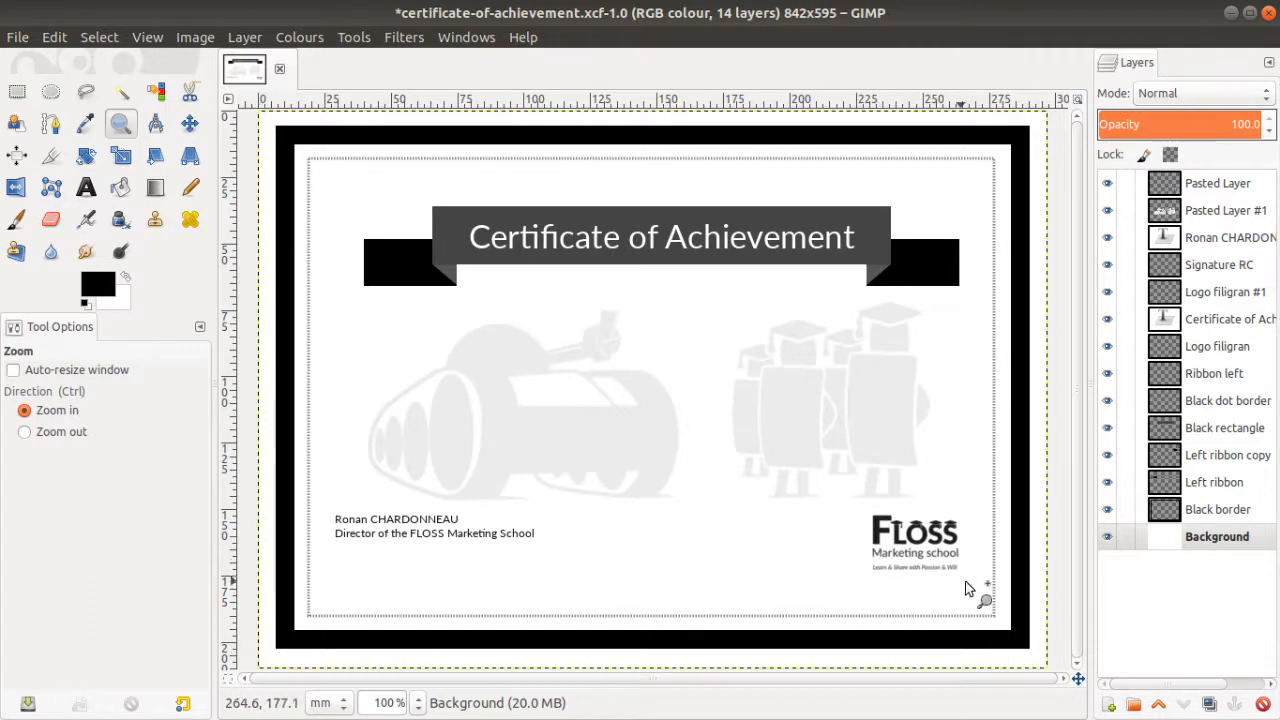
pyautogui.moveTo(1047, 597)
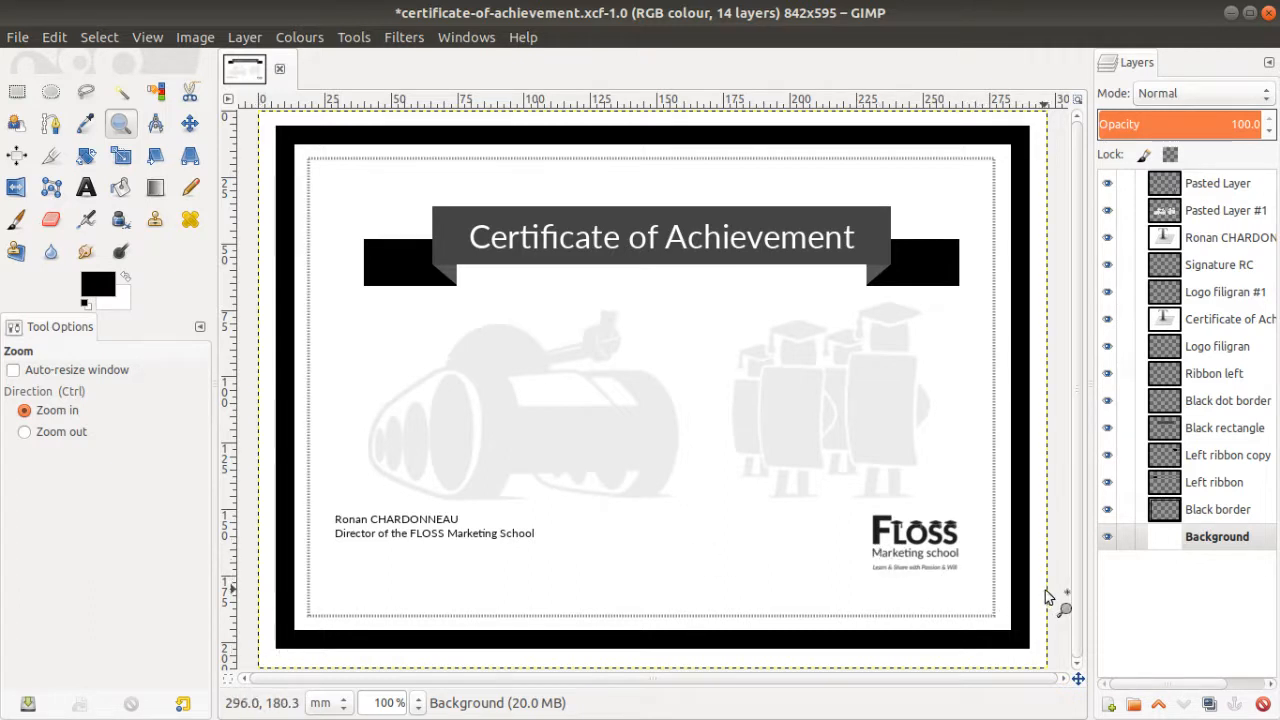
pyautogui.moveTo(1060, 517)
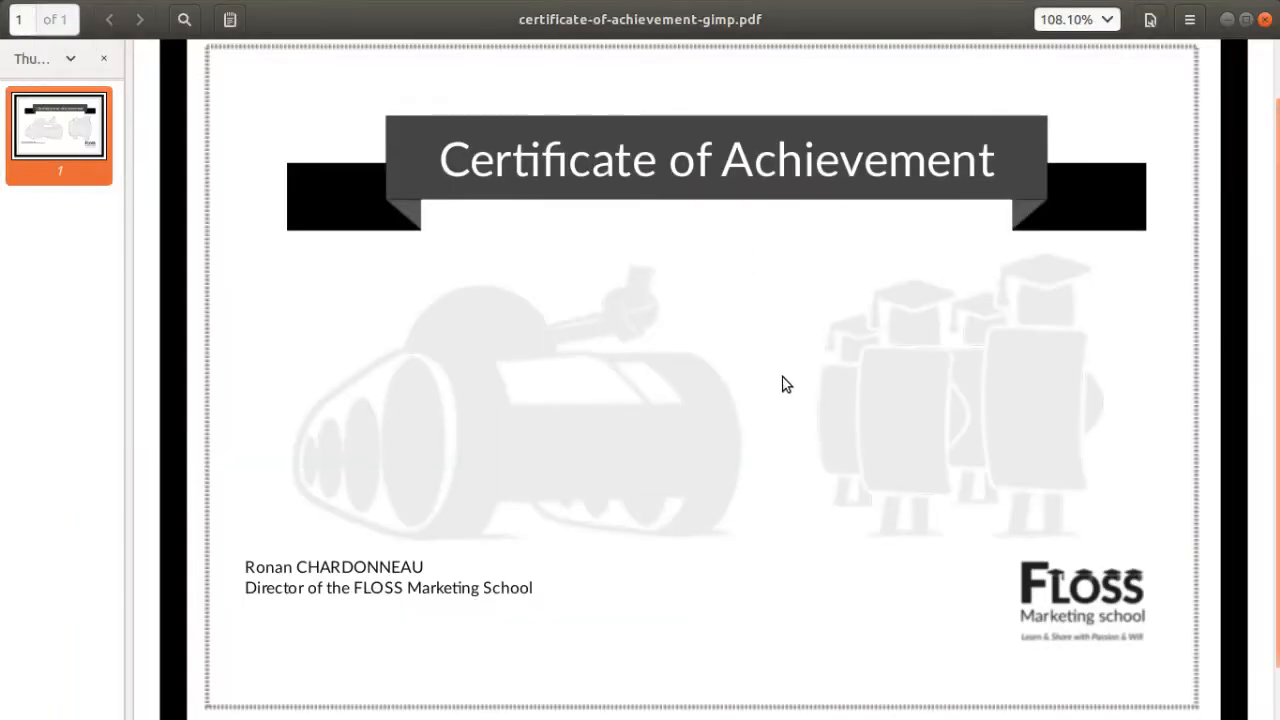
pyautogui.moveTo(891, 417)
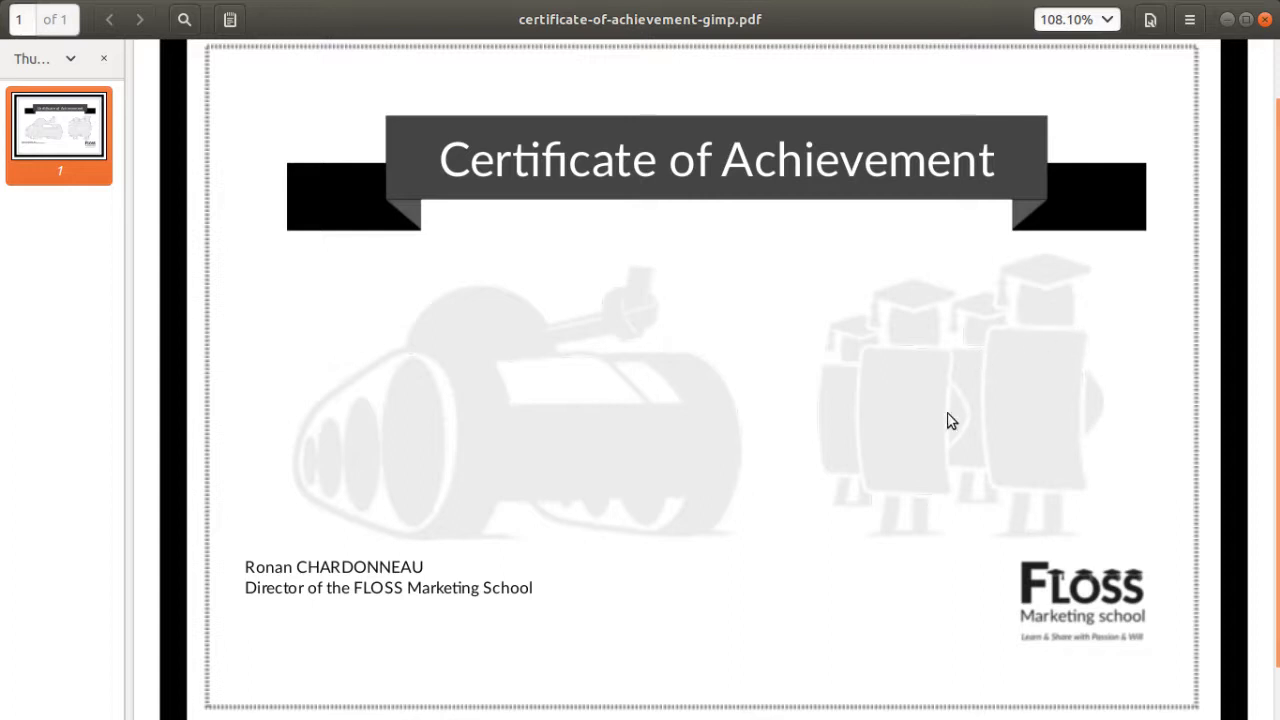
pyautogui.moveTo(723, 506)
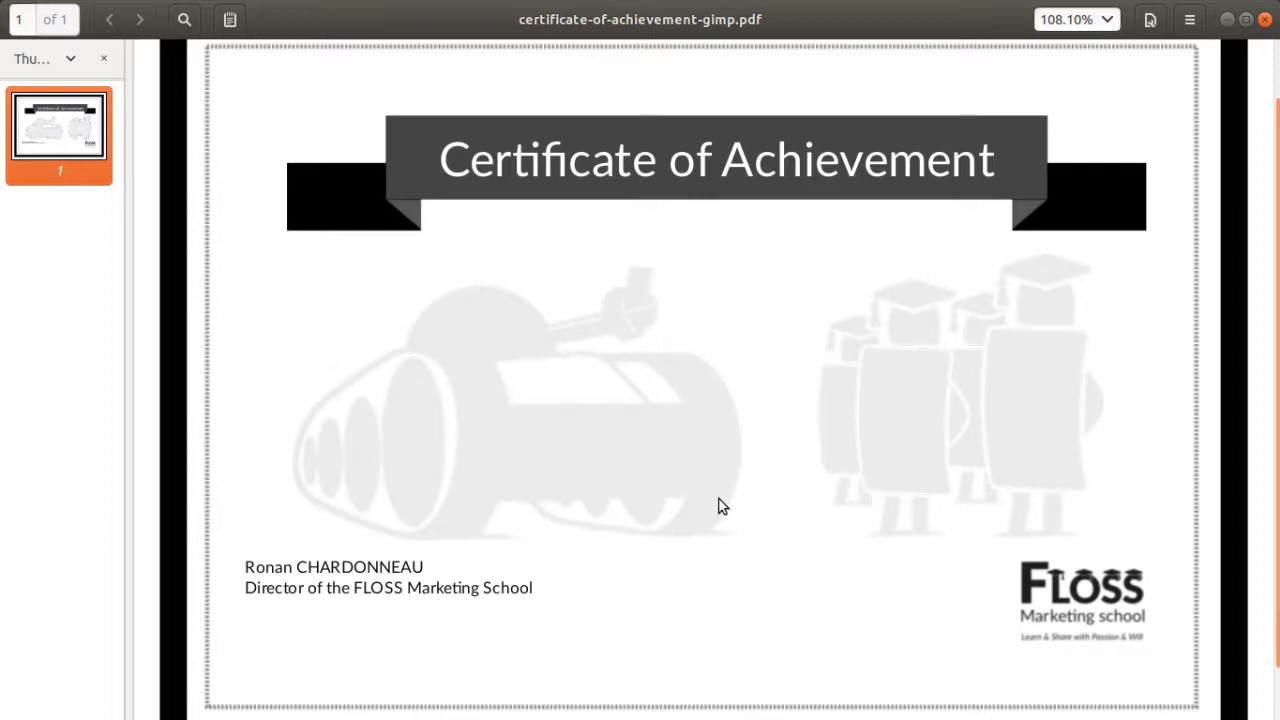
pyautogui.moveTo(921, 492)
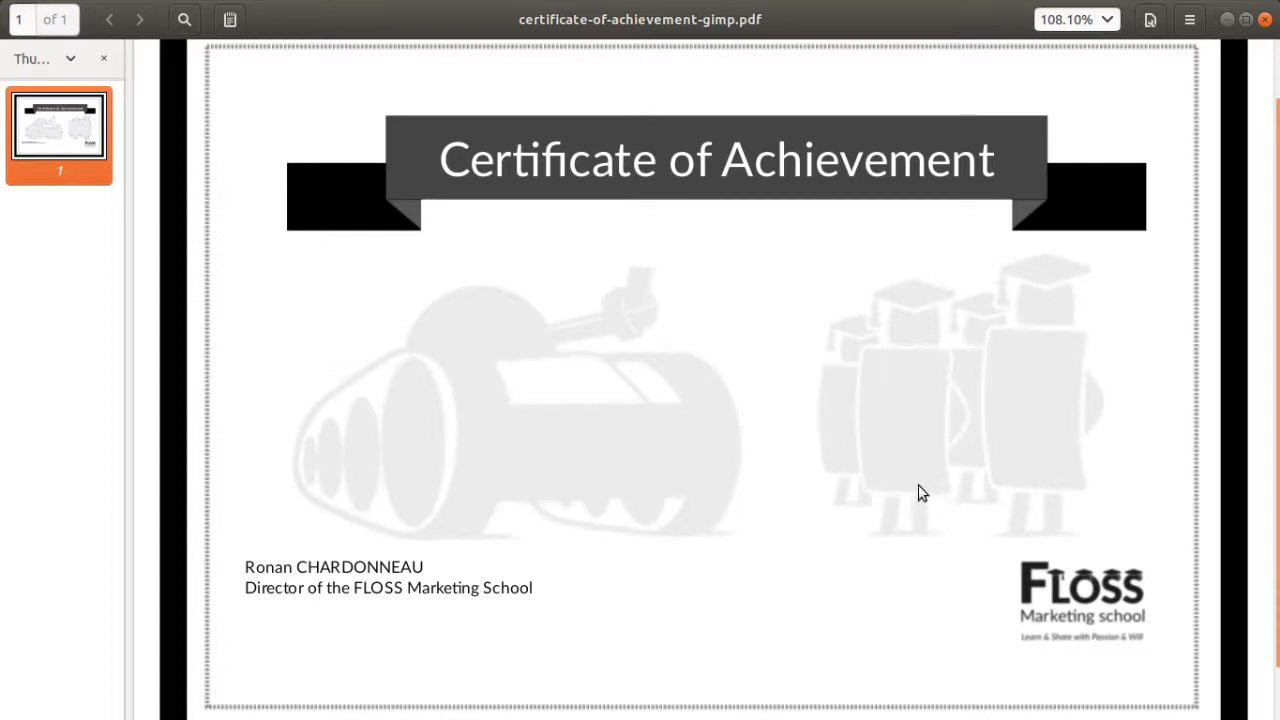
pyautogui.moveTo(615, 489)
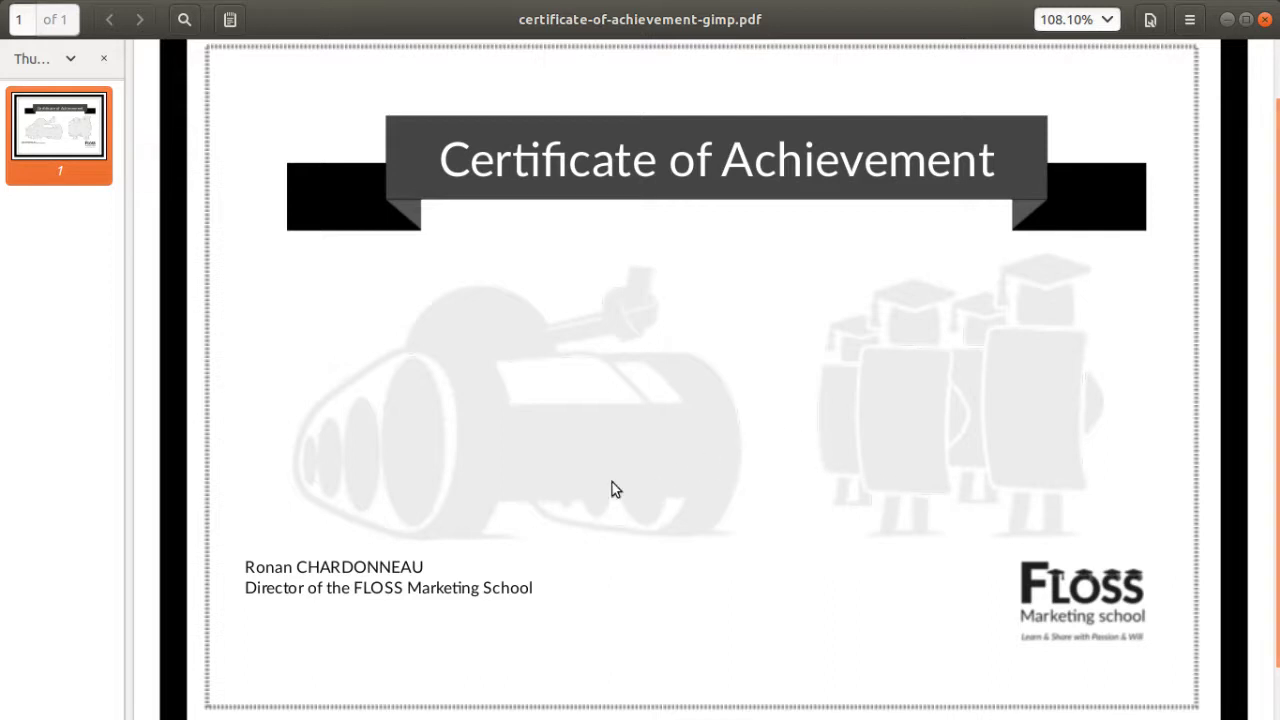
pyautogui.moveTo(106, 551)
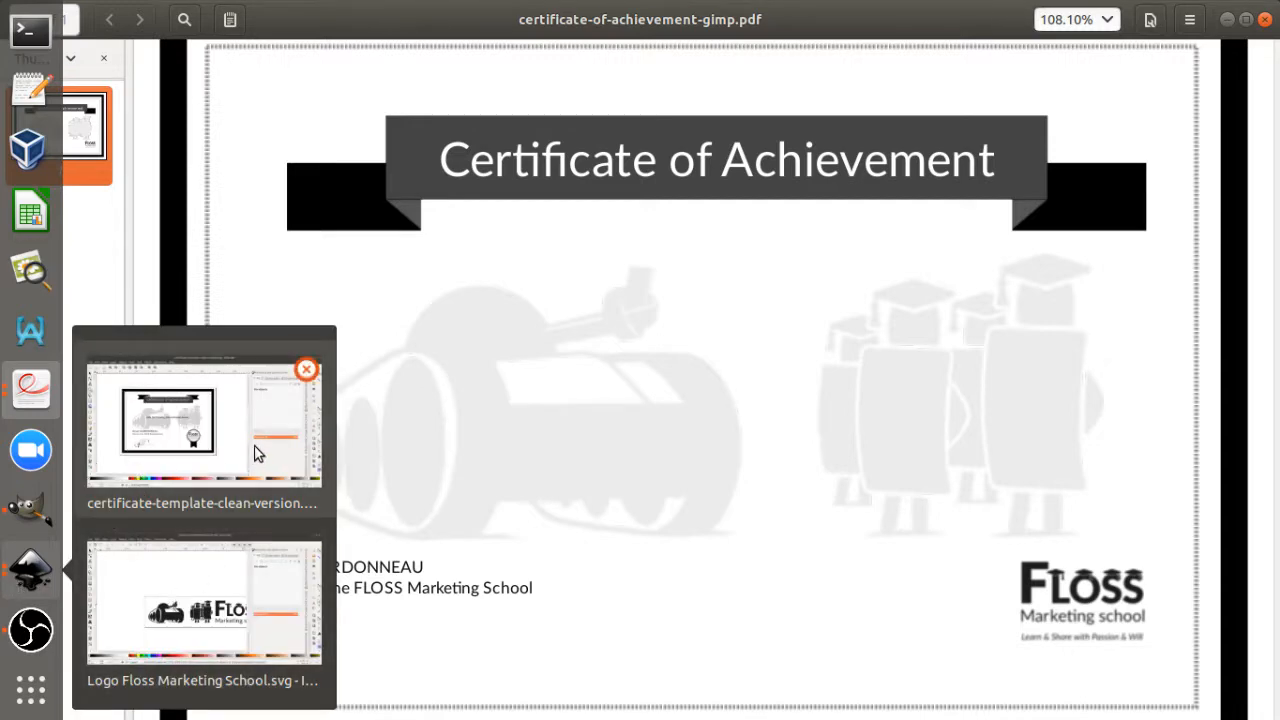
# Switch to the certificate-template-clean-version.svg window and zoom in on the page.
pyautogui.click(165, 420)
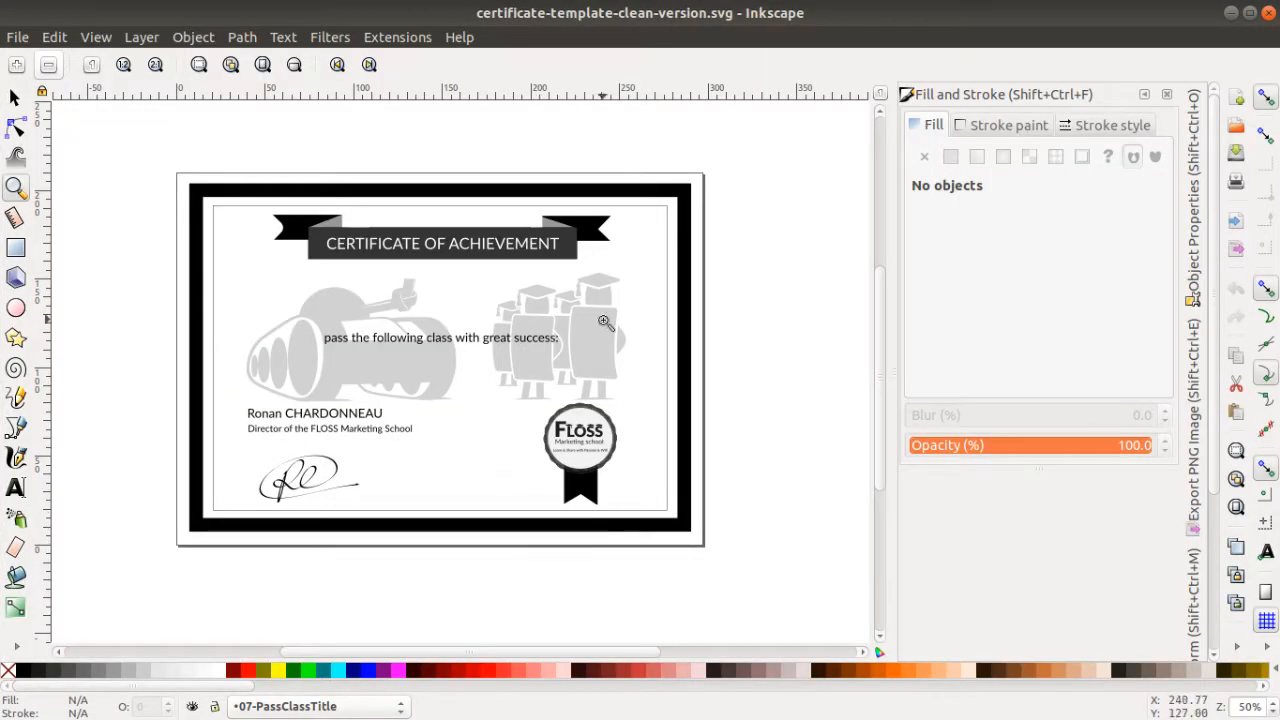
pyautogui.moveTo(474, 470)
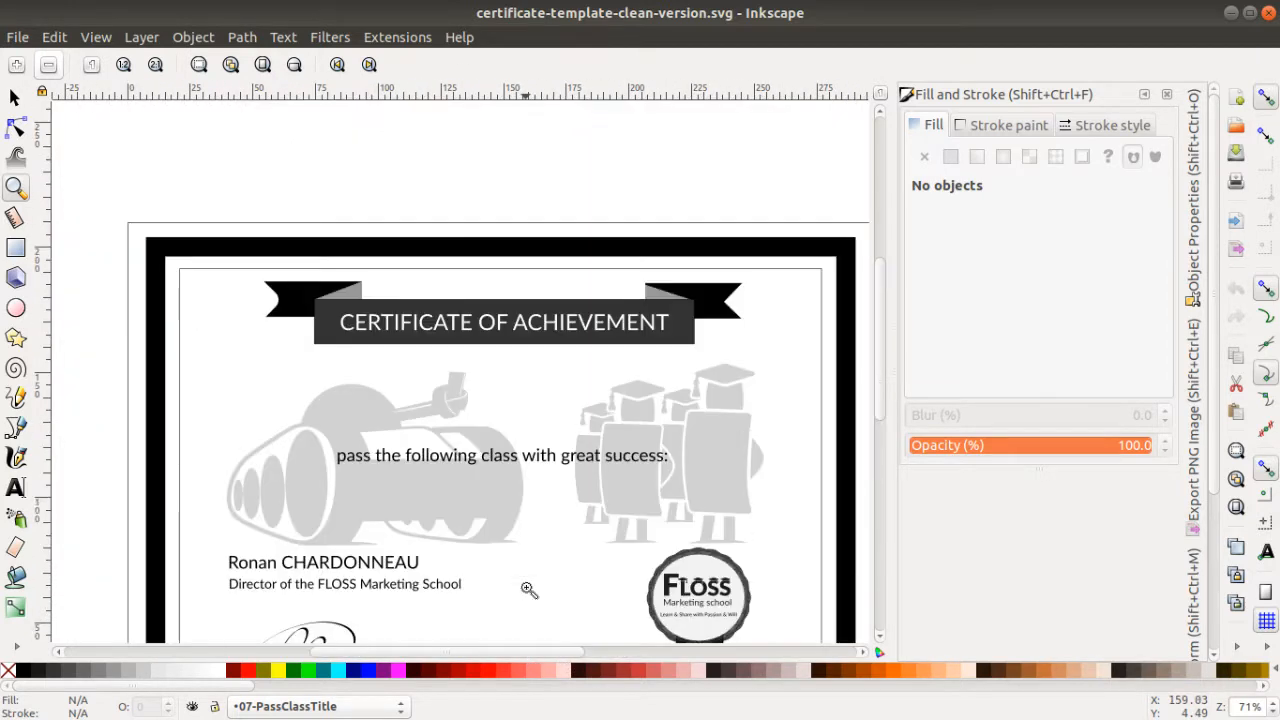
pyautogui.scroll(-3)
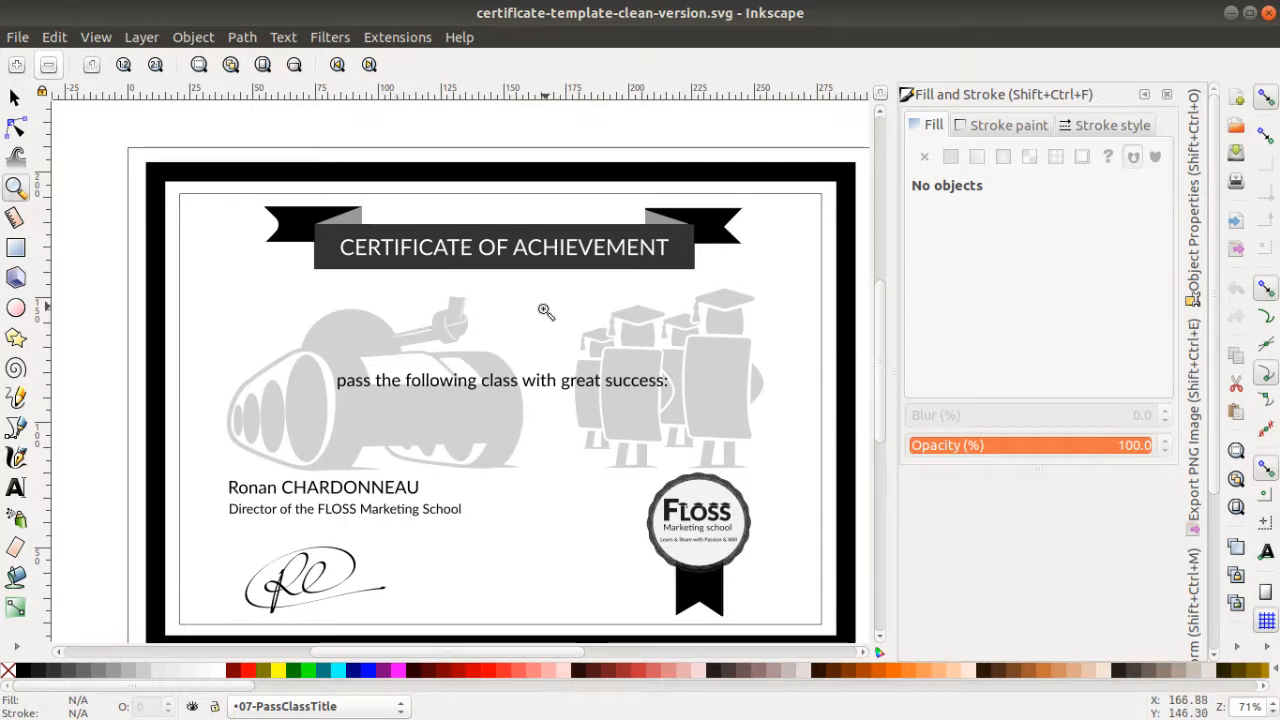
pyautogui.moveTo(259, 277)
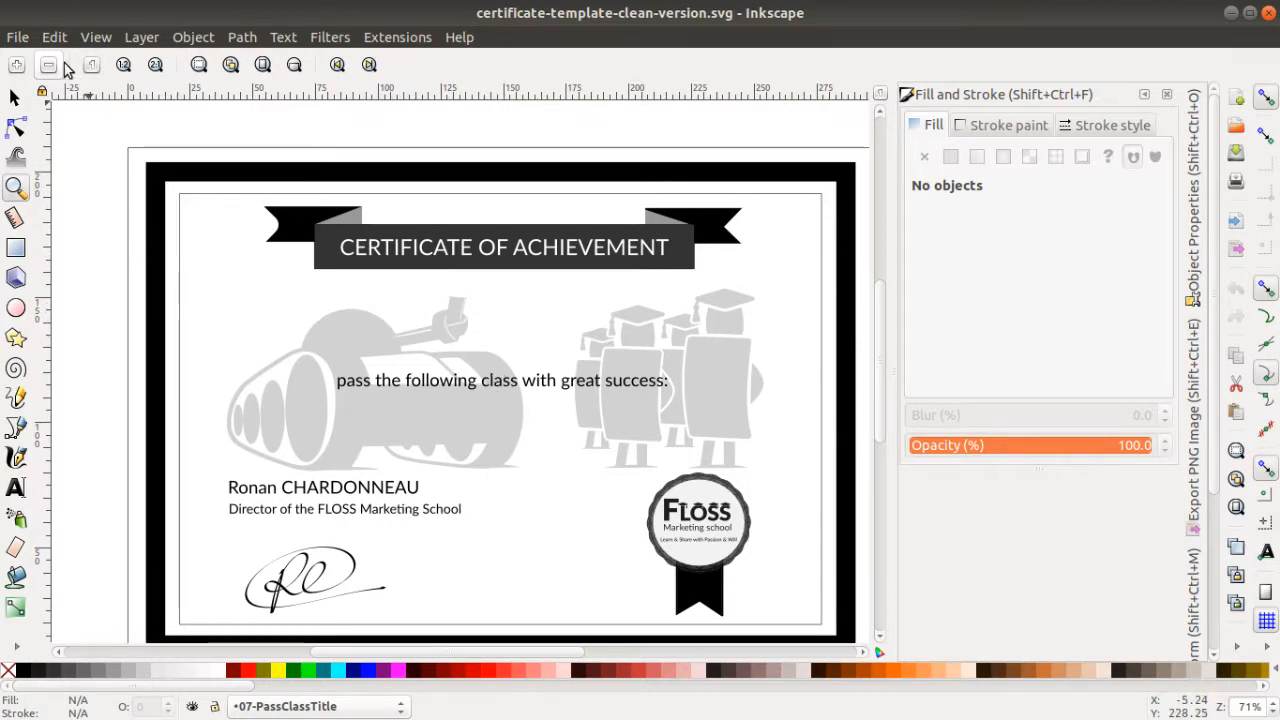
pyautogui.click(17, 37)
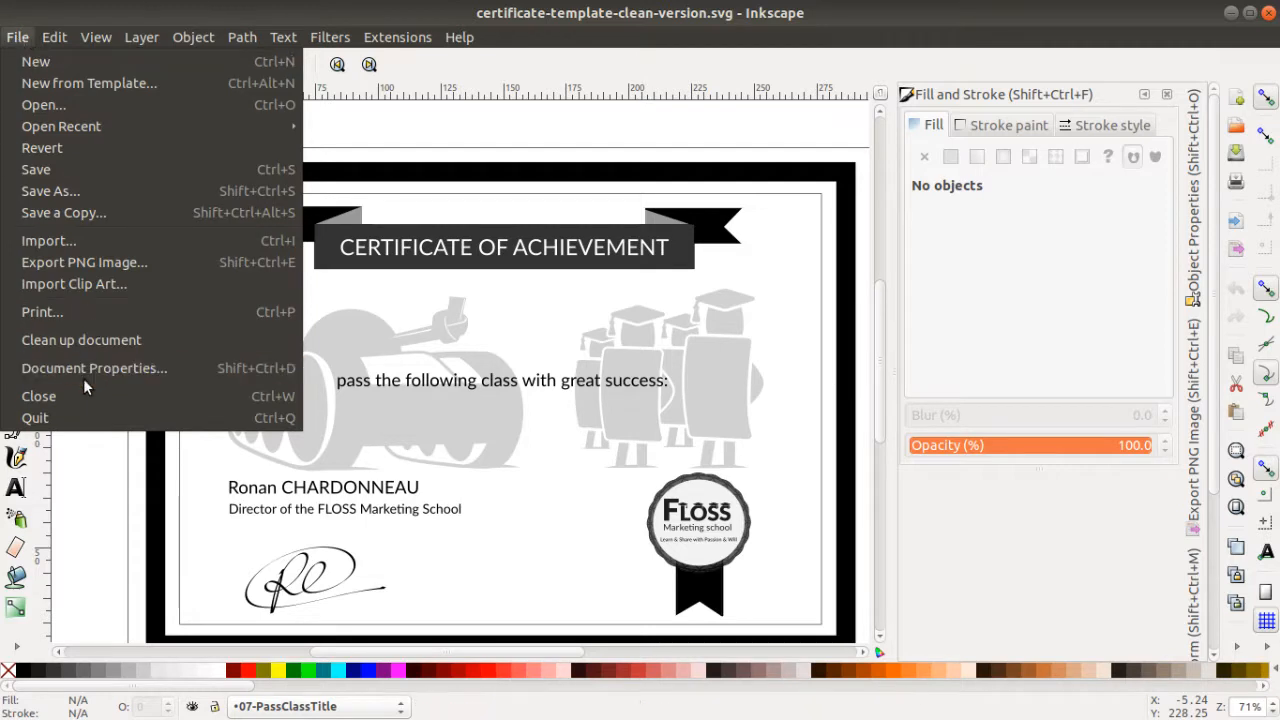
pyautogui.click(93, 368)
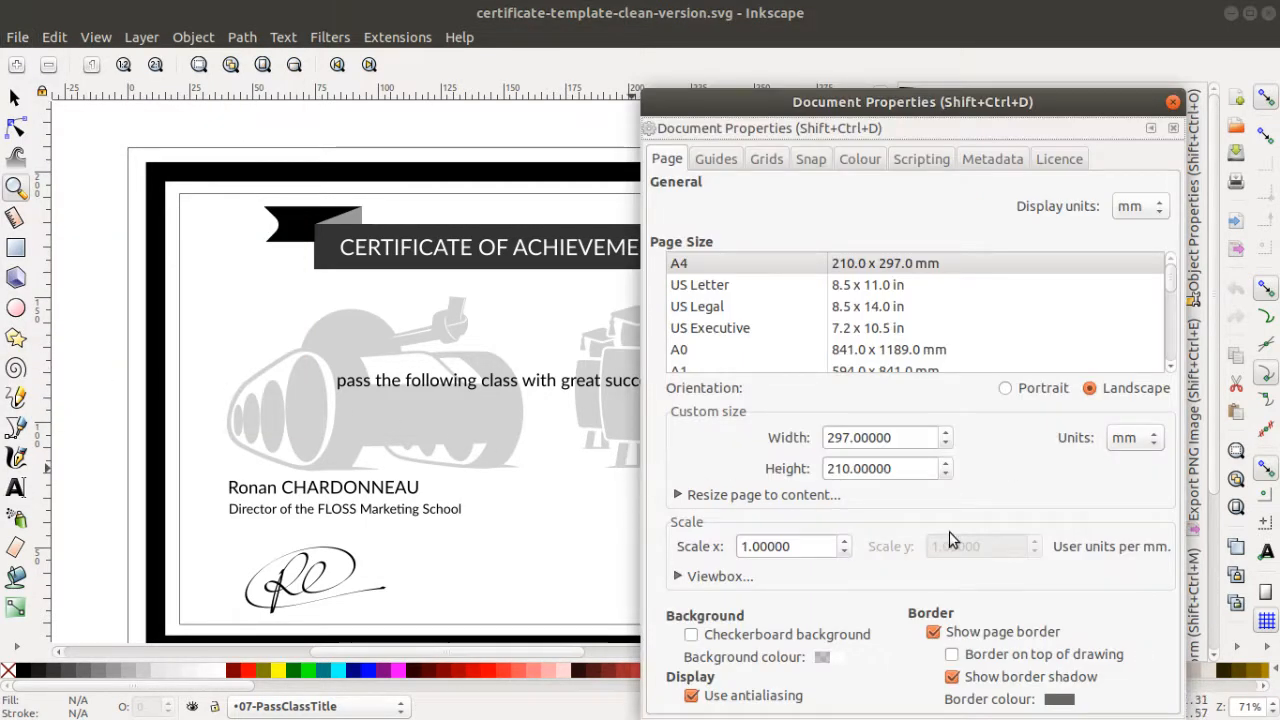
pyautogui.click(880, 437)
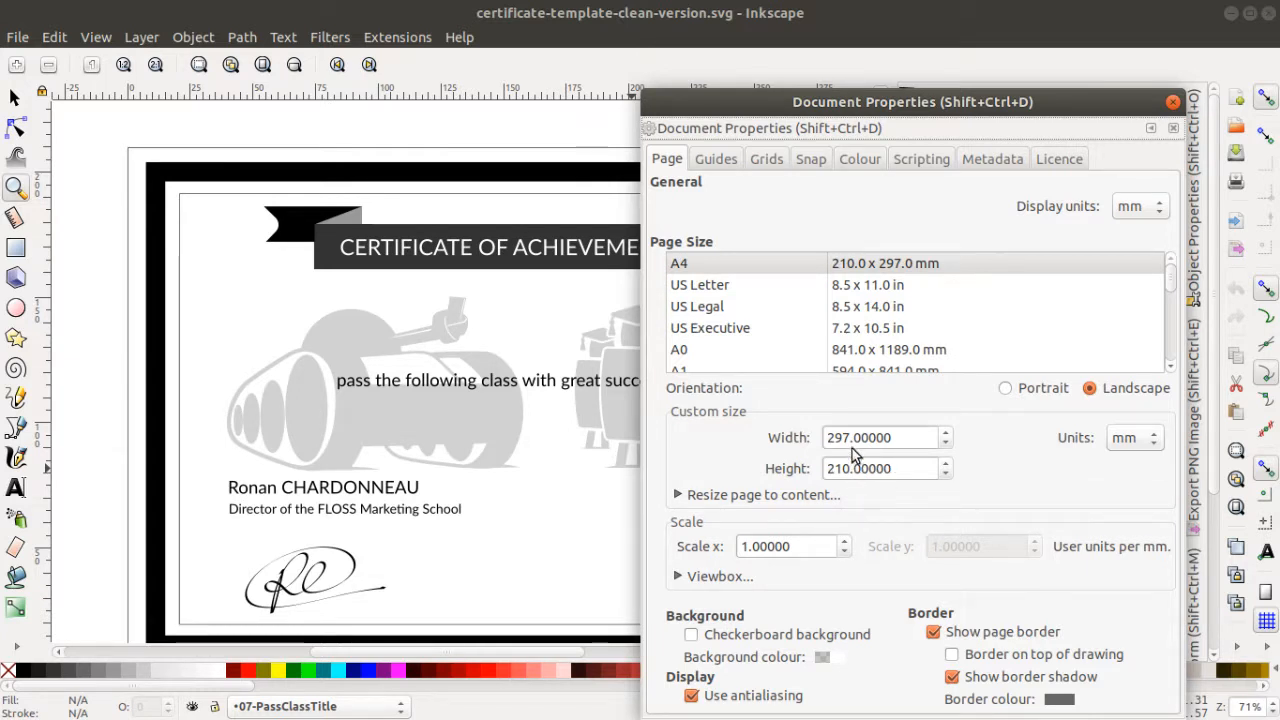
pyautogui.moveTo(1085, 390)
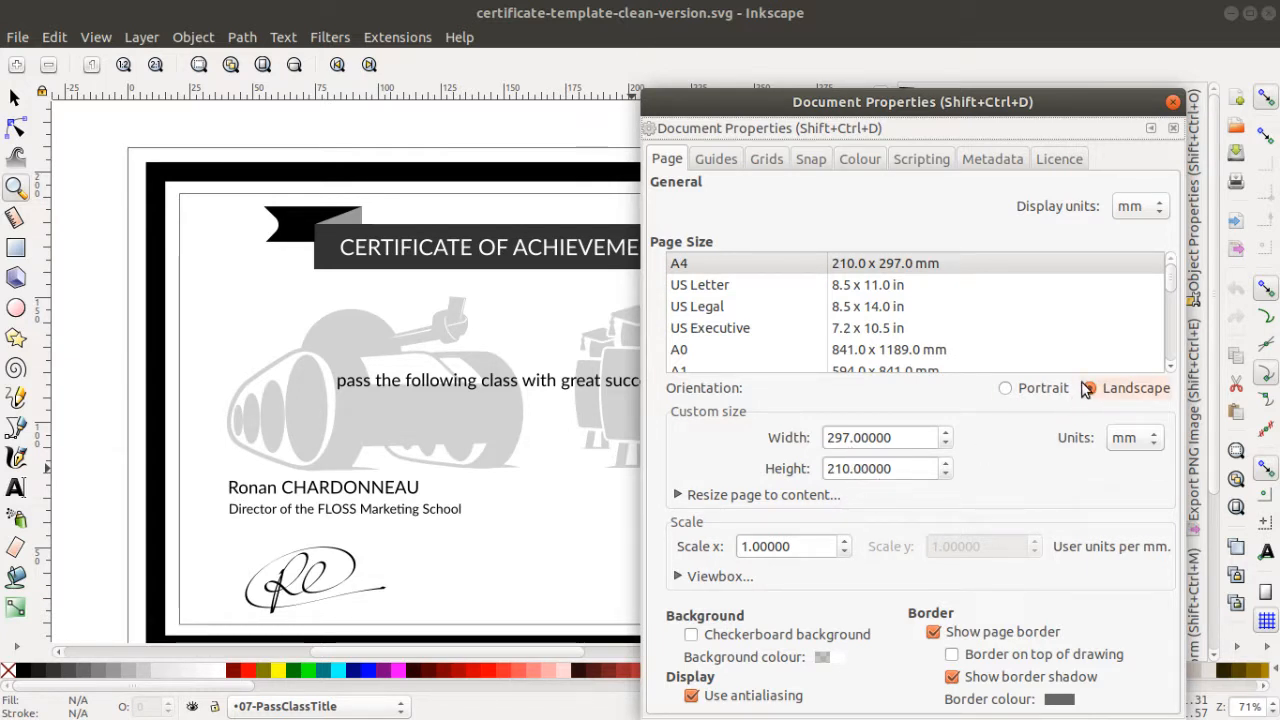
pyautogui.click(1089, 388)
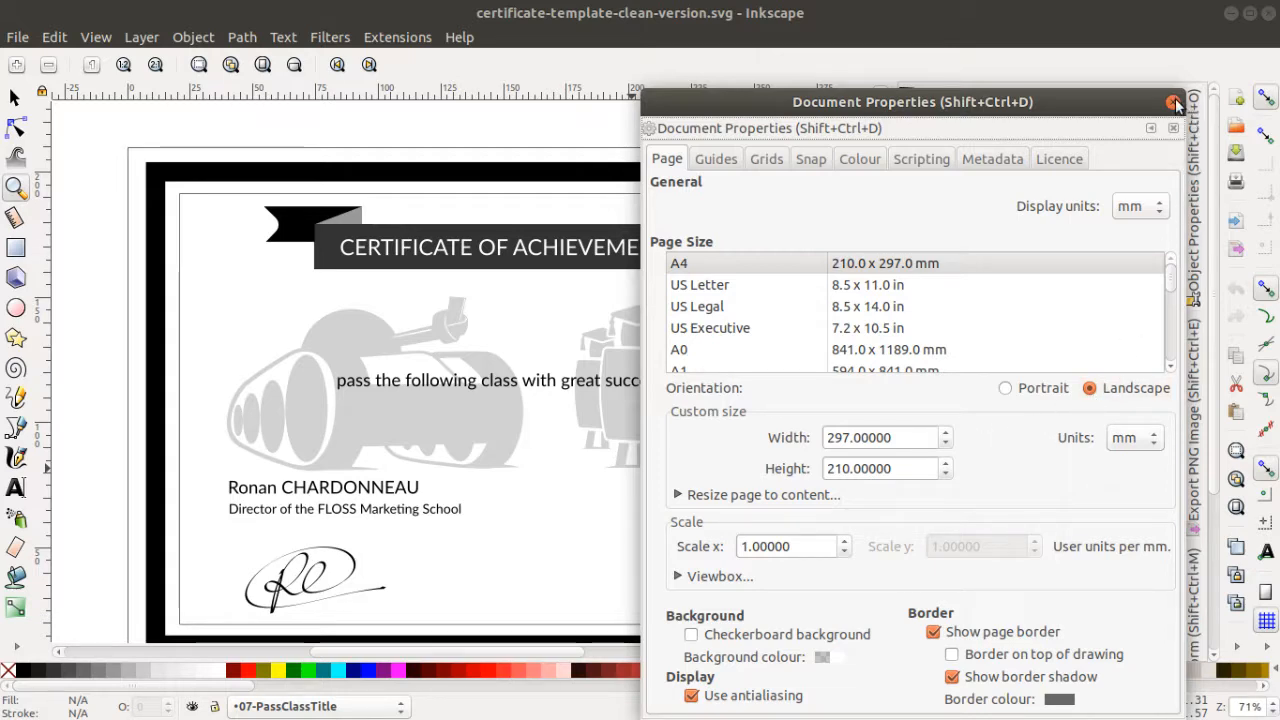
pyautogui.click(1174, 103)
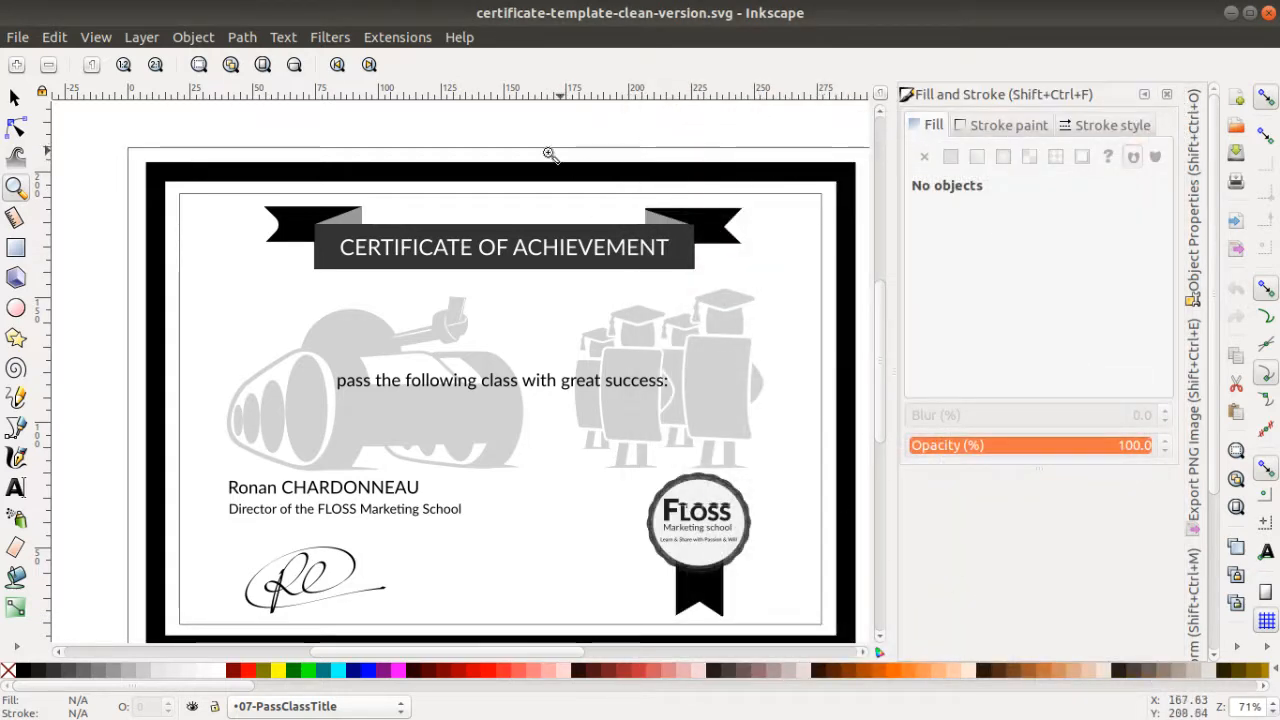
pyautogui.moveTo(173, 553)
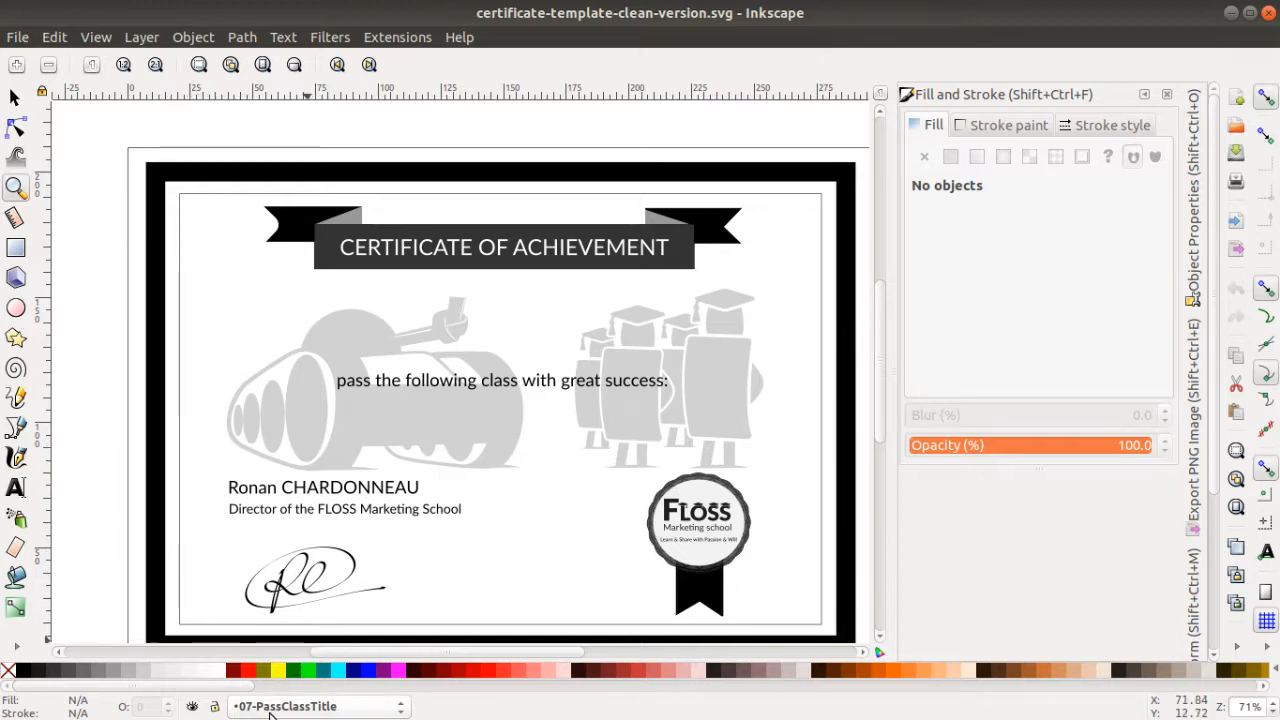
pyautogui.moveTo(290, 712)
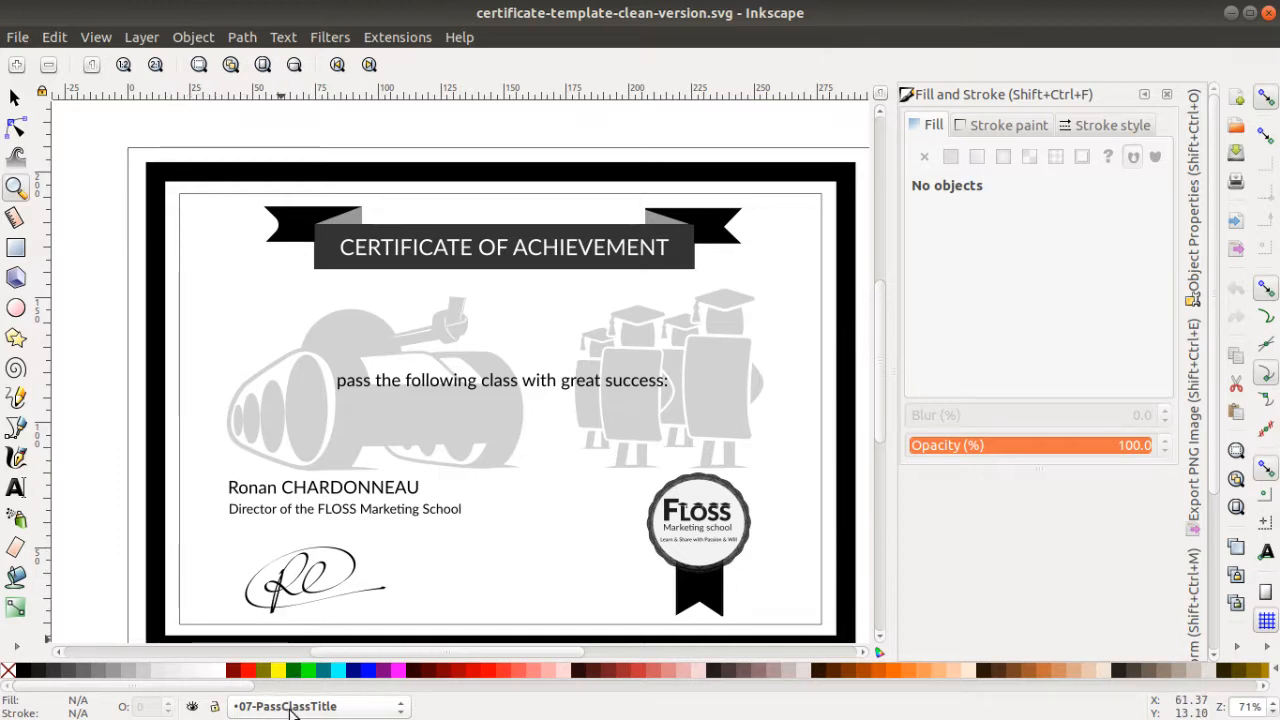
# Browse the document's layer list, keeping 07-PassClassTitle current, and open the Layer menu.
pyautogui.click(318, 706)
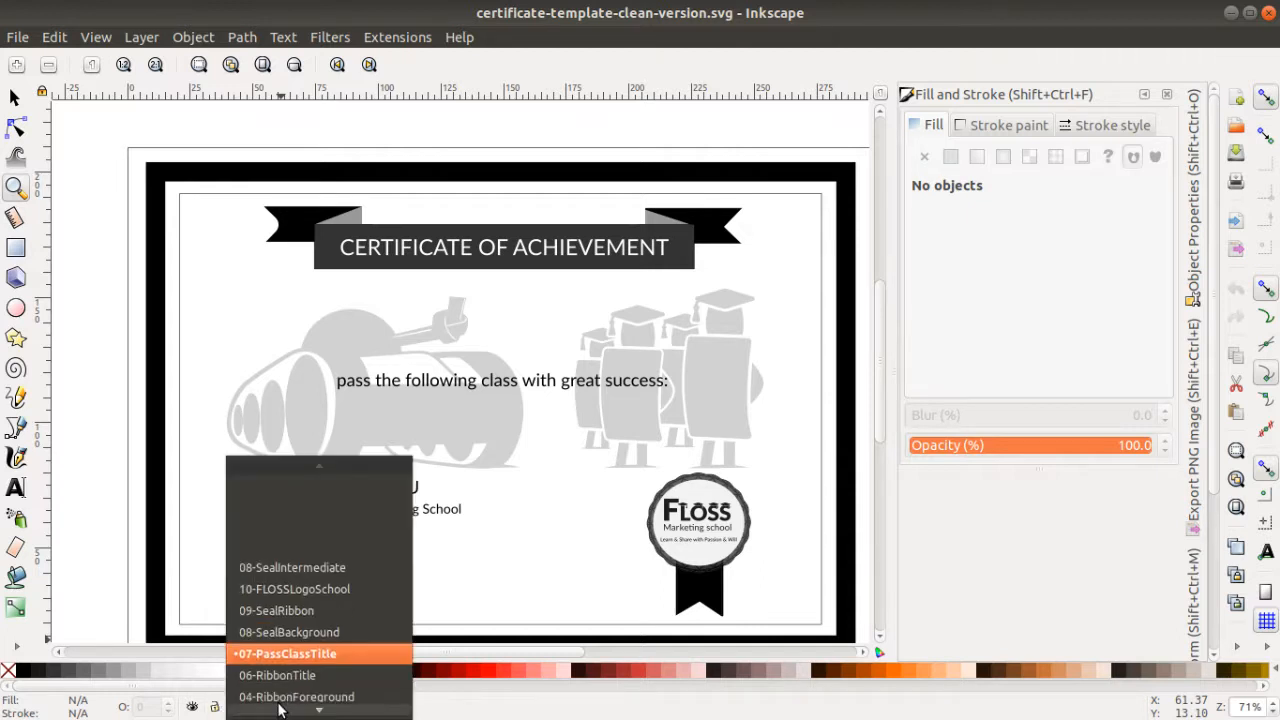
pyautogui.scroll(-3)
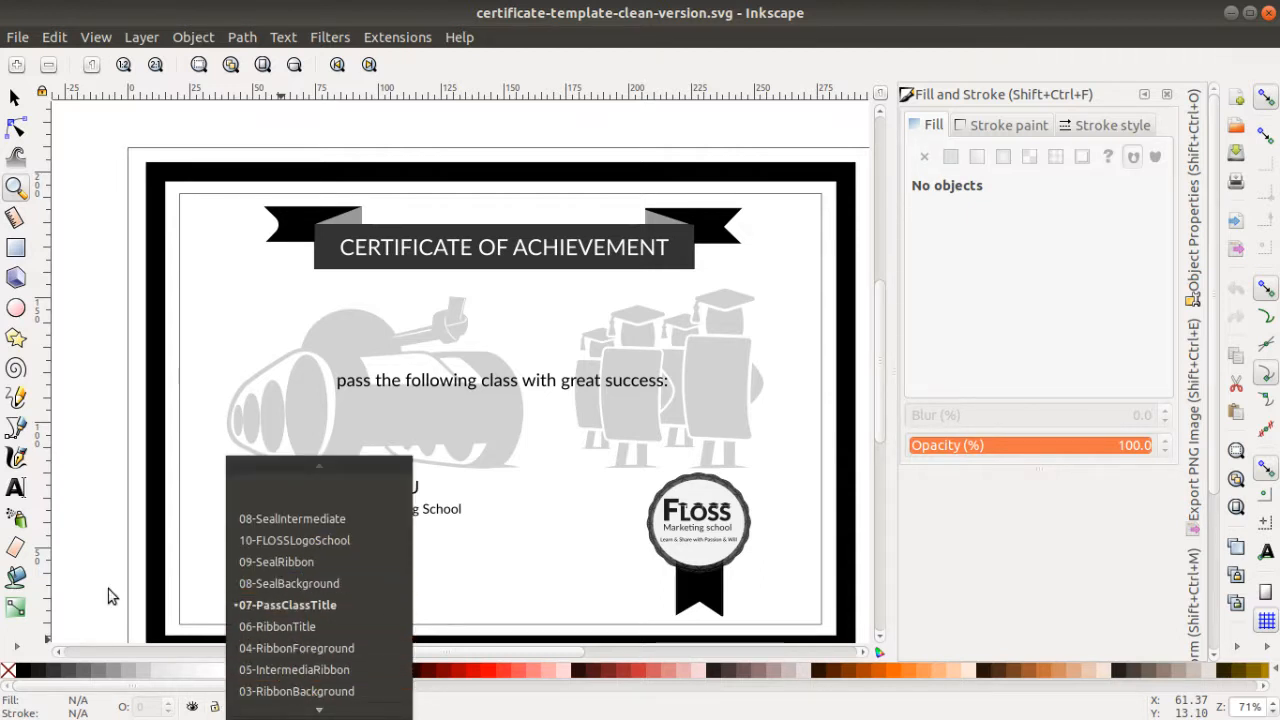
pyautogui.click(141, 37)
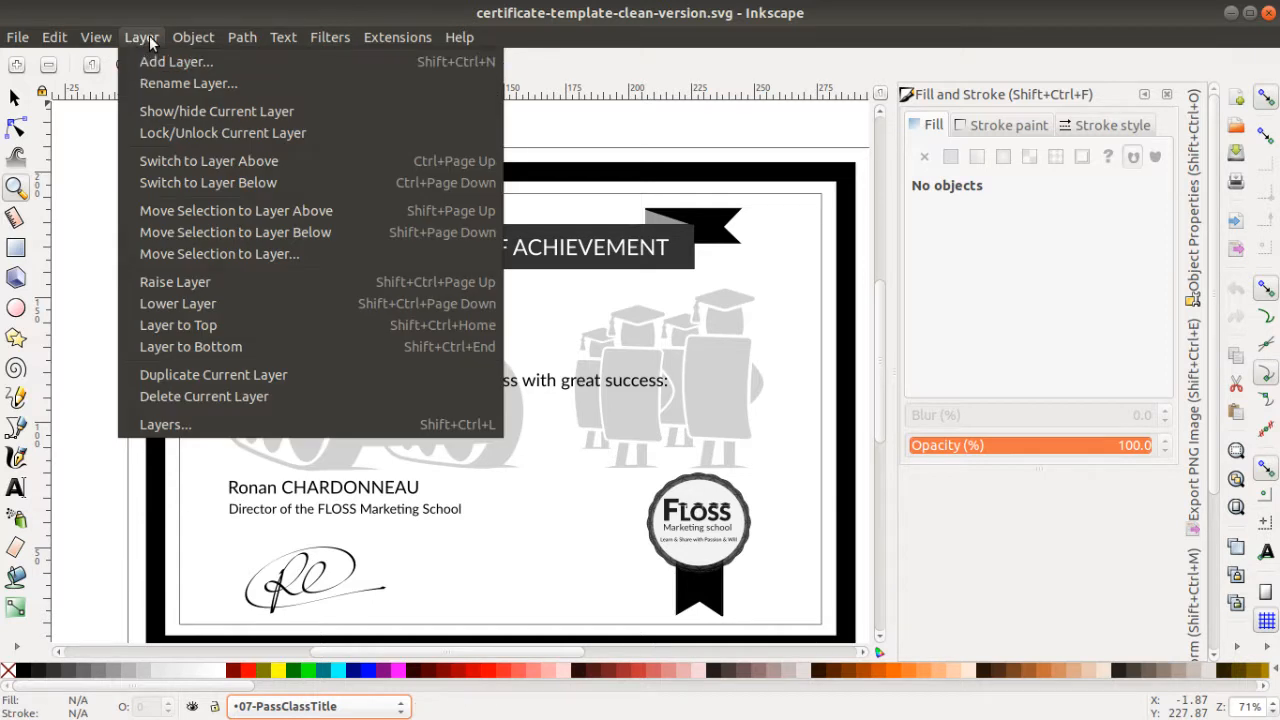
pyautogui.moveTo(176, 61)
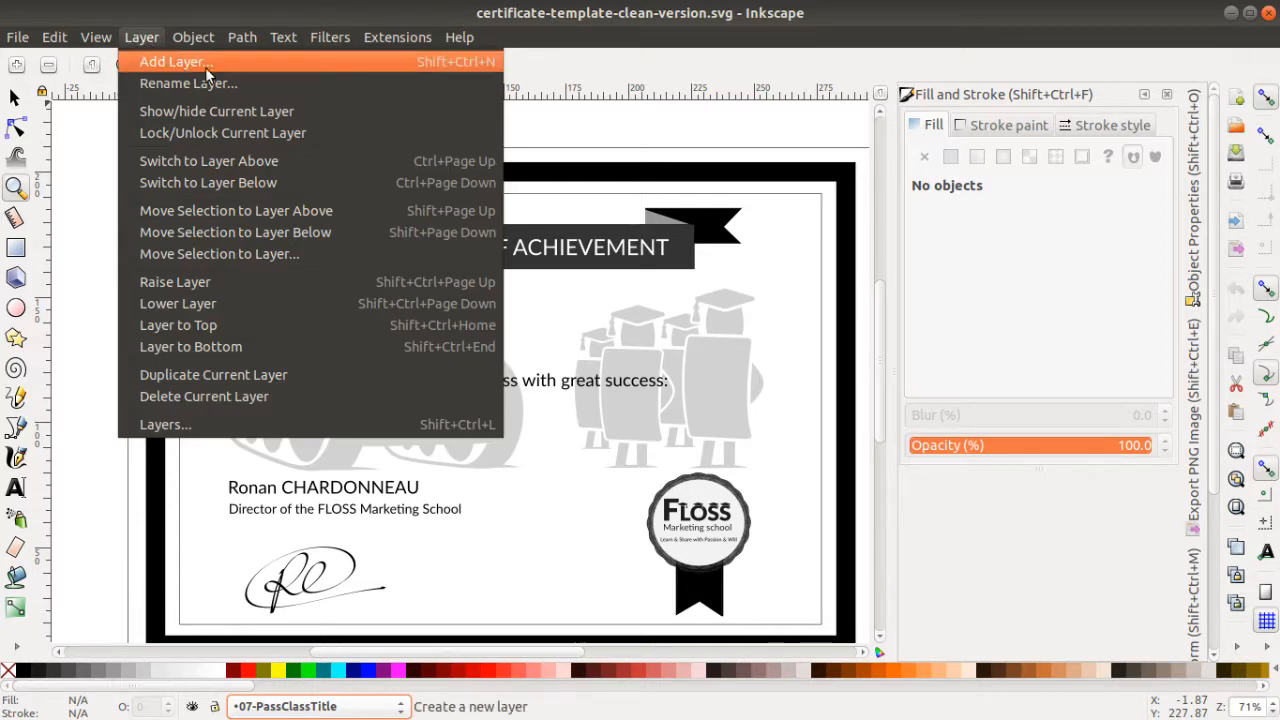
pyautogui.moveTo(470, 65)
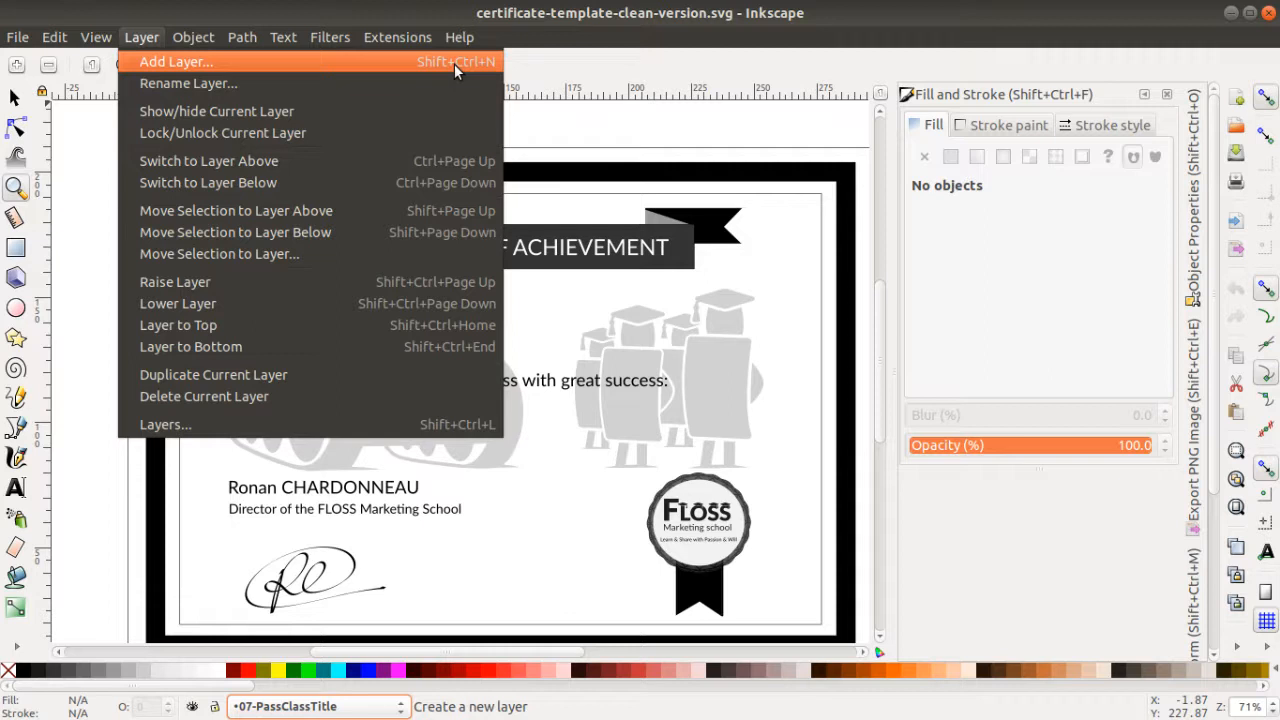
pyautogui.moveTo(320, 75)
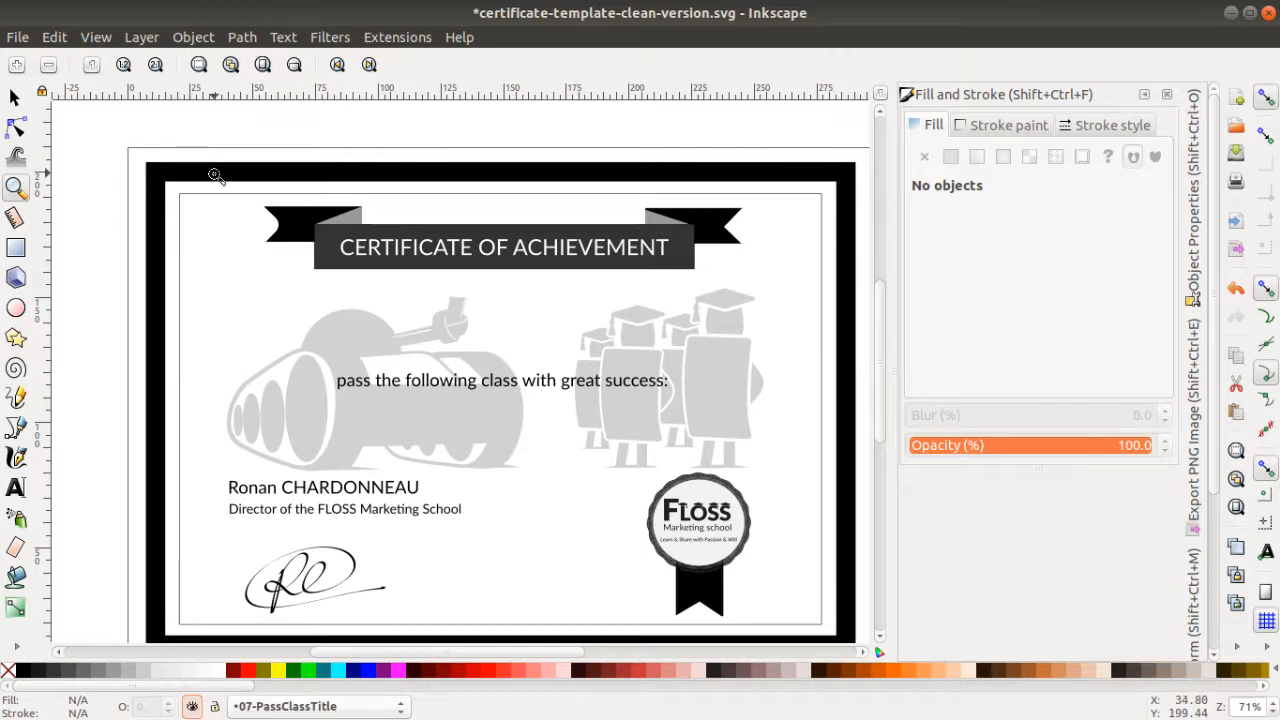
pyautogui.moveTo(163, 169)
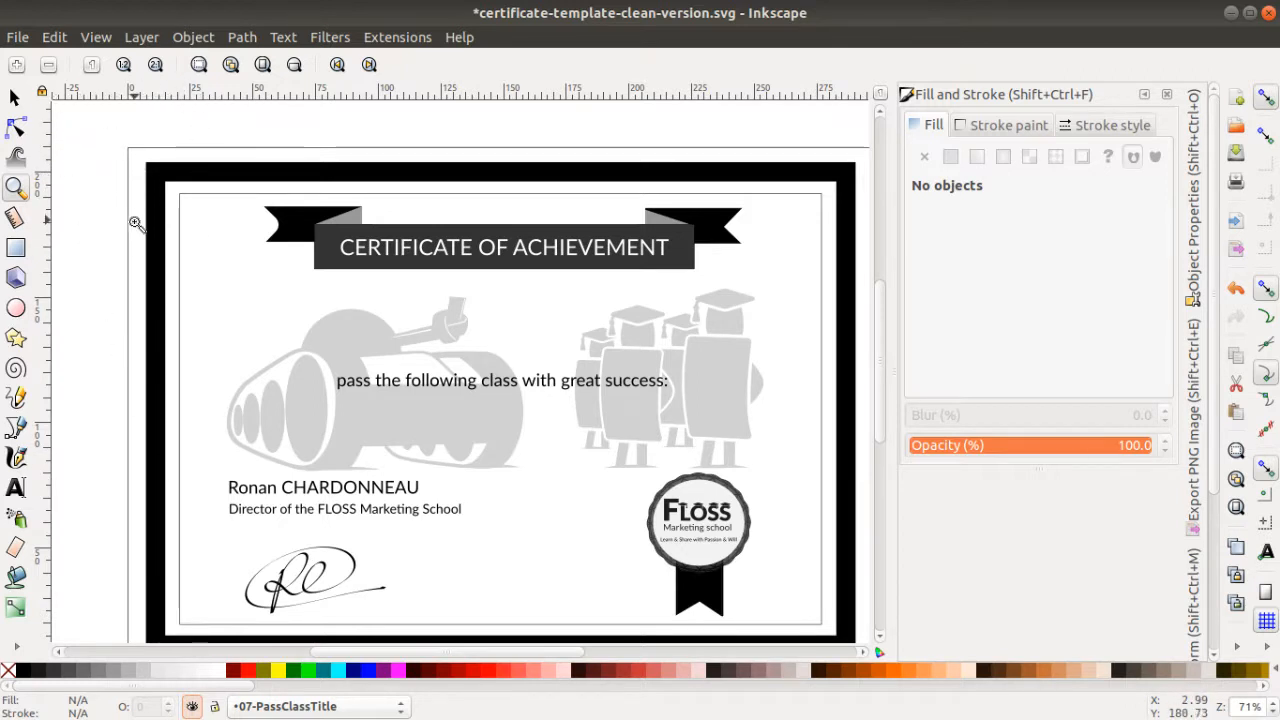
pyautogui.moveTo(38, 253)
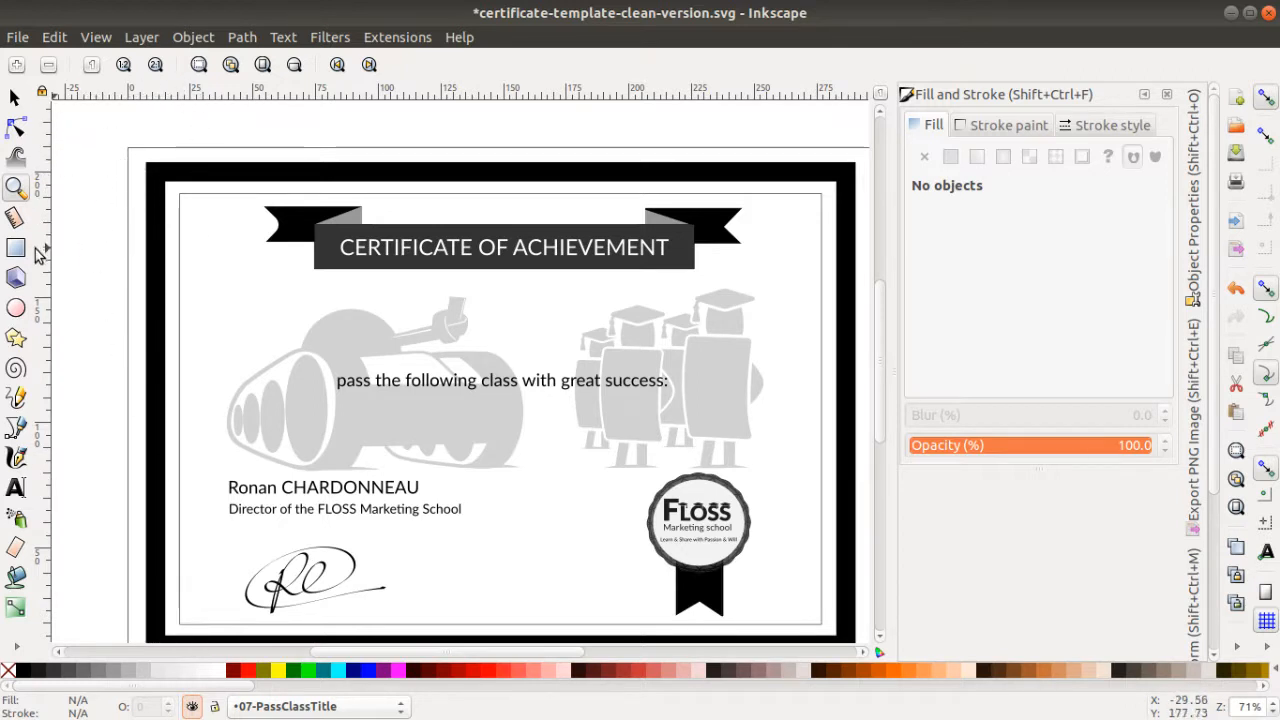
# Draw a roughly 26 × 17 mm rectangle near the certificate's upper left.
pyautogui.click(16, 248)
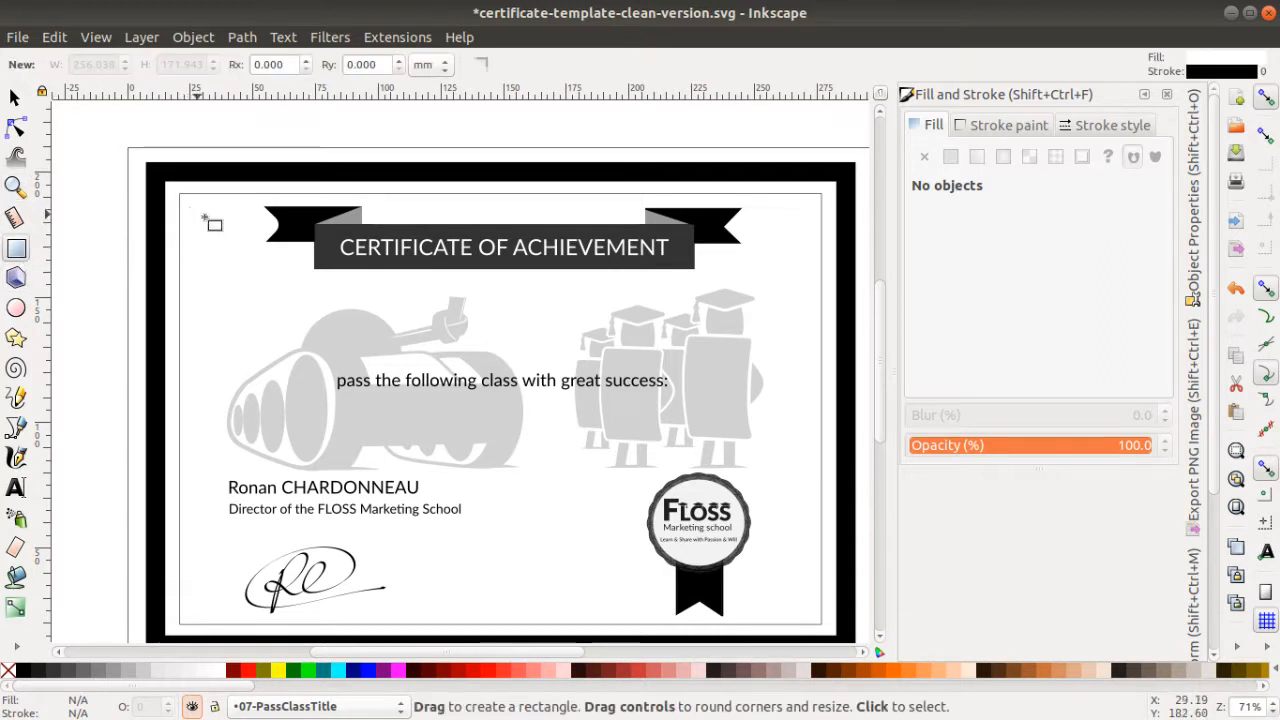
pyautogui.moveTo(222, 288)
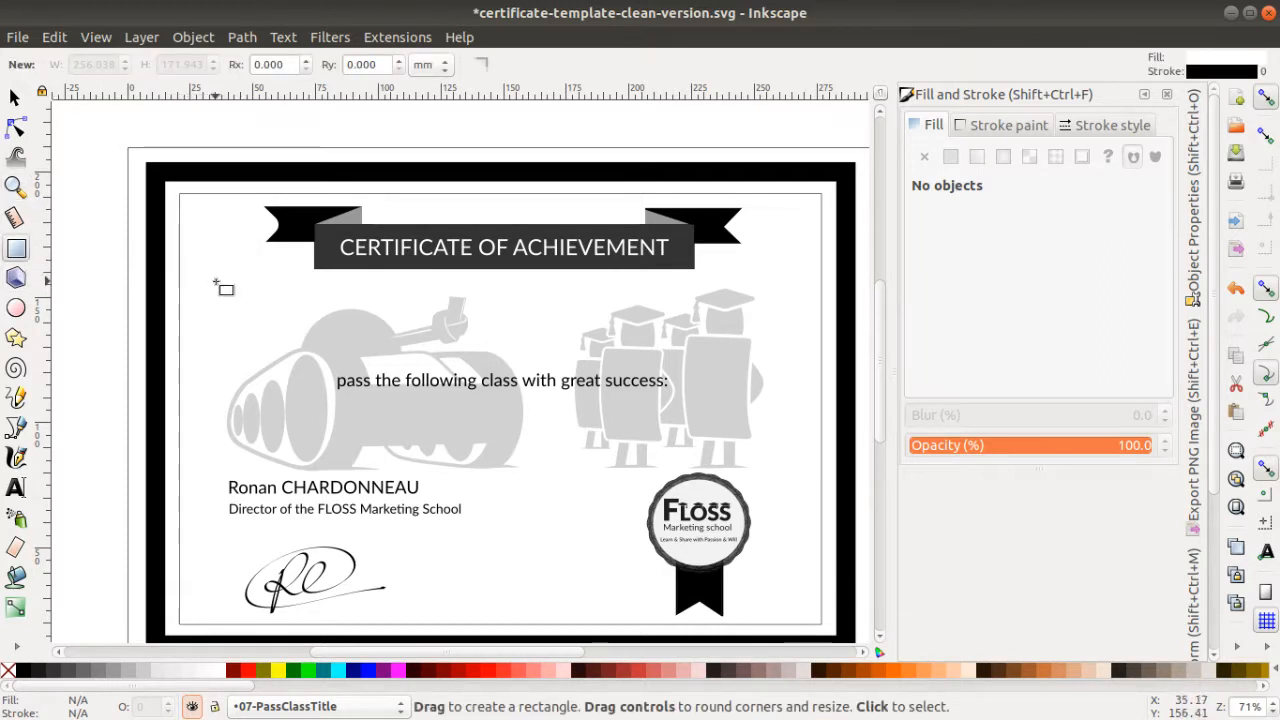
pyautogui.moveTo(712, 205)
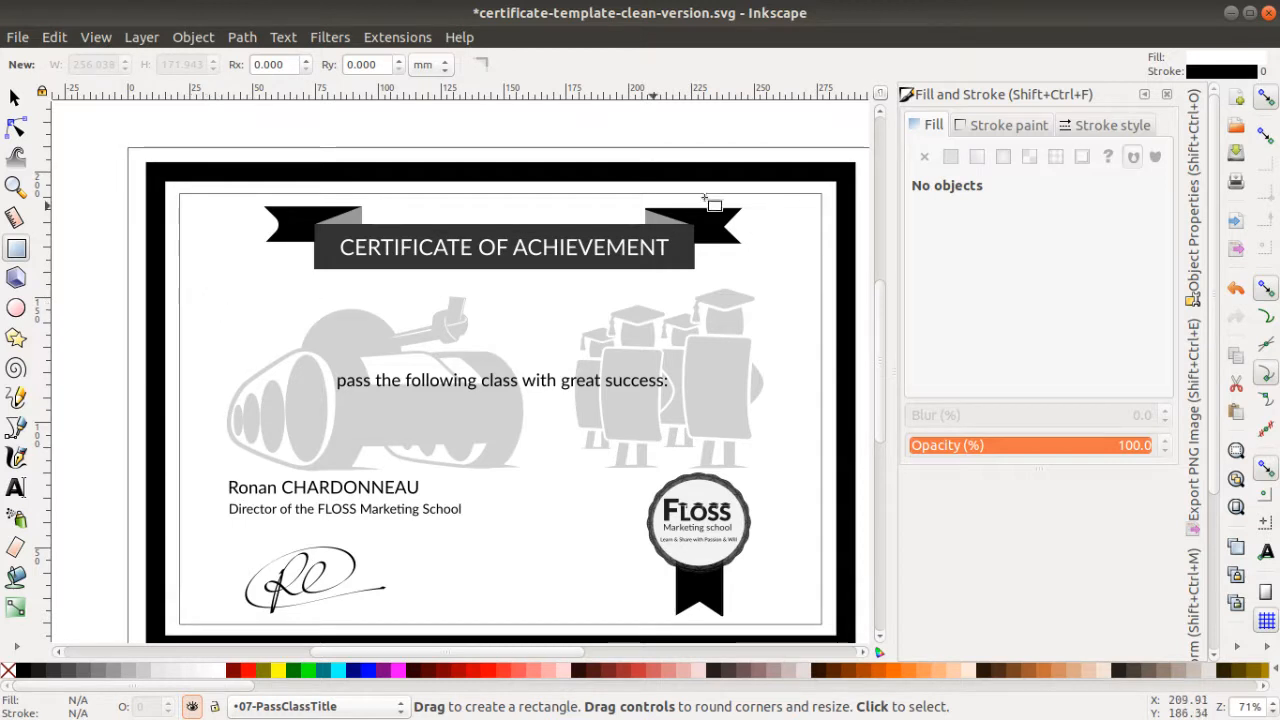
pyautogui.moveTo(1210, 75)
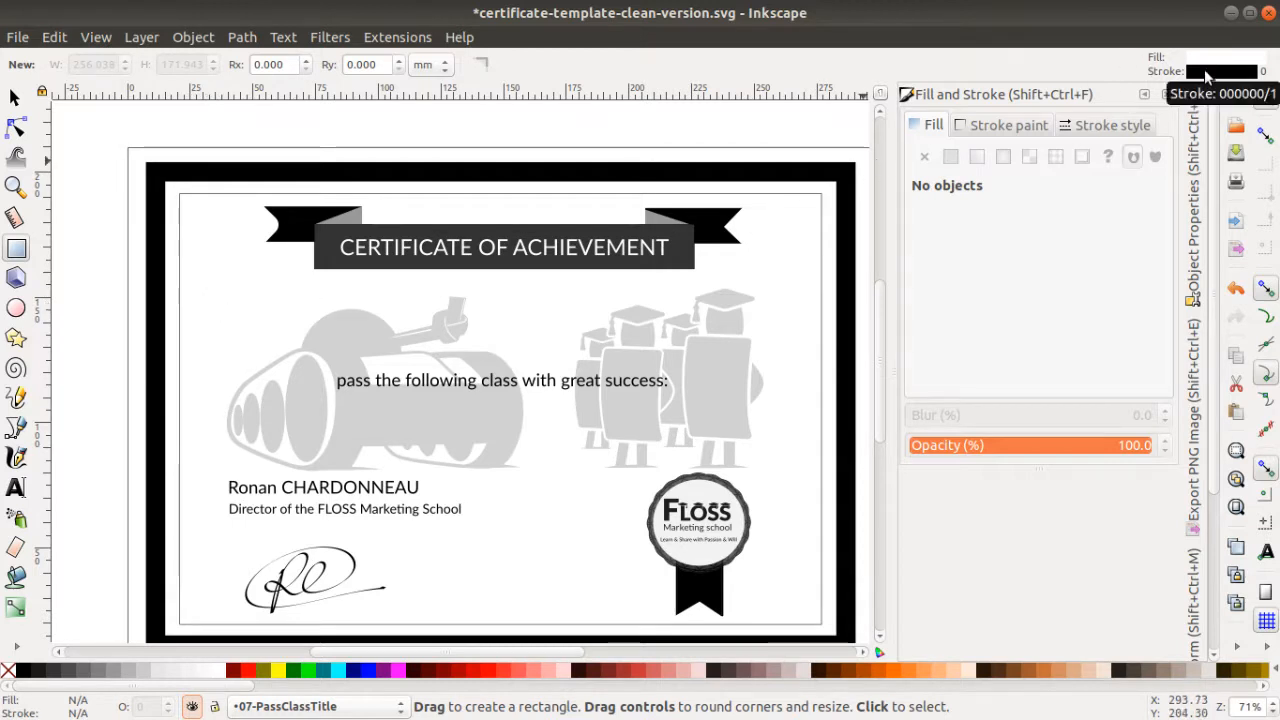
pyautogui.moveTo(1222, 58)
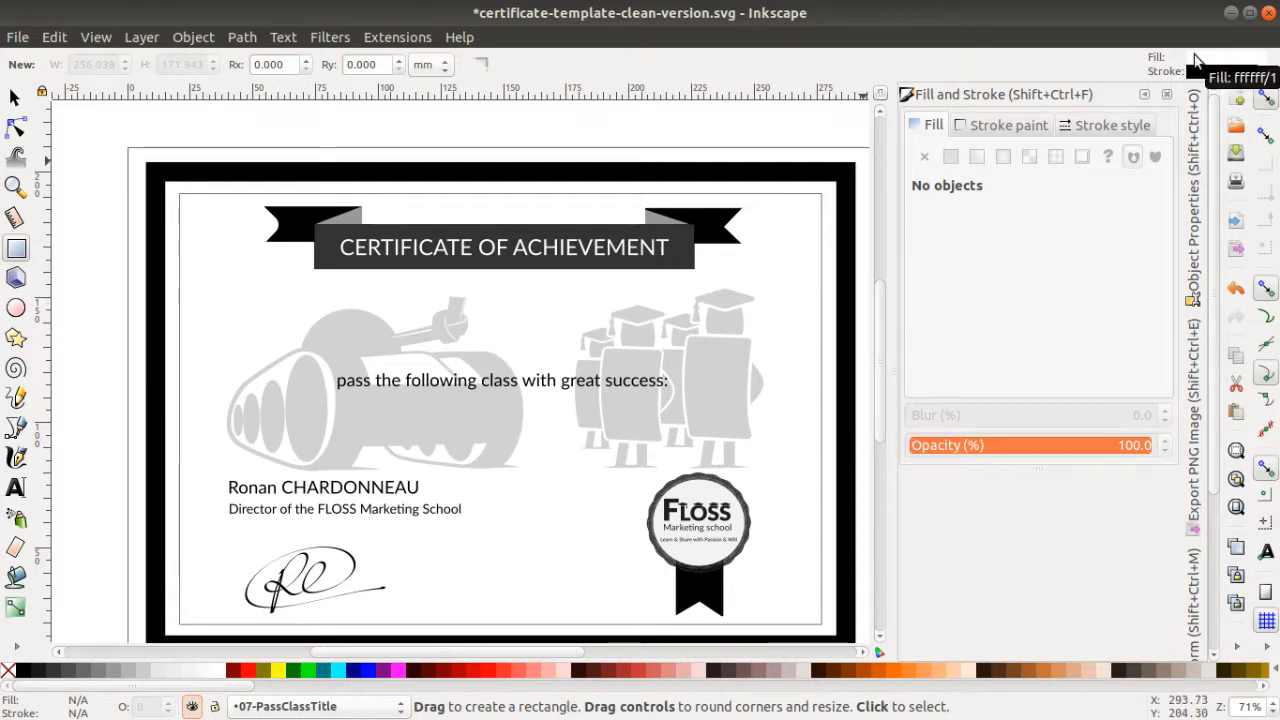
pyautogui.moveTo(1197, 70)
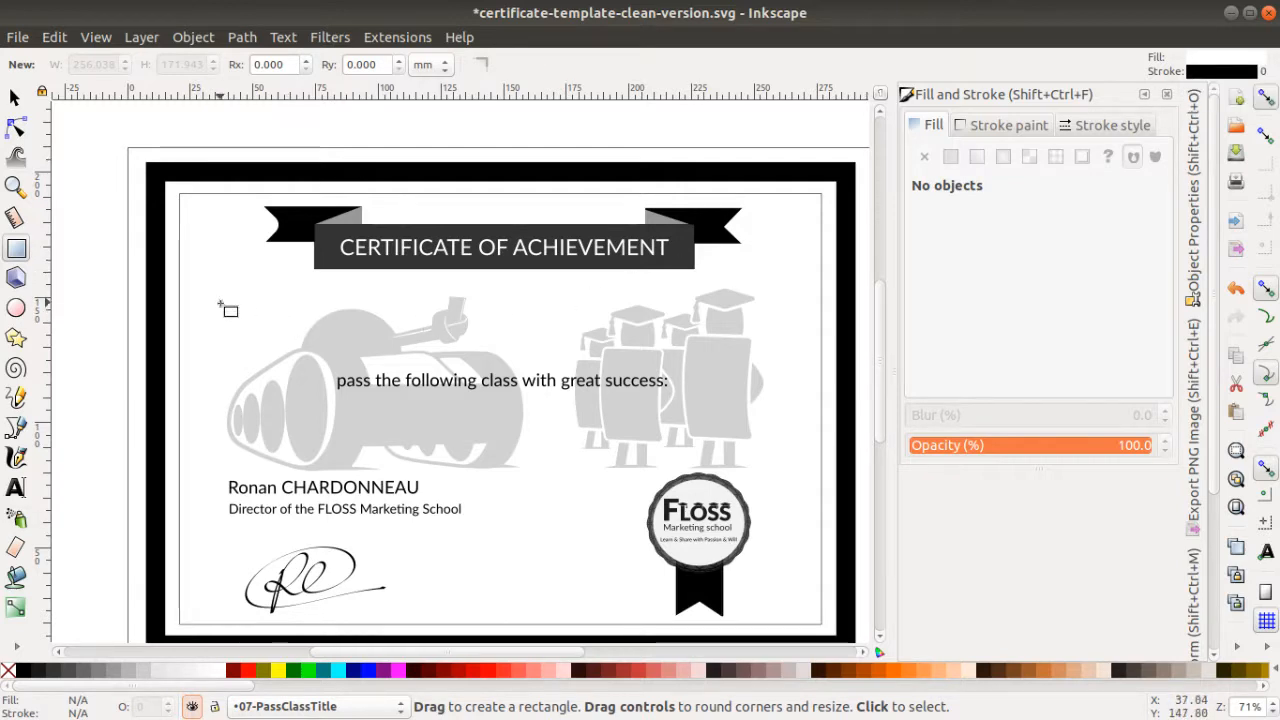
pyautogui.moveTo(278, 320)
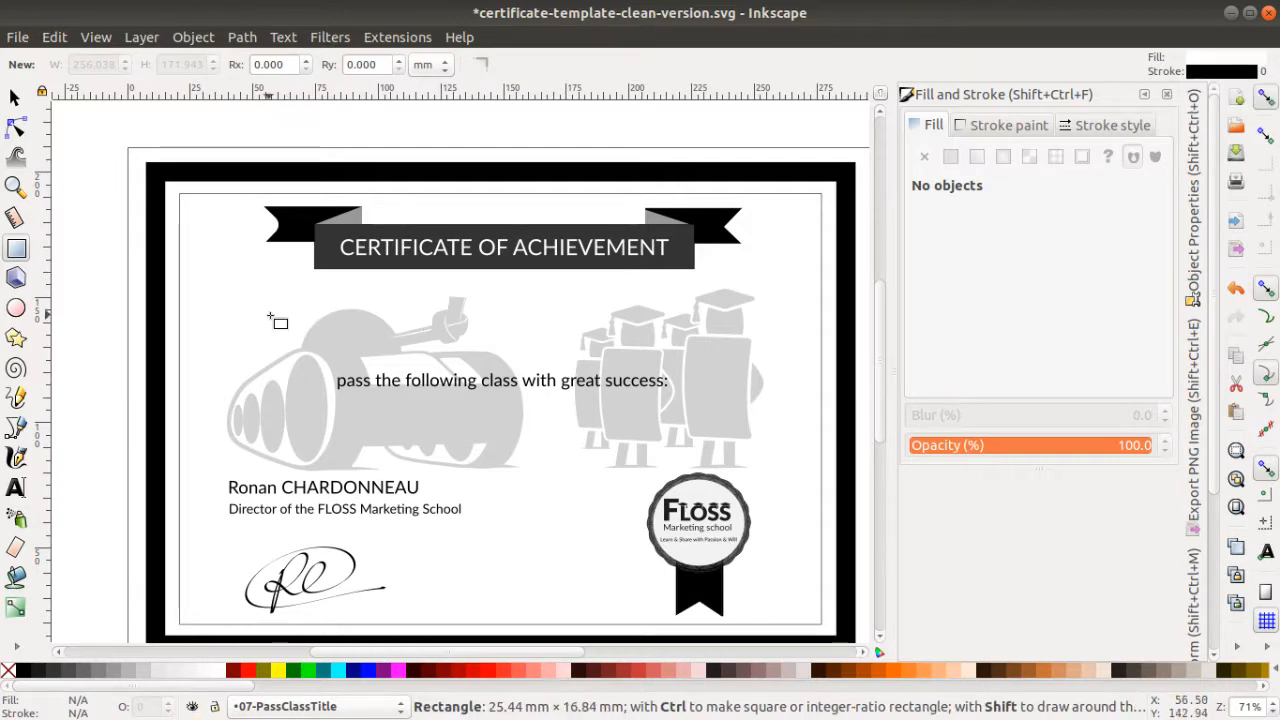
pyautogui.moveTo(205, 273); pyautogui.dragTo(272, 317)
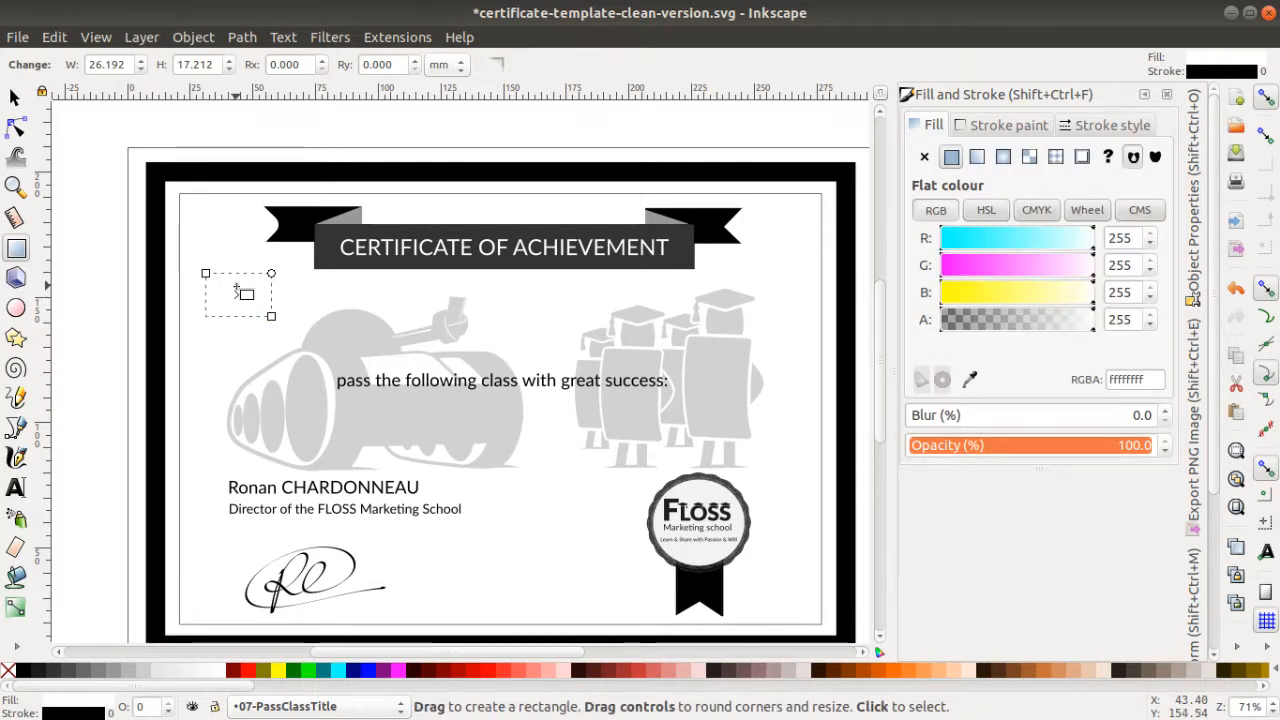
pyautogui.moveTo(233, 298)
pyautogui.write('1.400')
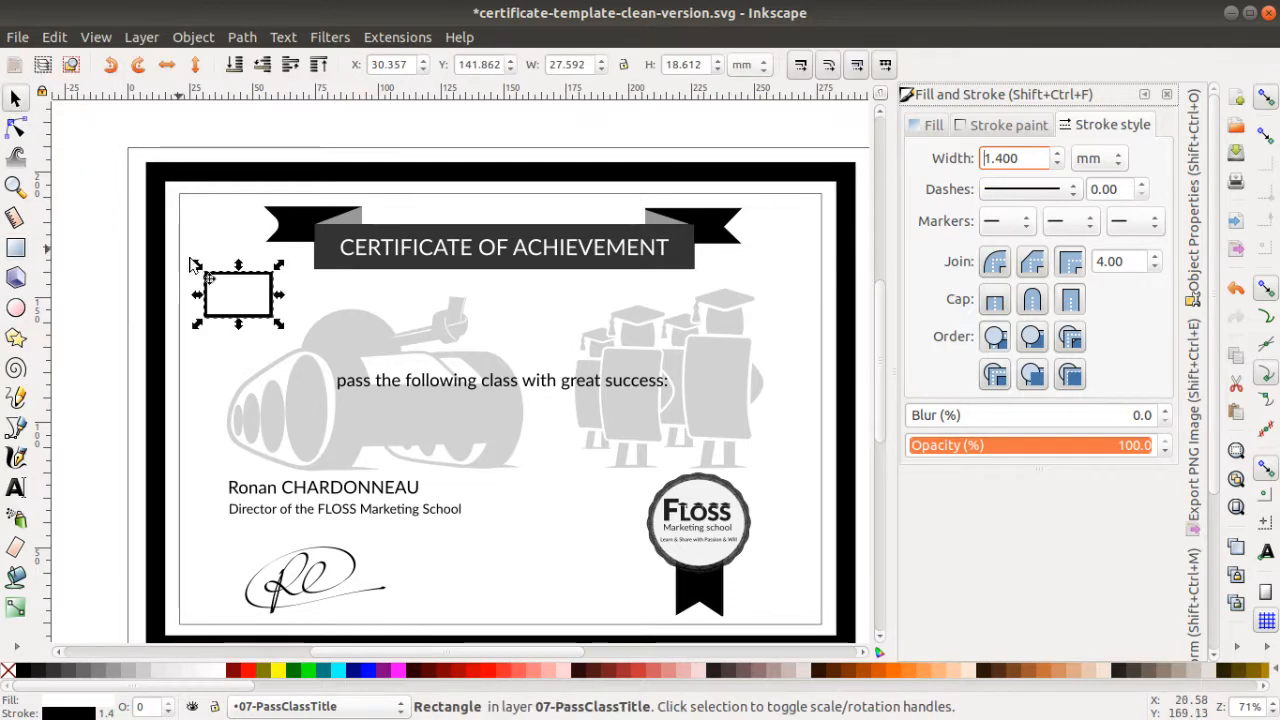
# Delete the test rectangle and select the inner border rectangle behind the ribbon end.
pyautogui.click(250, 312)
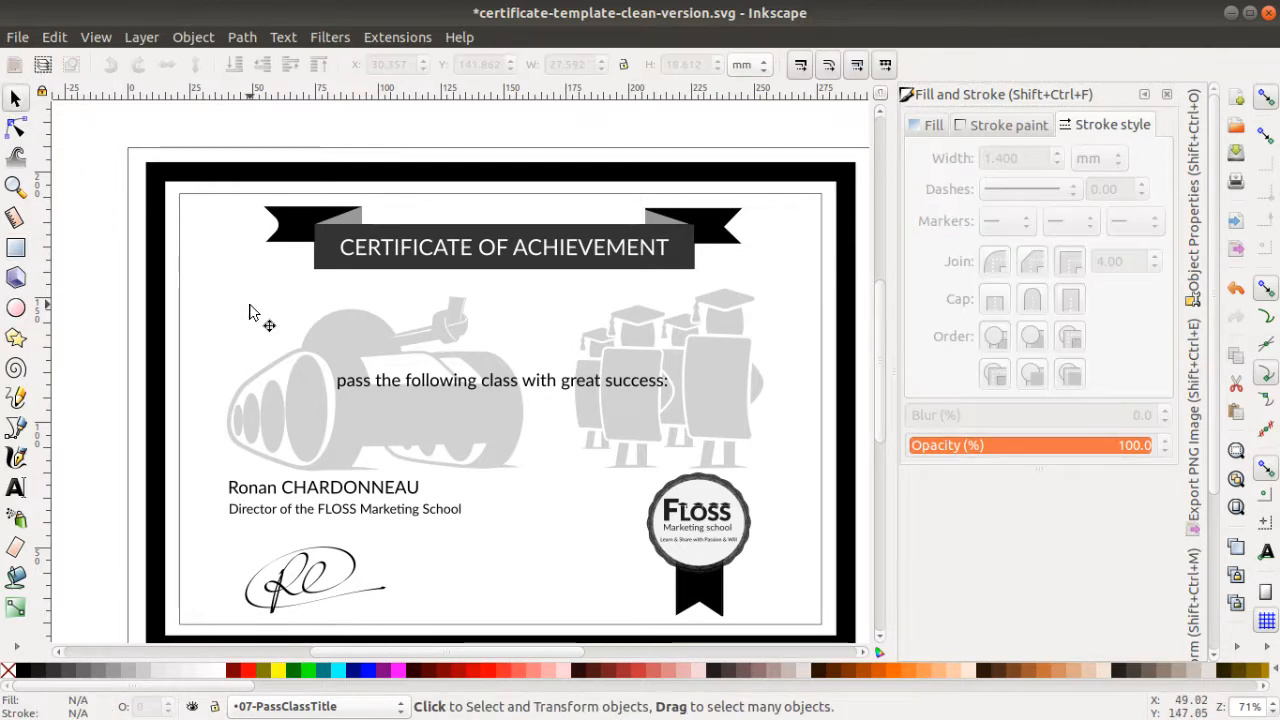
pyautogui.moveTo(287, 230)
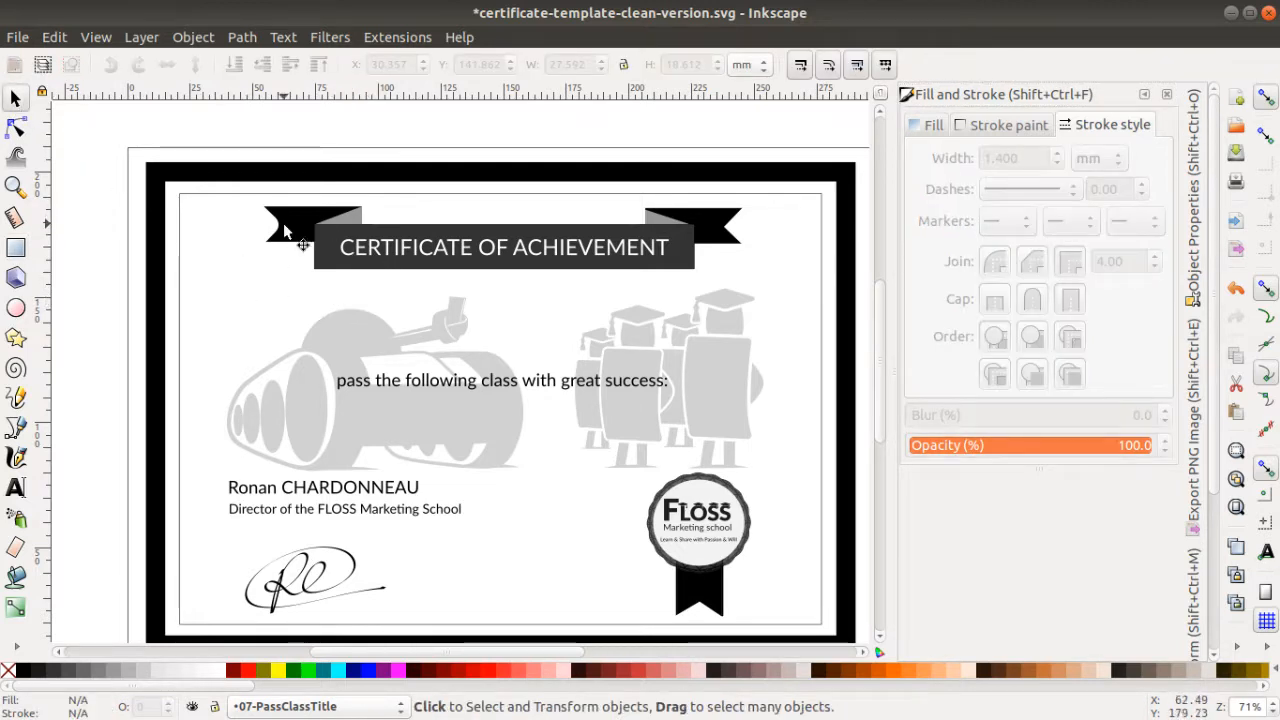
pyautogui.moveTo(210, 218)
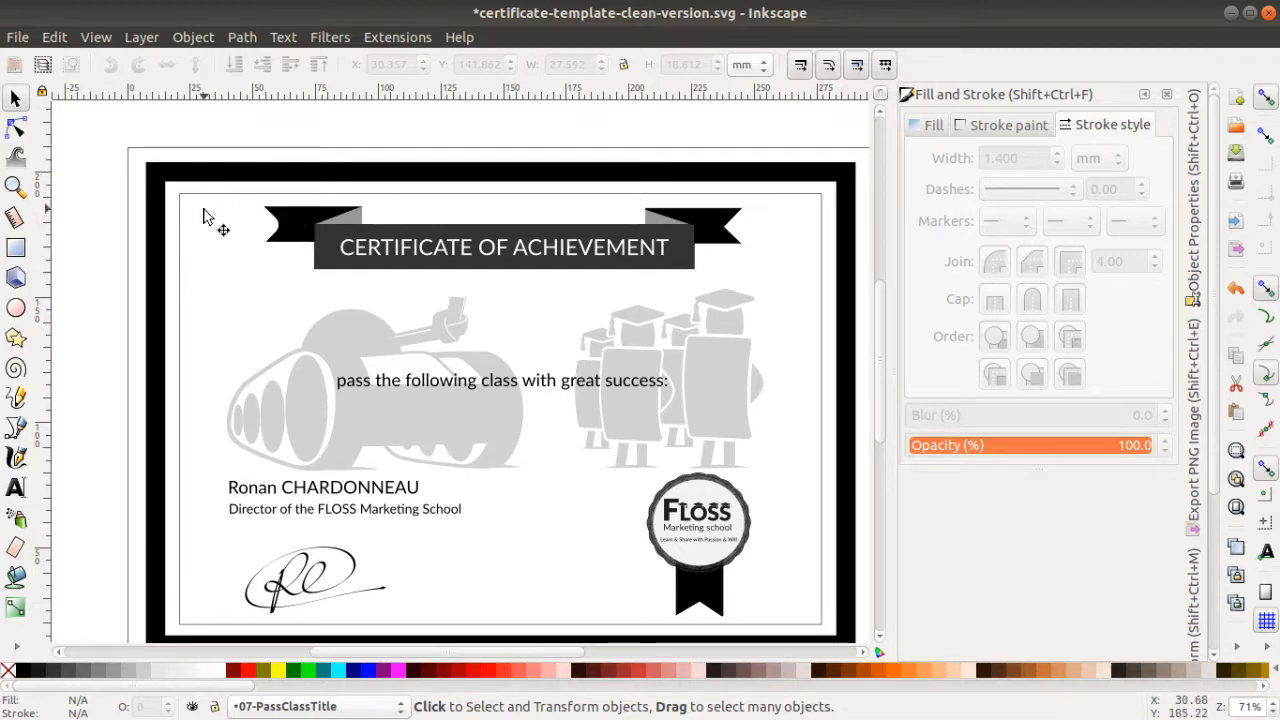
pyautogui.moveTo(448, 275)
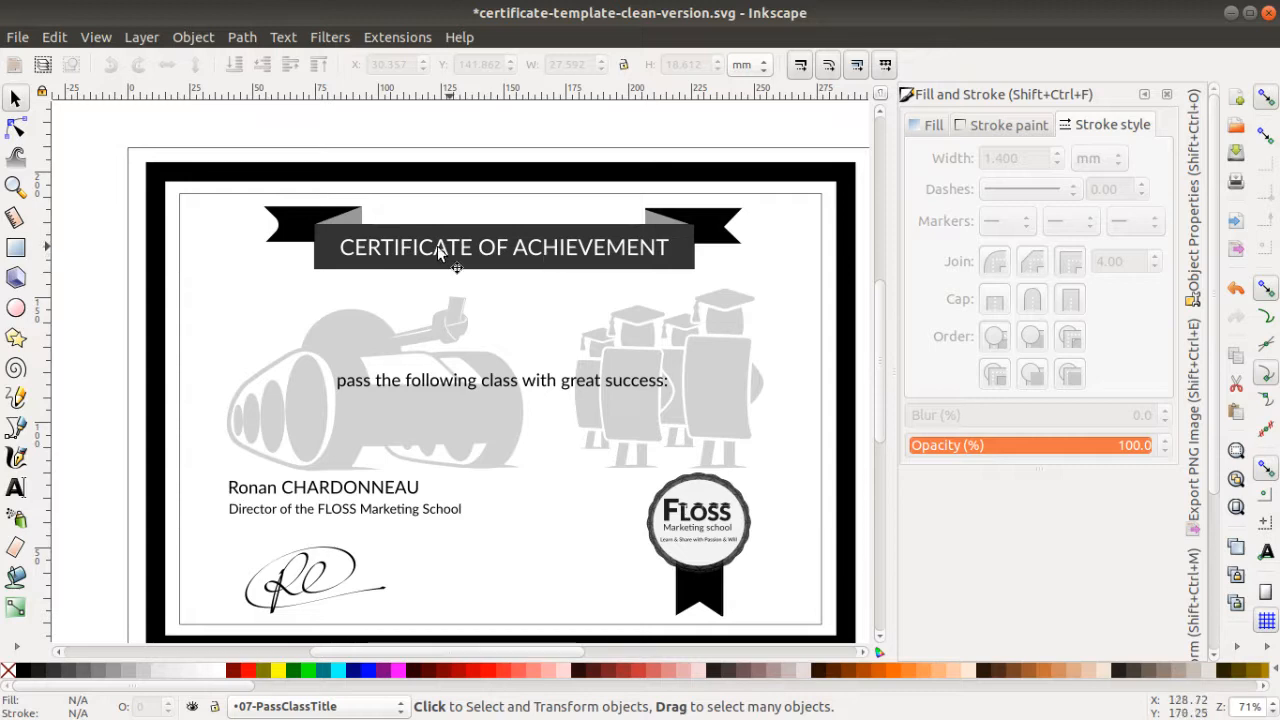
pyautogui.moveTo(330, 245)
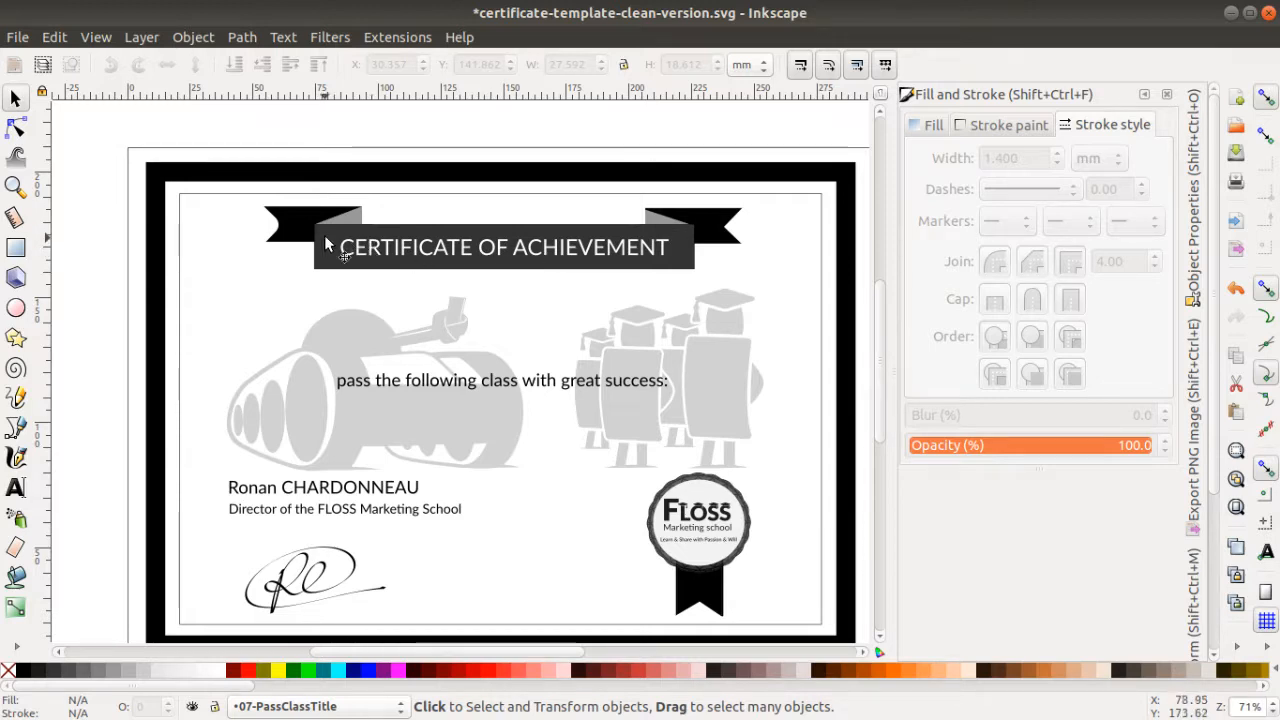
pyautogui.moveTo(378, 255)
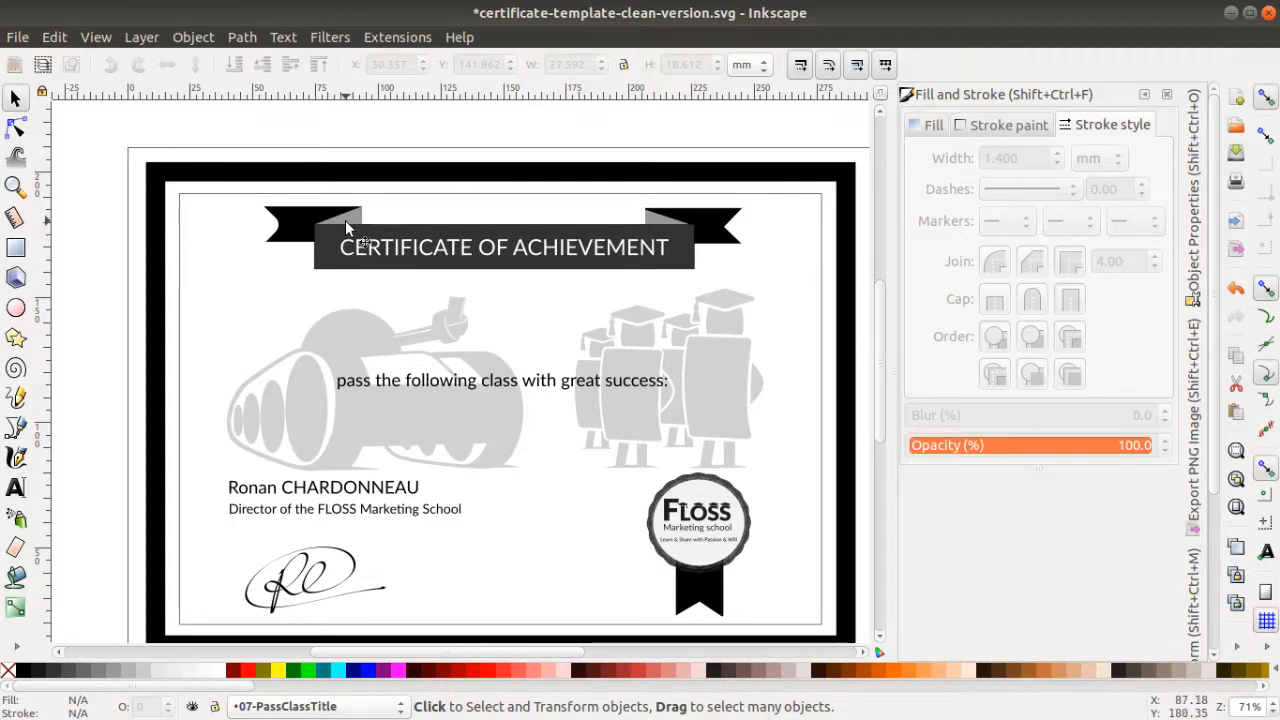
pyautogui.moveTo(360, 233)
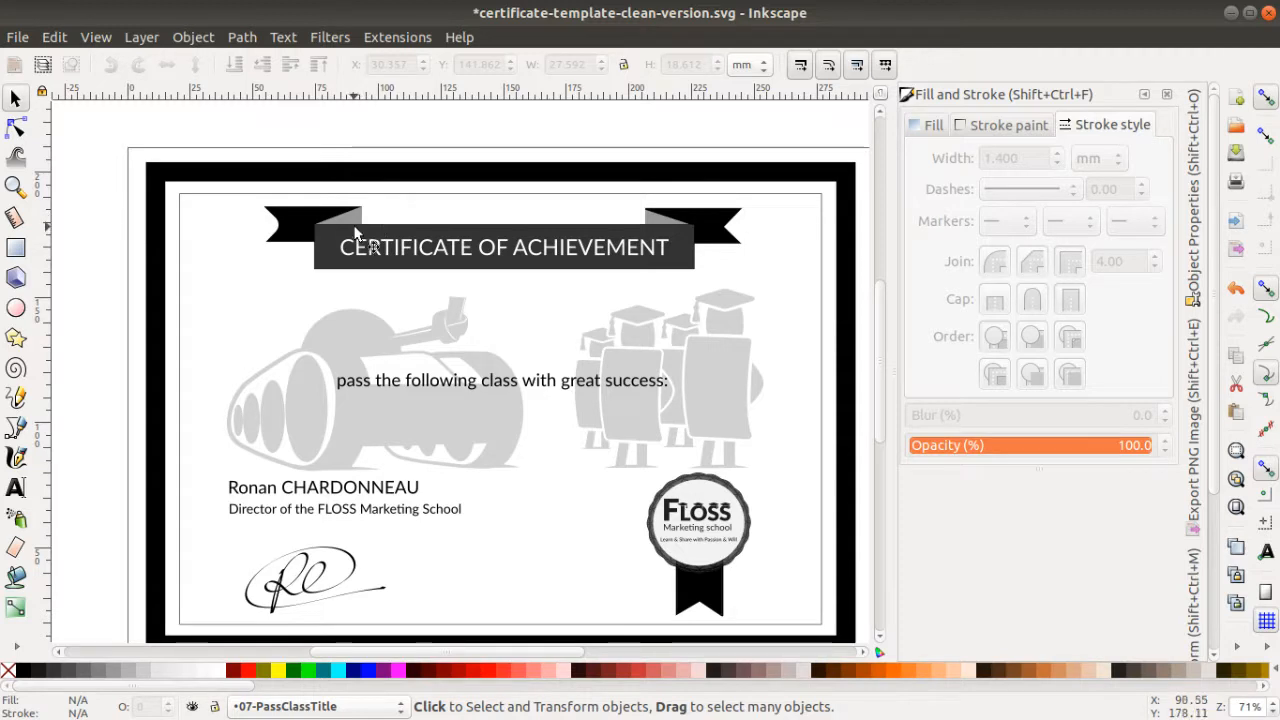
pyautogui.moveTo(360, 247)
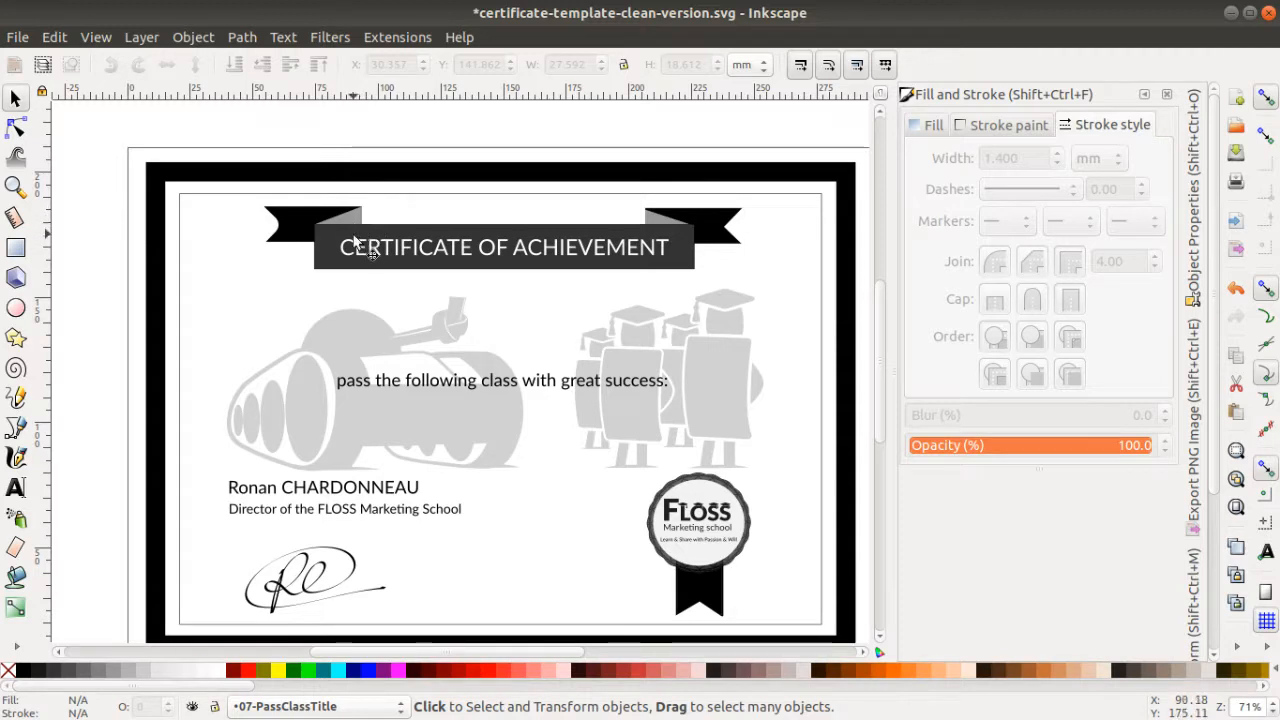
pyautogui.moveTo(363, 230)
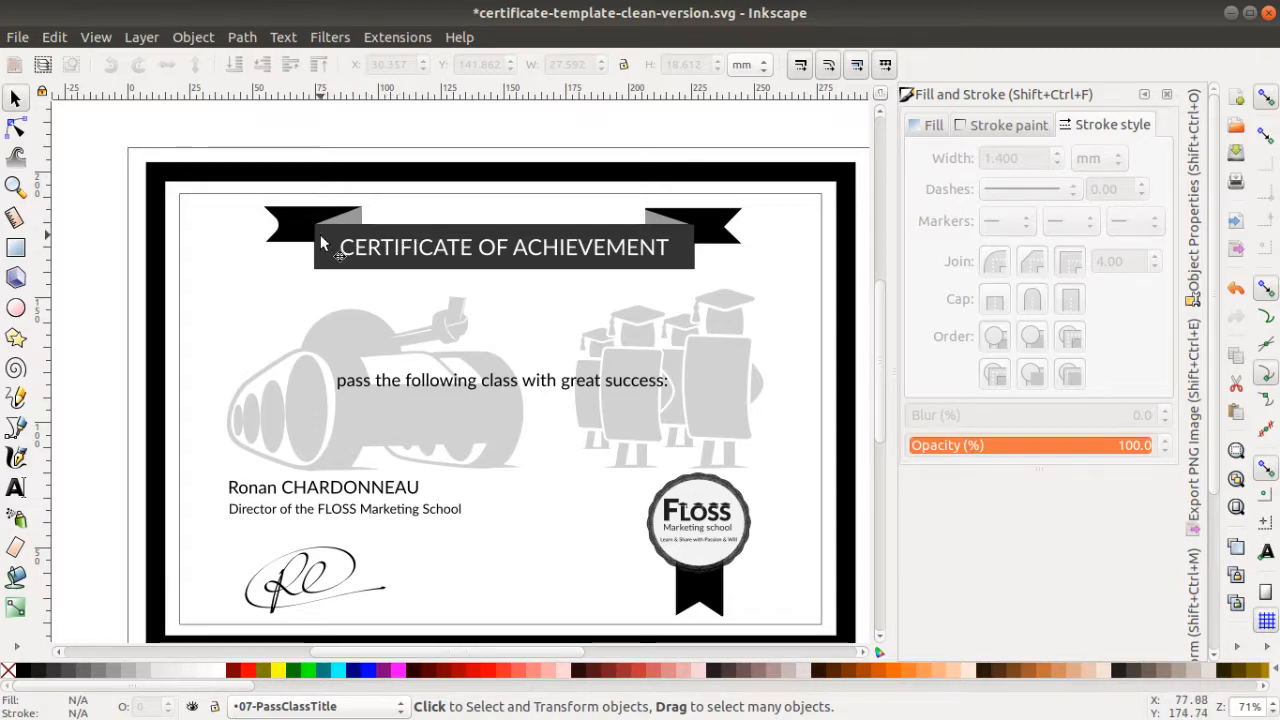
pyautogui.moveTo(278, 228)
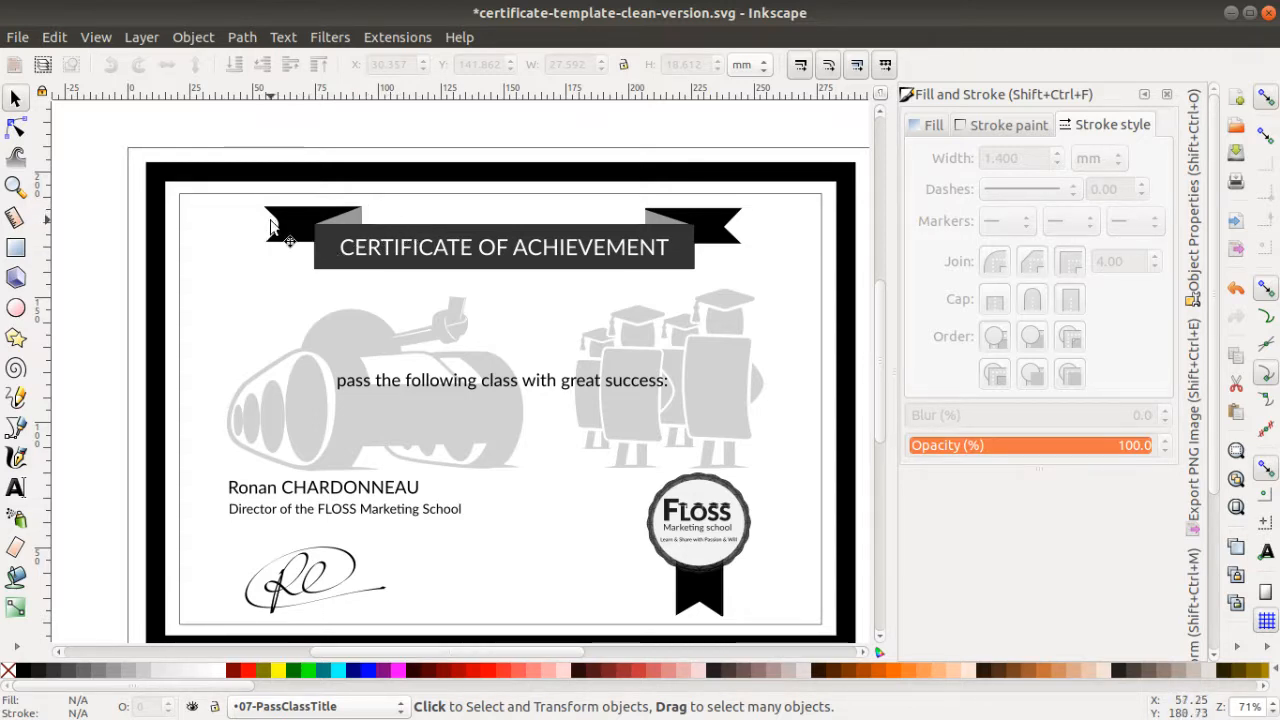
pyautogui.moveTo(248, 222)
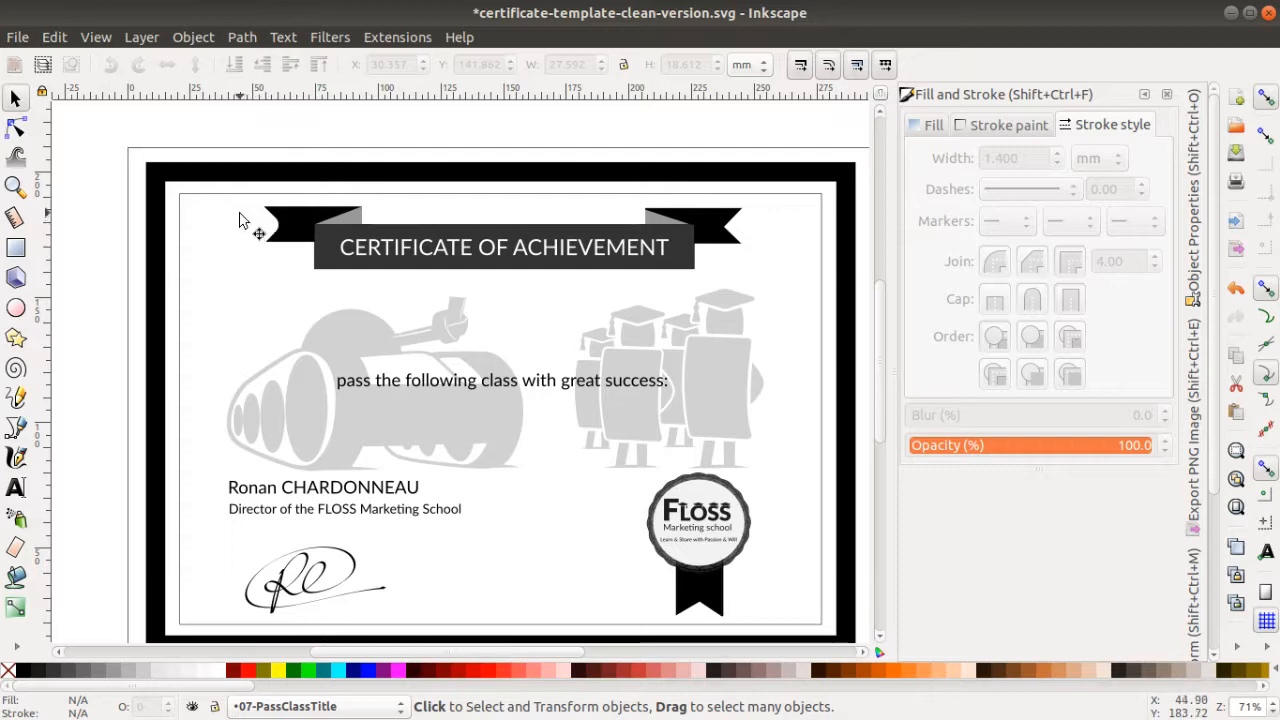
pyautogui.moveTo(296, 254)
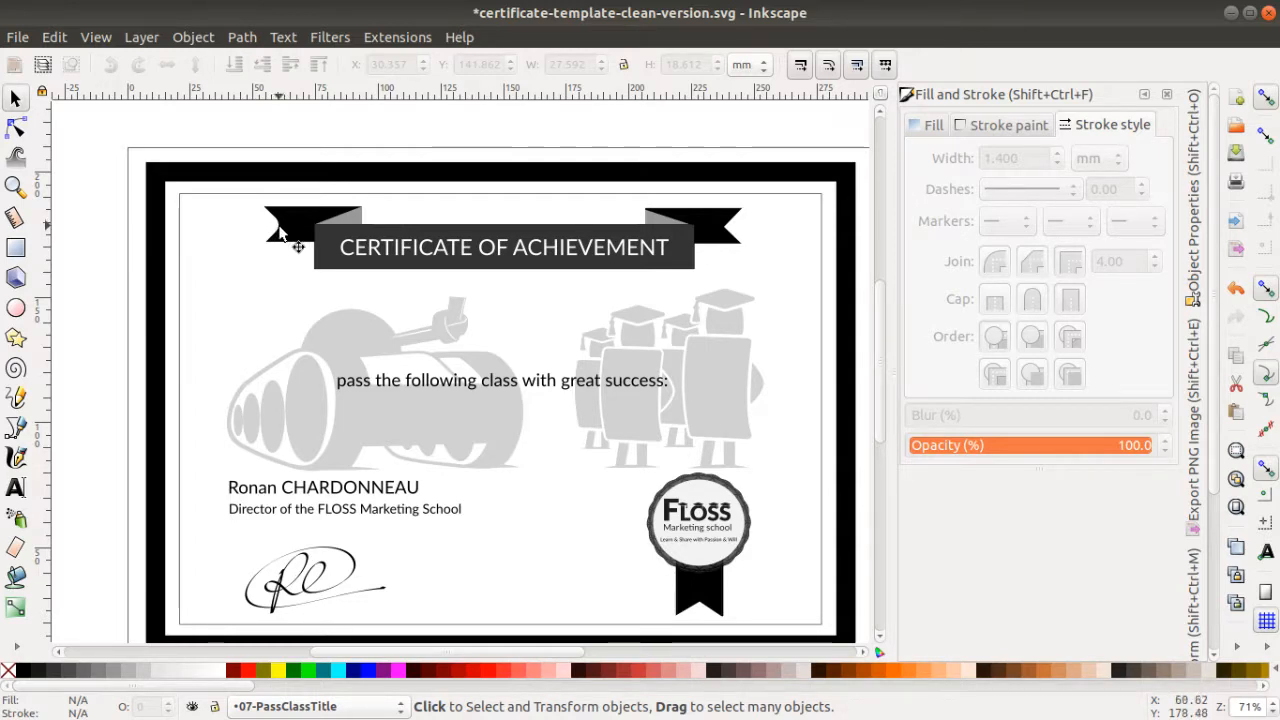
pyautogui.moveTo(830, 280)
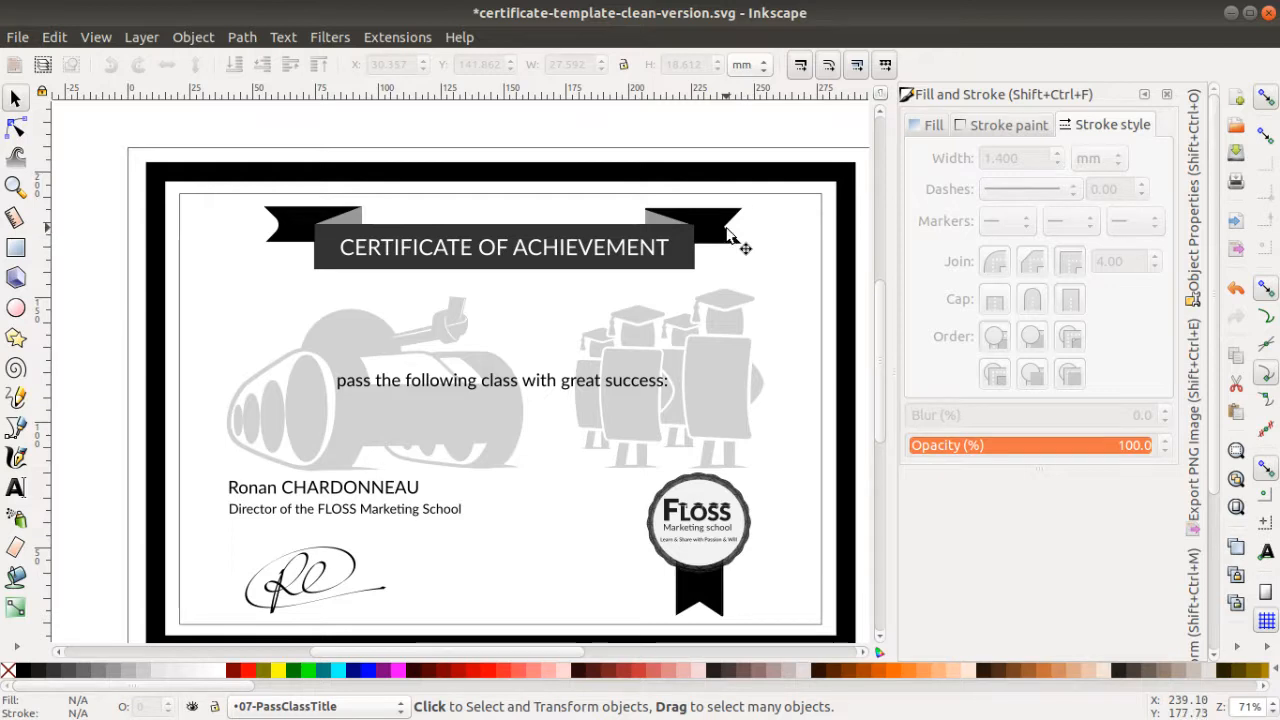
pyautogui.click(280, 225)
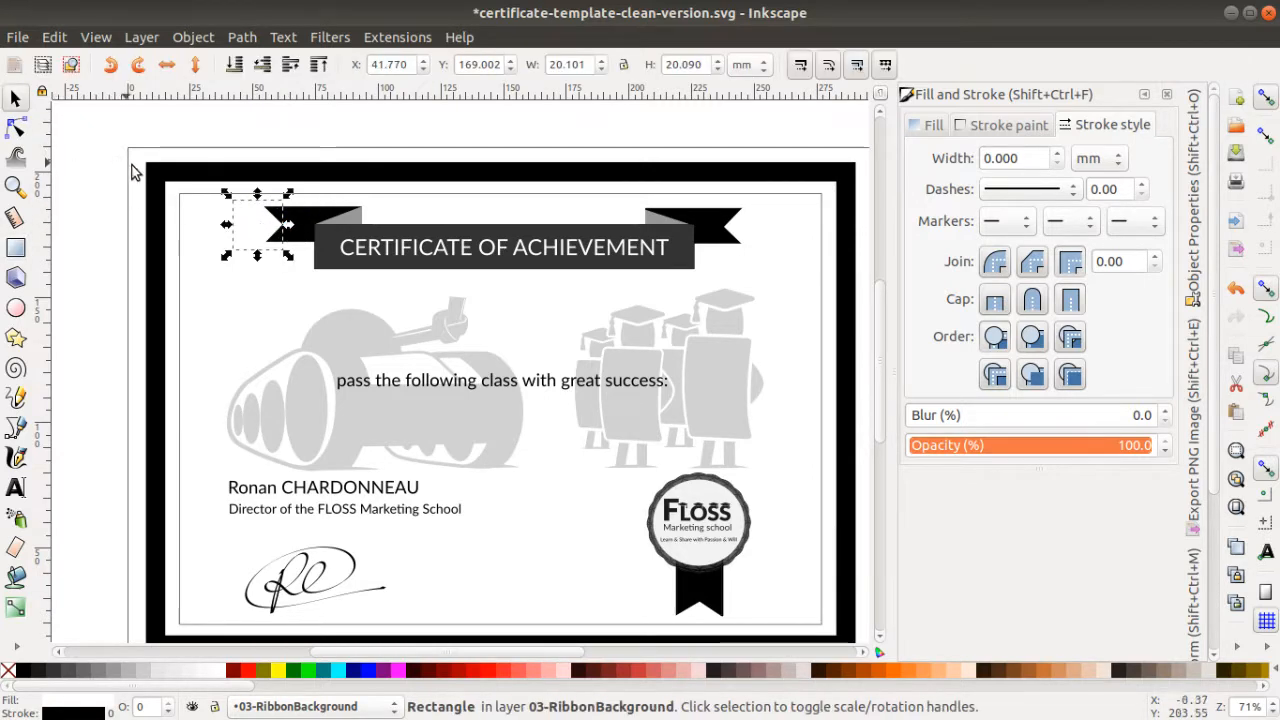
pyautogui.click(290, 230)
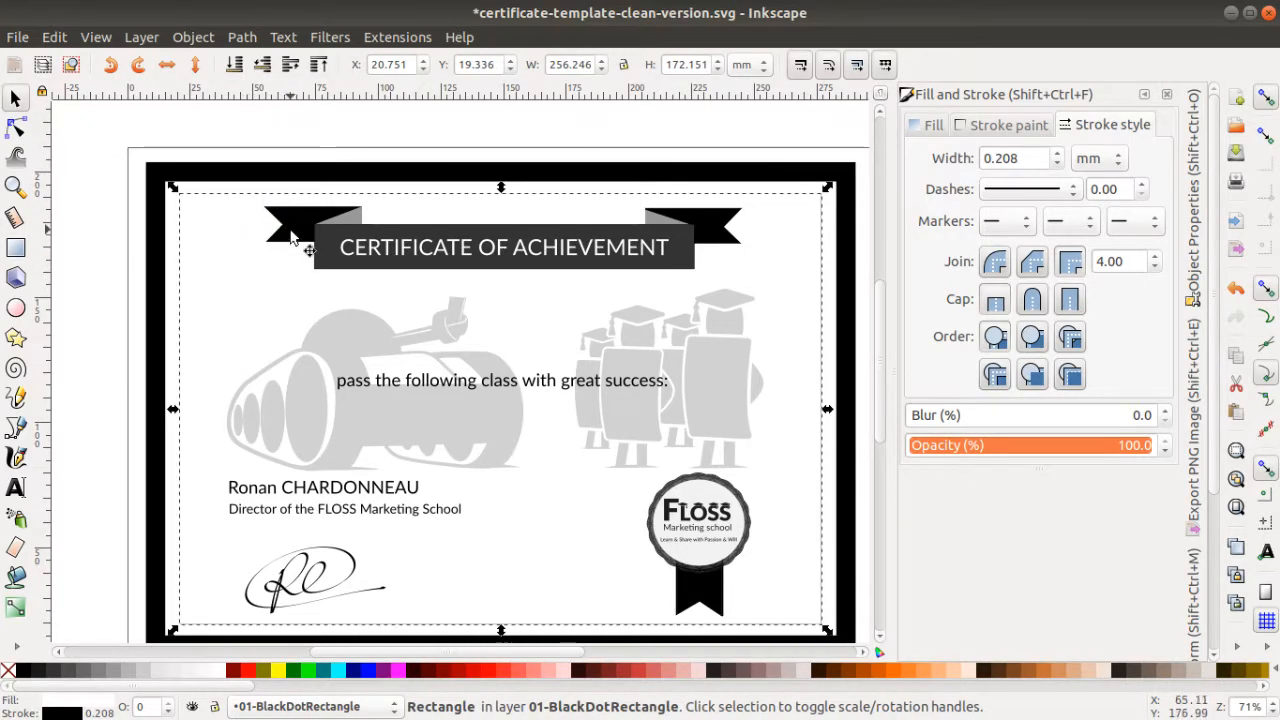
pyautogui.moveTo(300, 240)
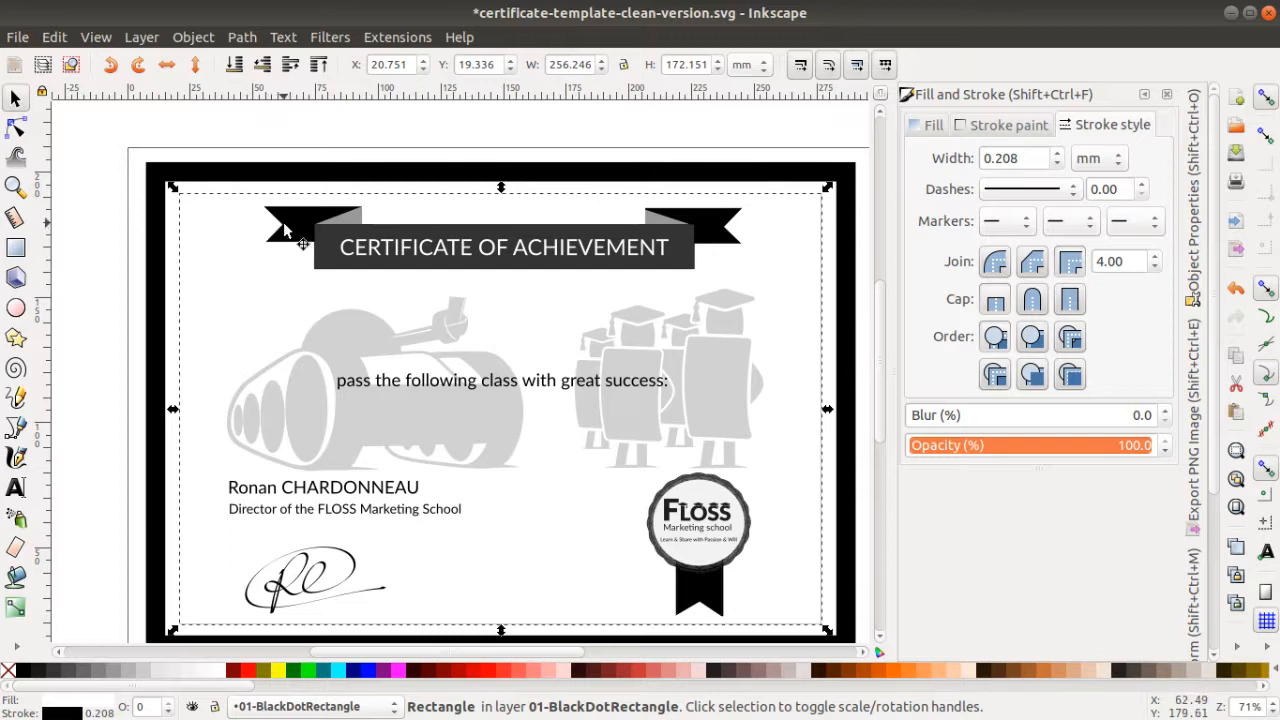
pyautogui.moveTo(265, 237)
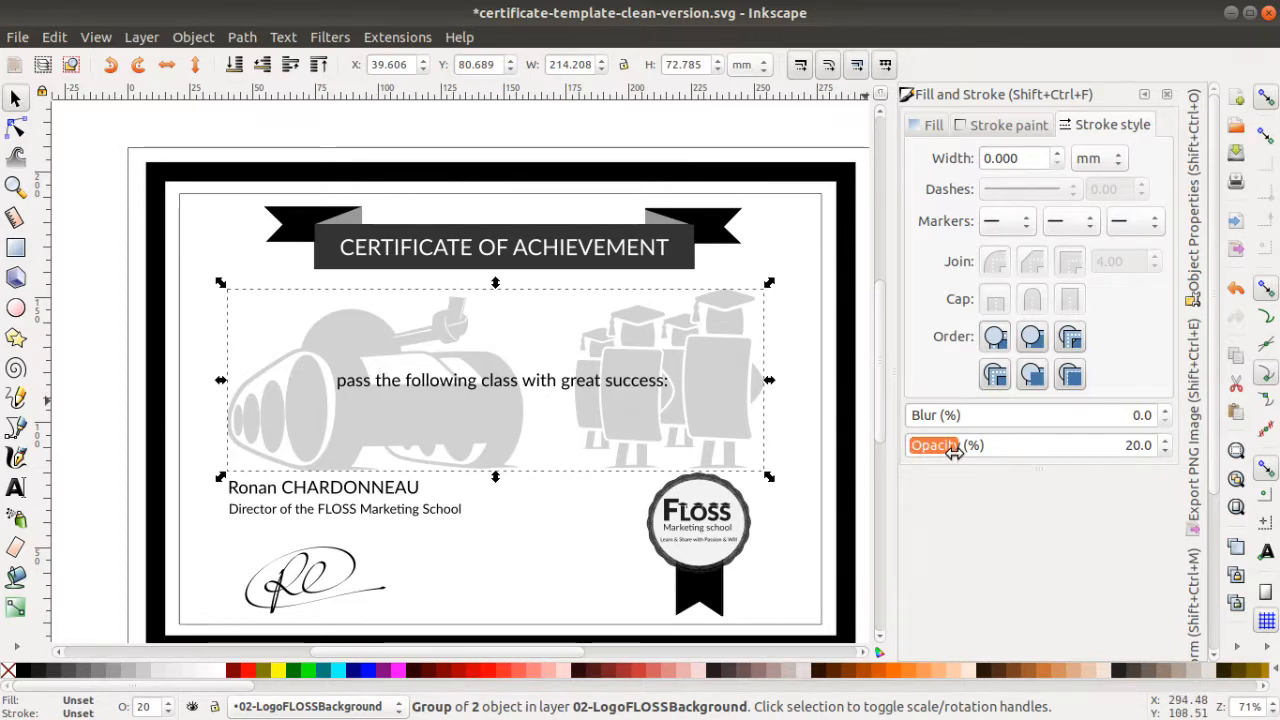
# Set the background logo group's opacity to about 30%, then select the border rectangle.
pyautogui.moveTo(945, 445); pyautogui.dragTo(1055, 445)
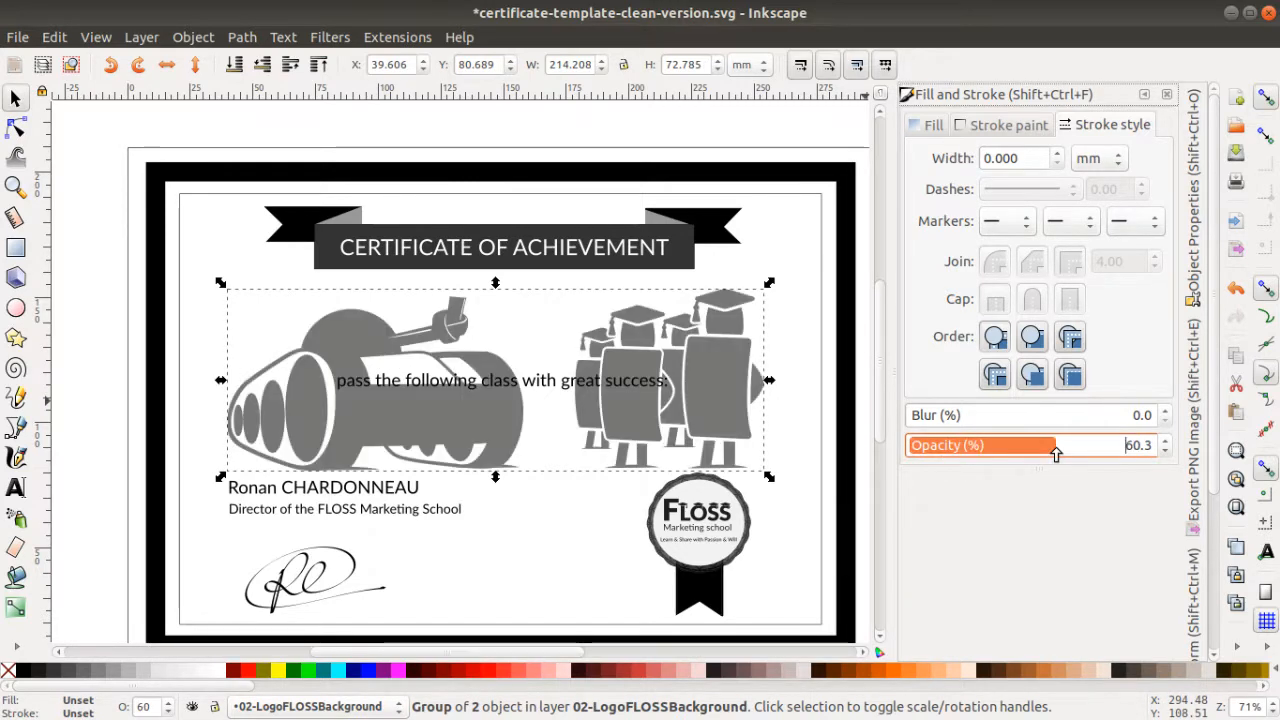
pyautogui.moveTo(1055, 445); pyautogui.dragTo(1015, 445)
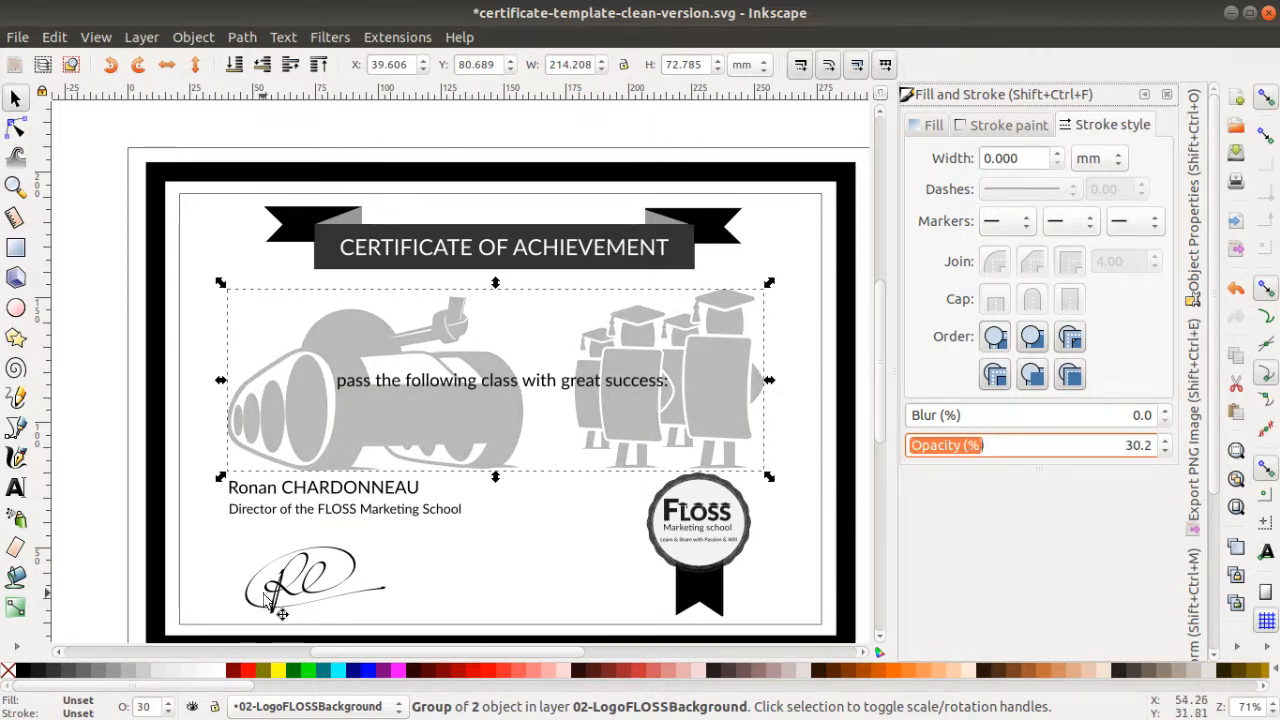
pyautogui.click(300, 575)
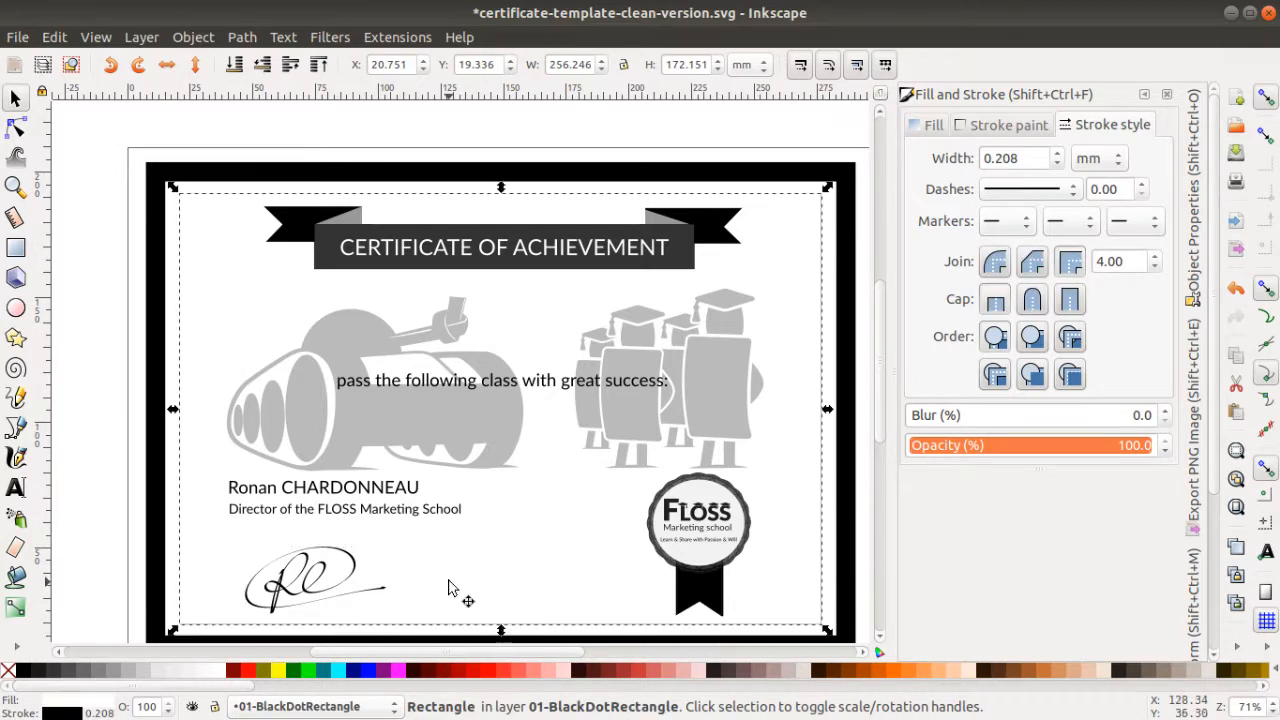
# Draw a closed pencil shape between the signature and FLOSS badge, then deselect it.
pyautogui.click(450, 590)
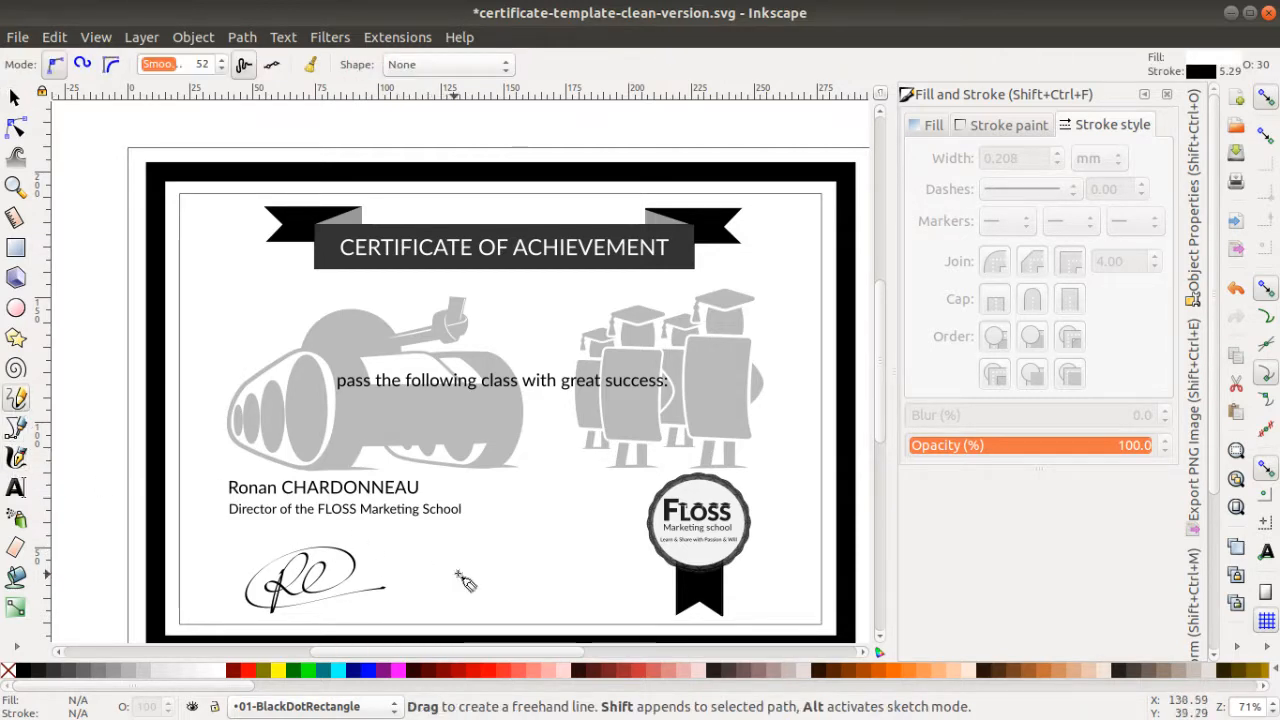
pyautogui.moveTo(540, 580)
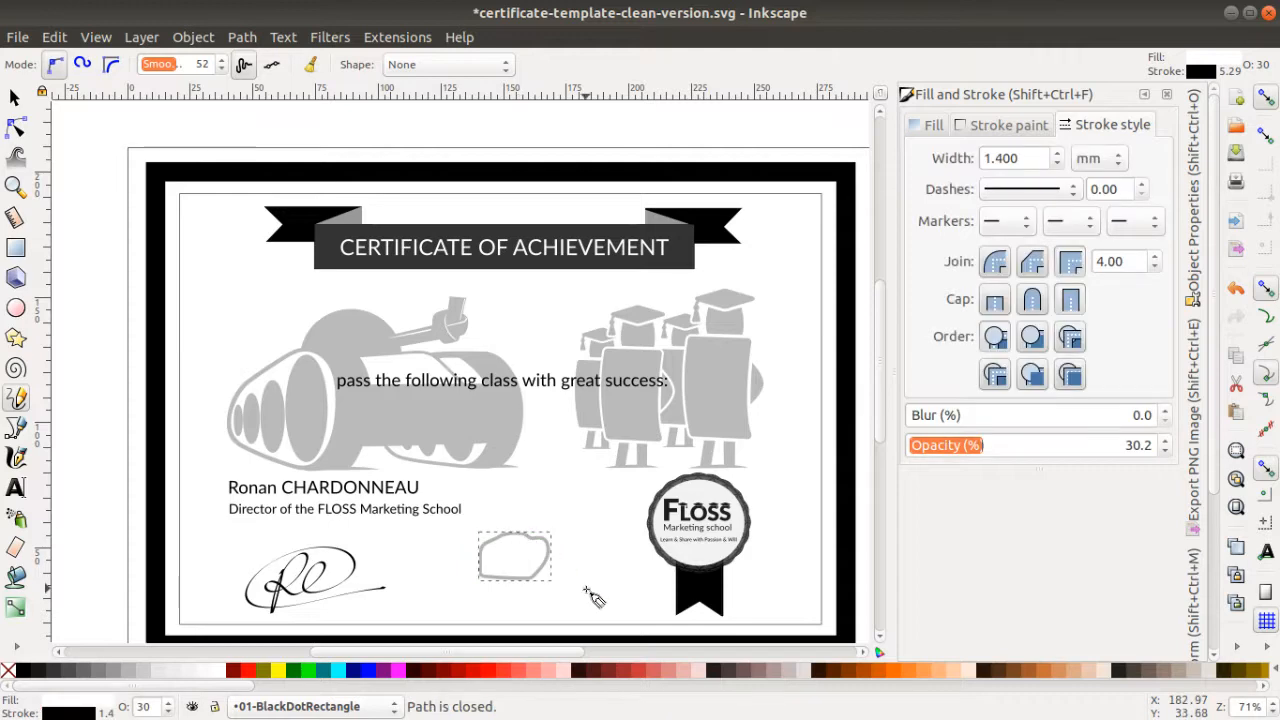
pyautogui.moveTo(517, 556)
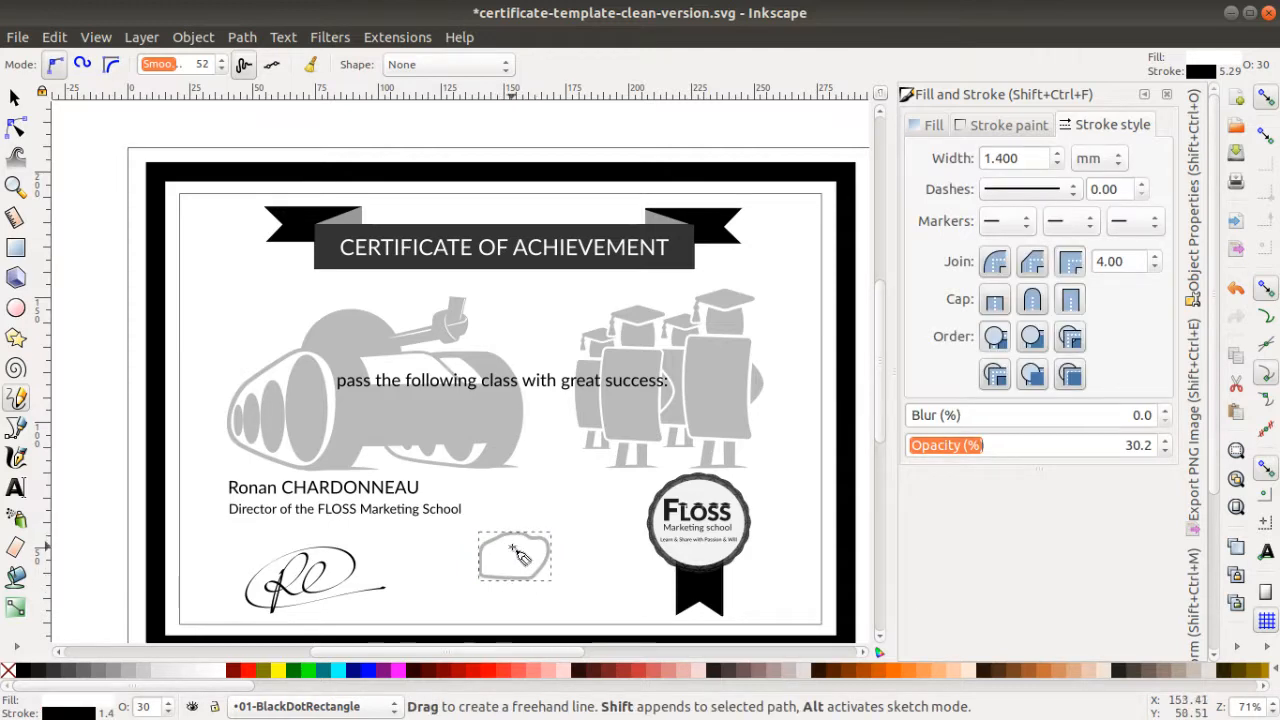
pyautogui.moveTo(538, 570)
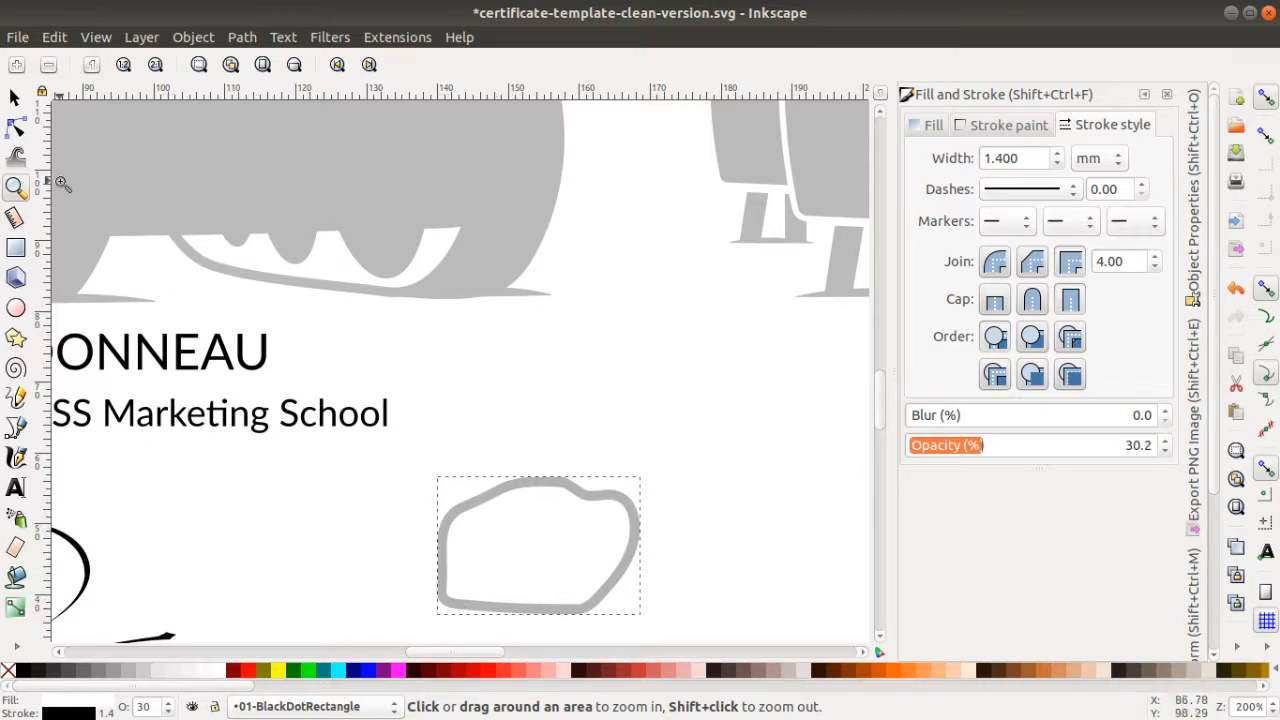
pyautogui.moveTo(35, 145)
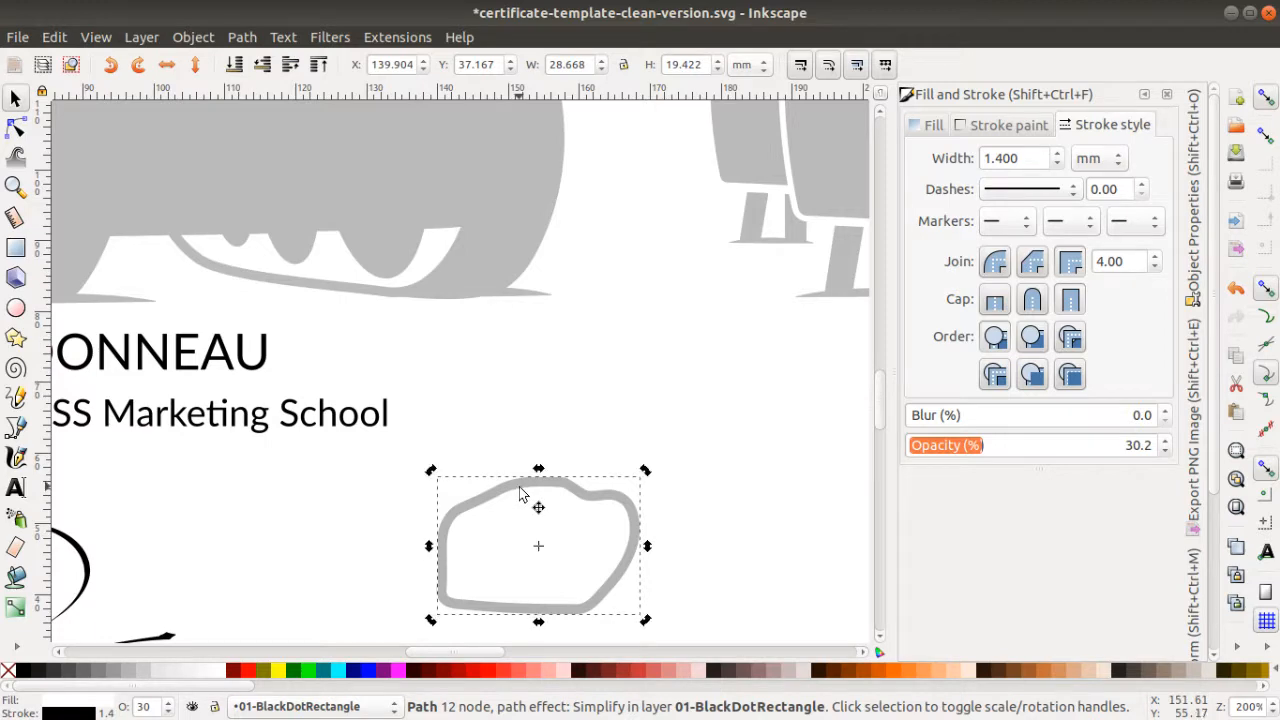
pyautogui.click(315, 630)
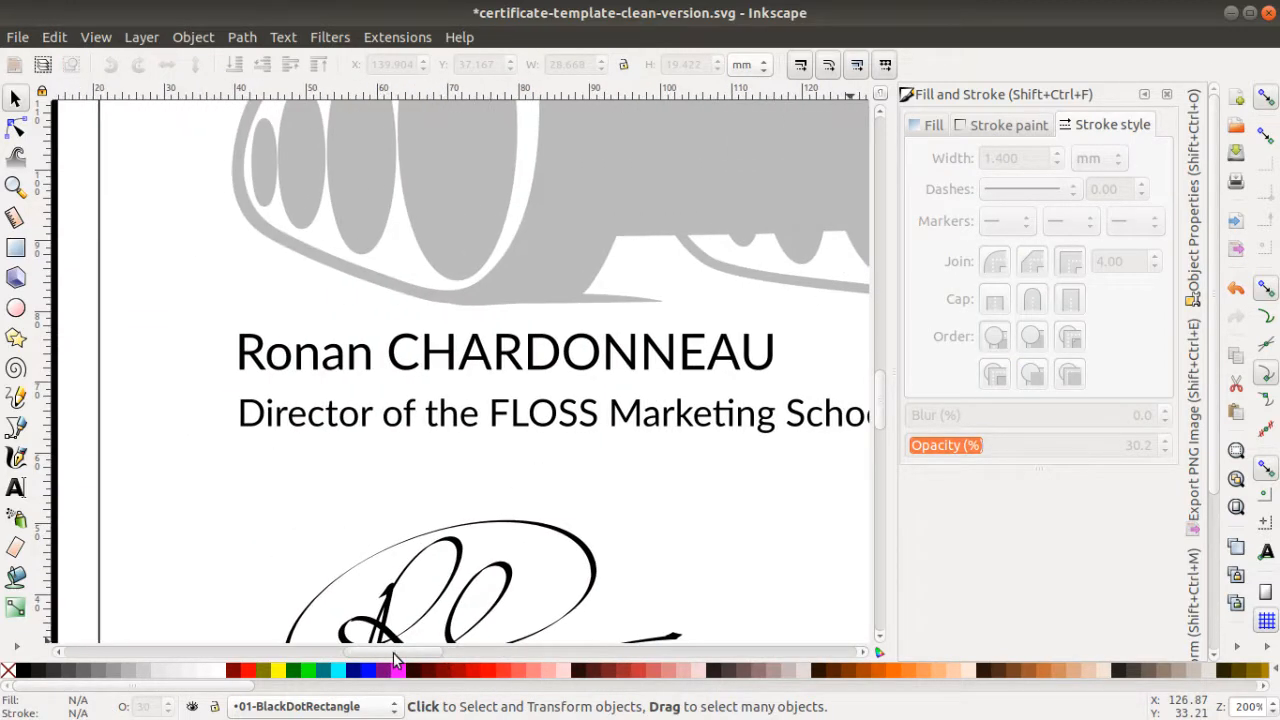
pyautogui.scroll(-3)
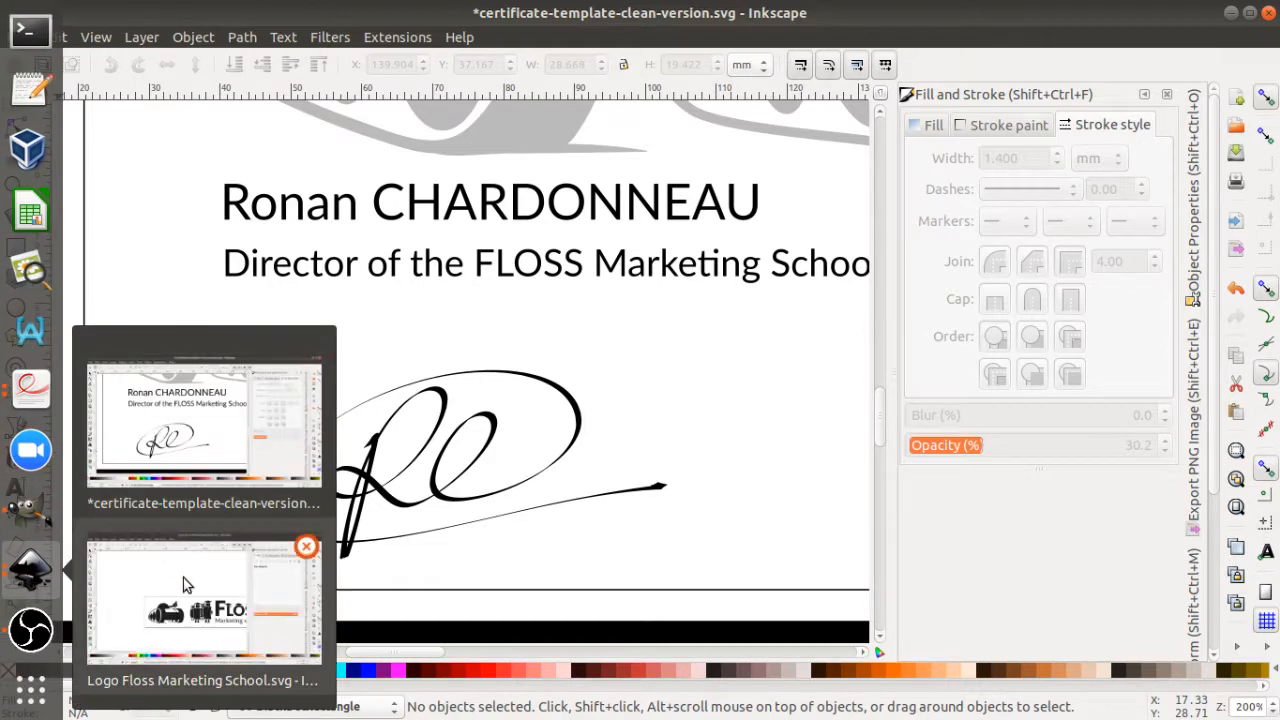
pyautogui.click(166, 600)
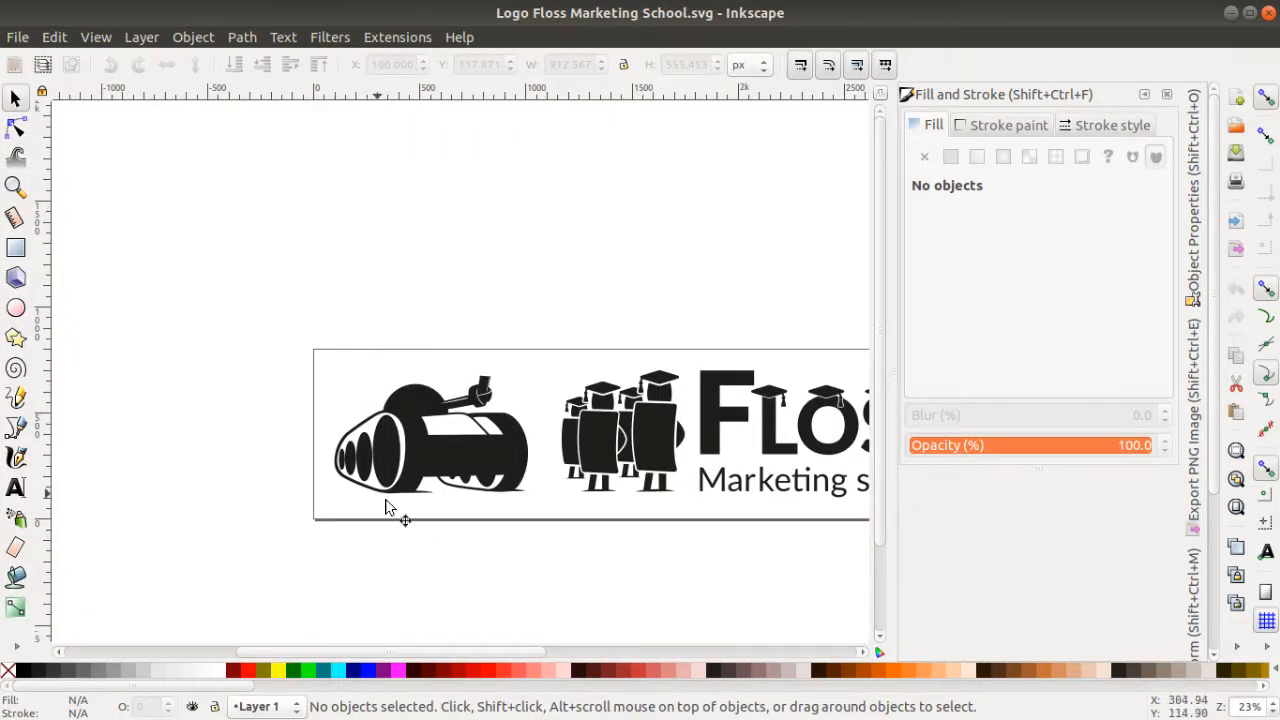
pyautogui.moveTo(327, 355)
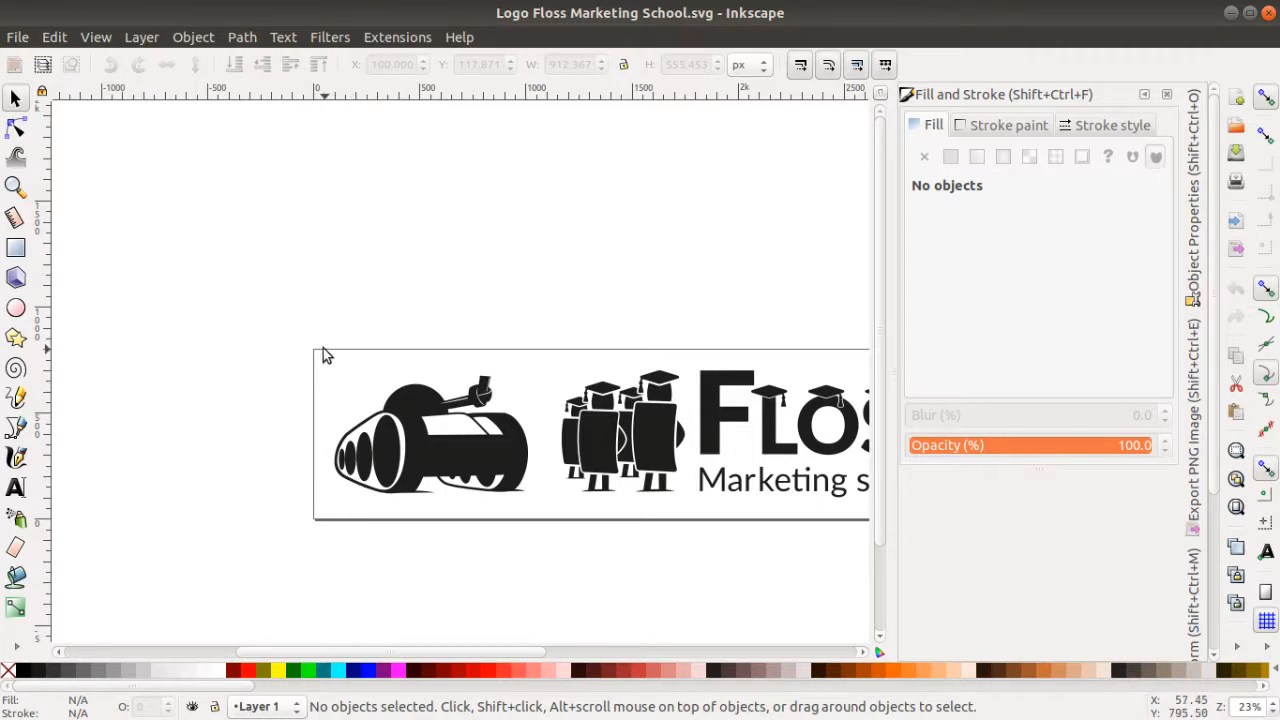
pyautogui.click(430, 435)
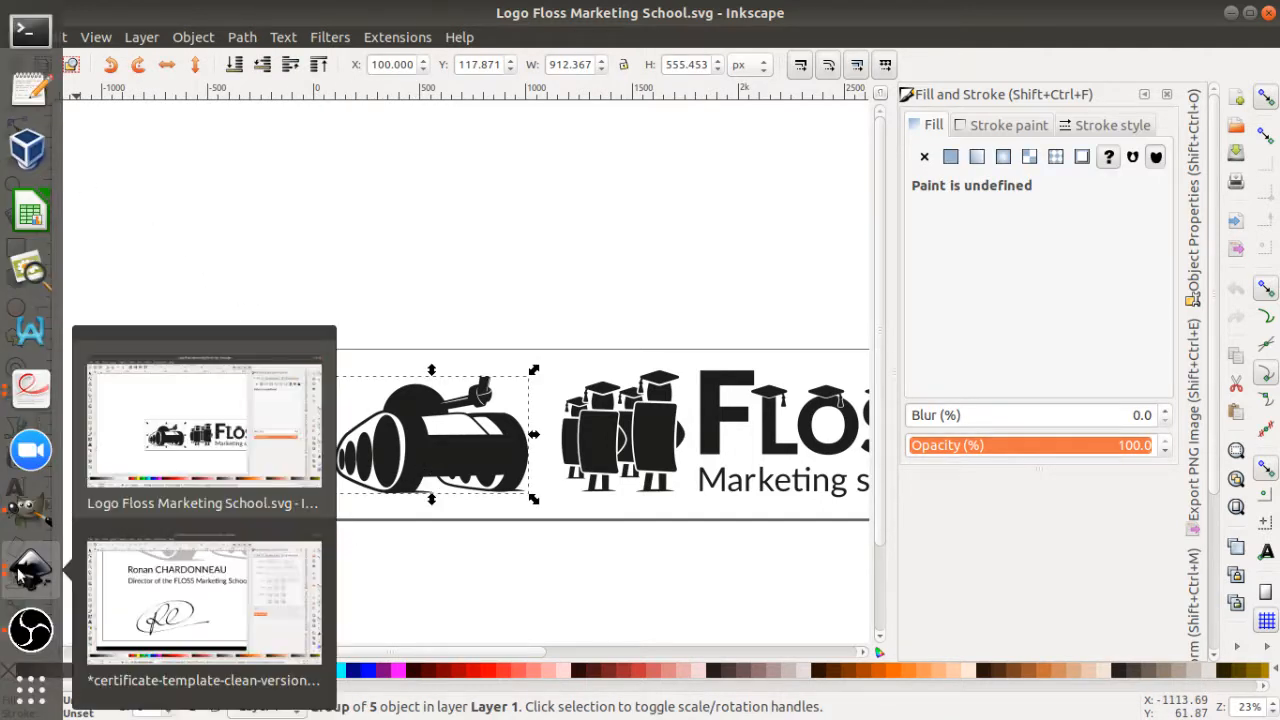
pyautogui.click(204, 600)
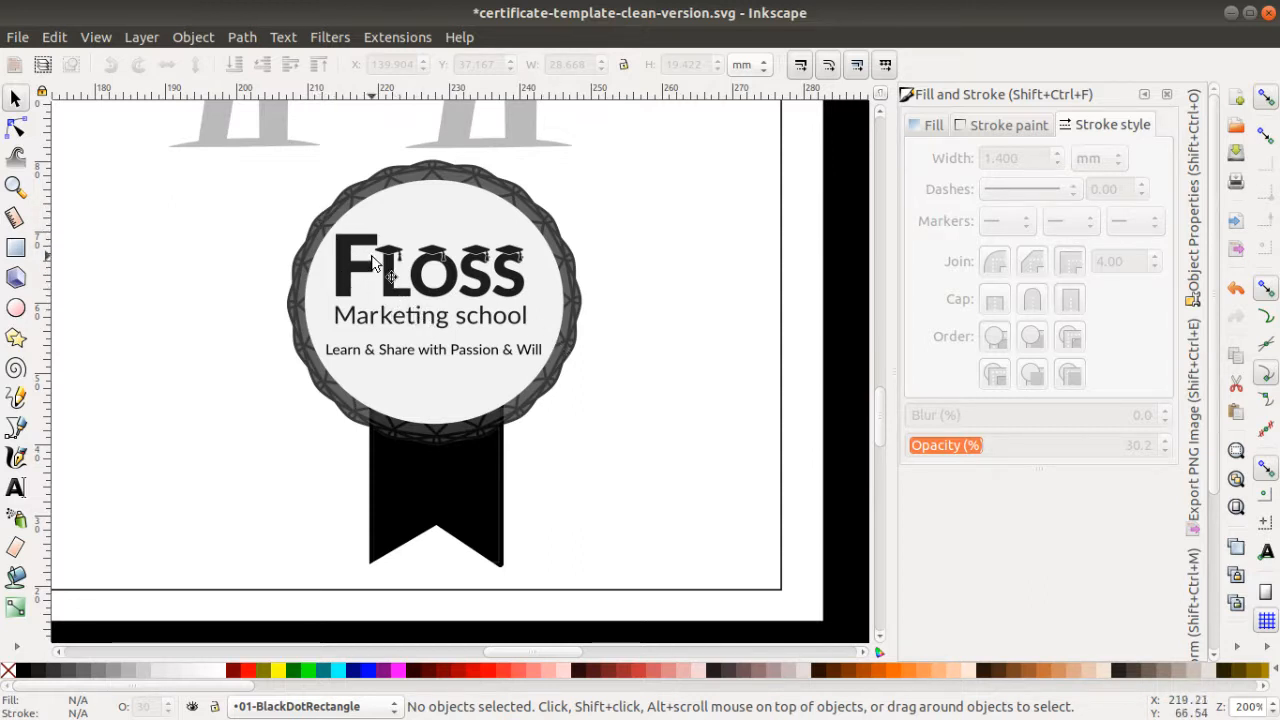
pyautogui.moveTo(475, 138)
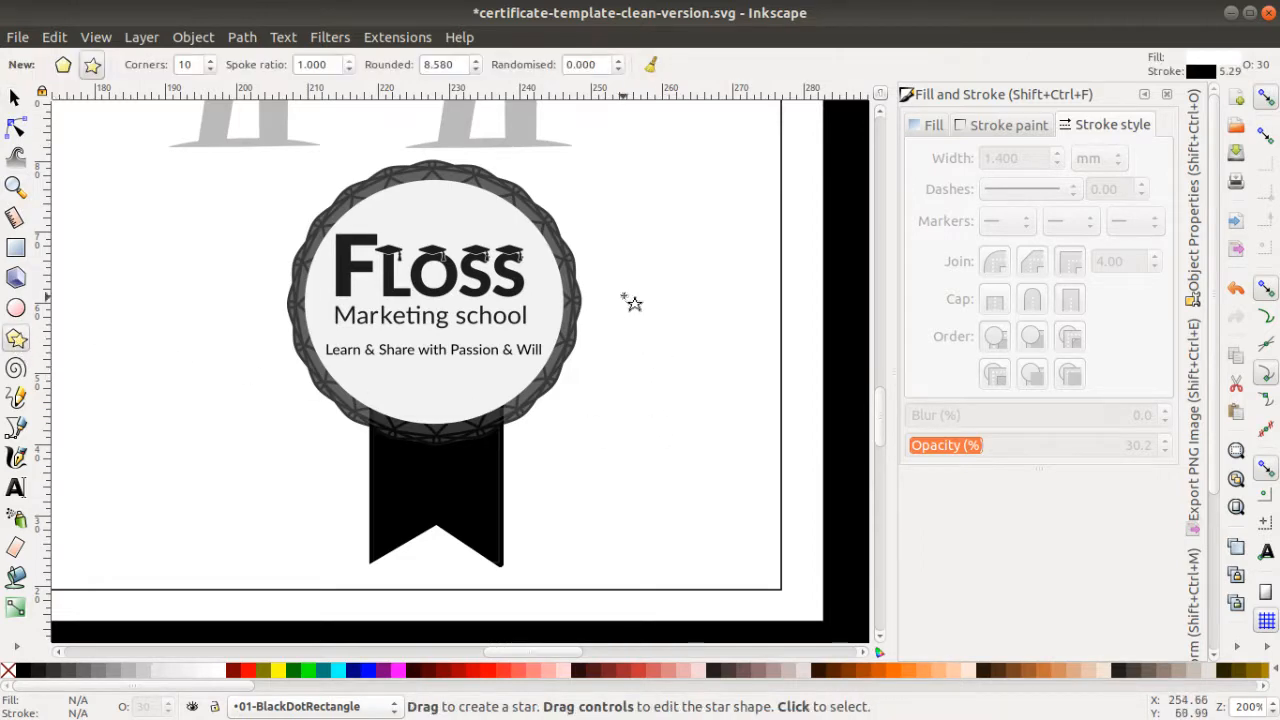
# Draw a star right of the badge with 15 corners, spoke ratio 1.000, slightly less rounding.
pyautogui.moveTo(619, 257); pyautogui.dragTo(685, 320)
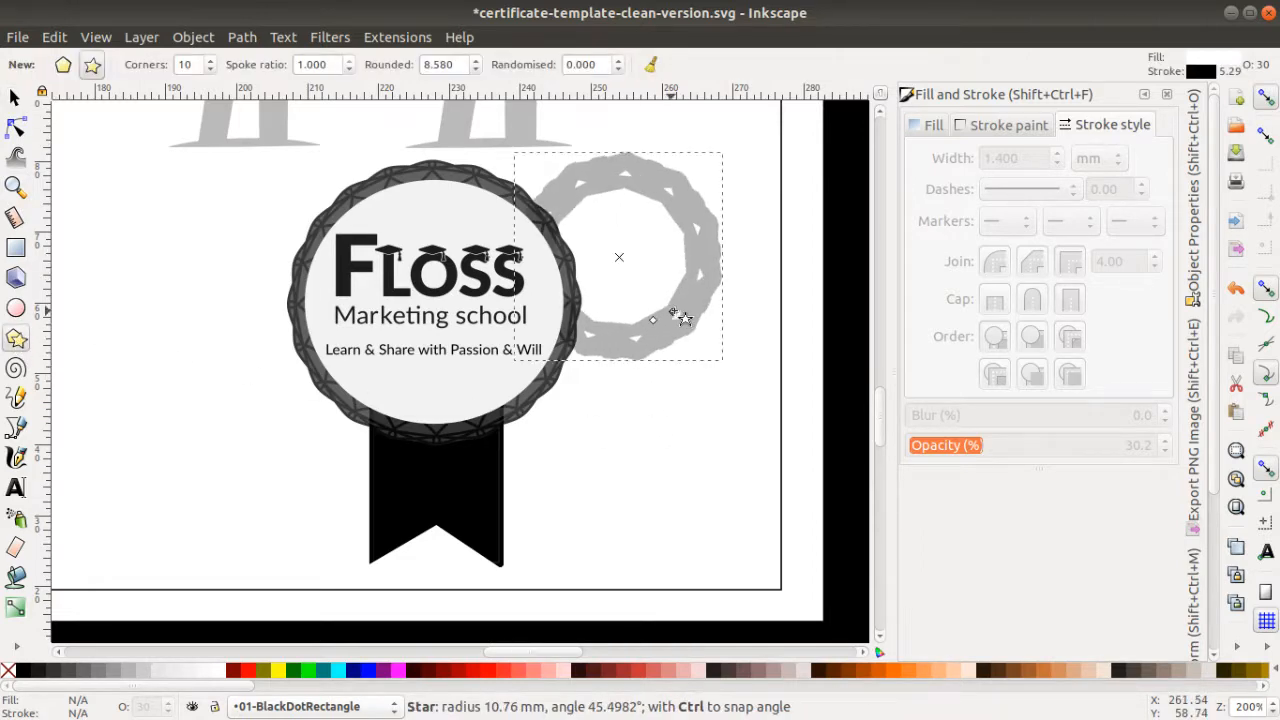
pyautogui.click(227, 59)
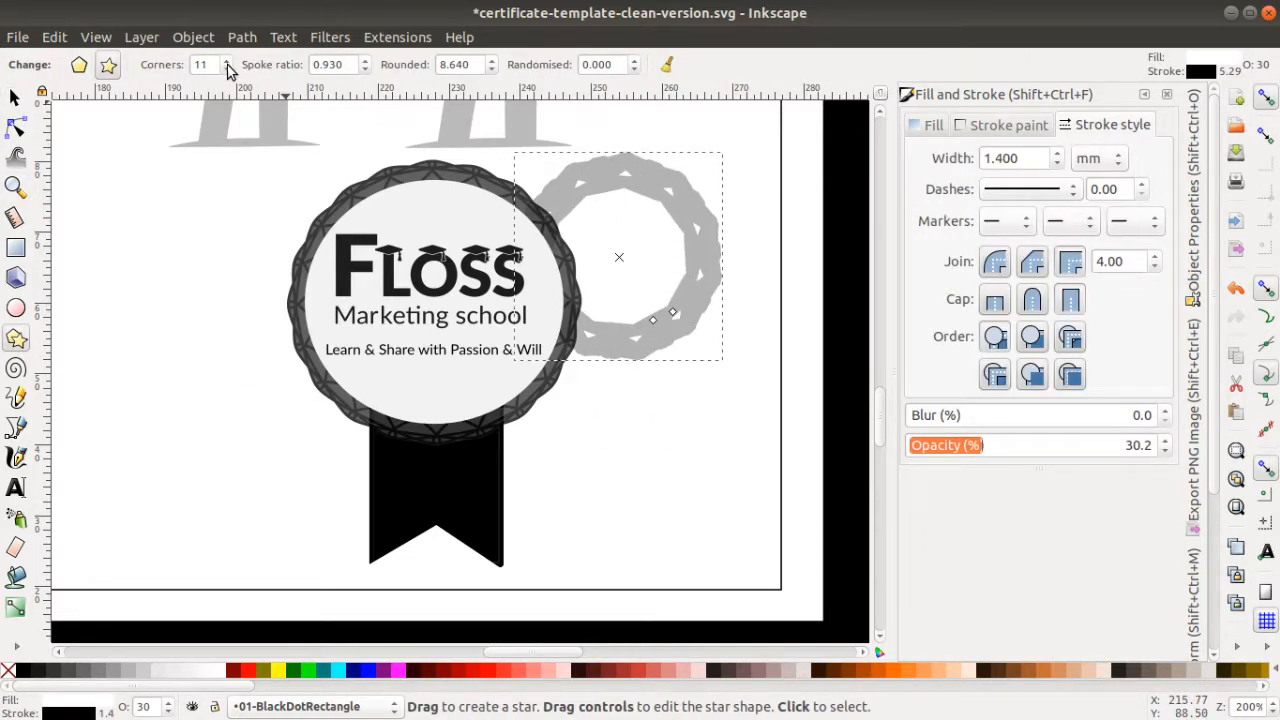
pyautogui.click(228, 60)
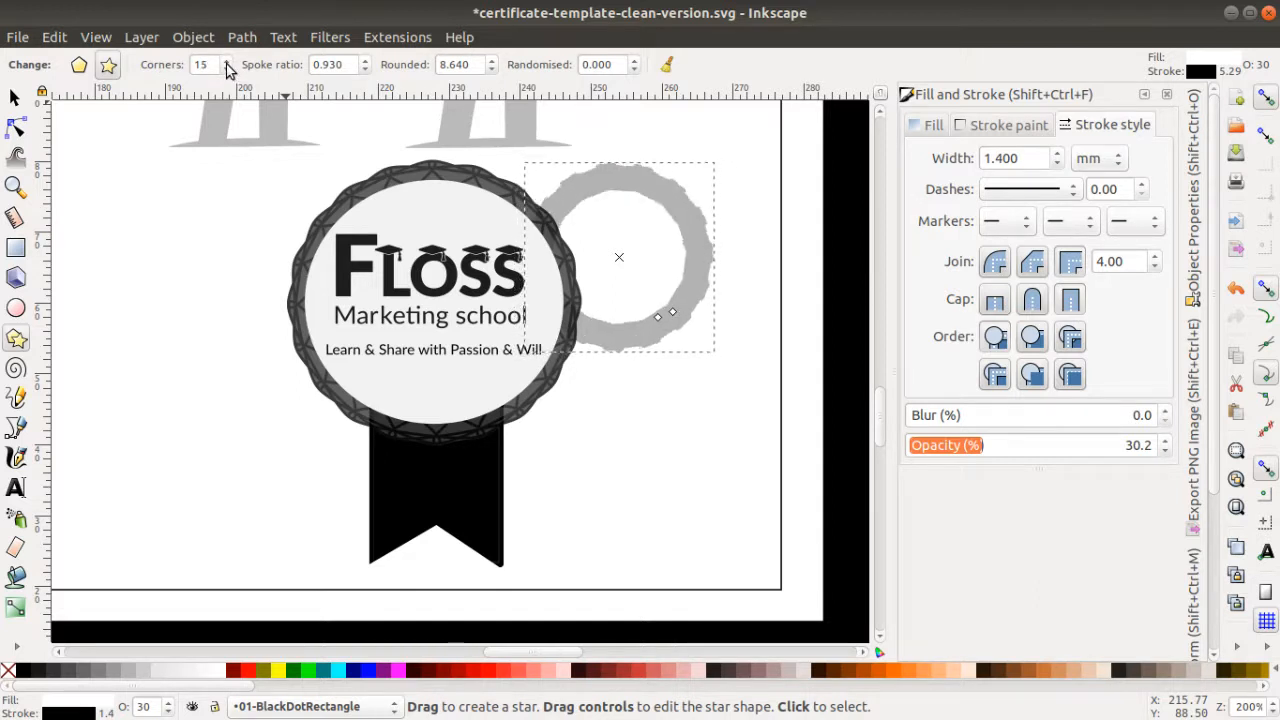
pyautogui.moveTo(350, 82)
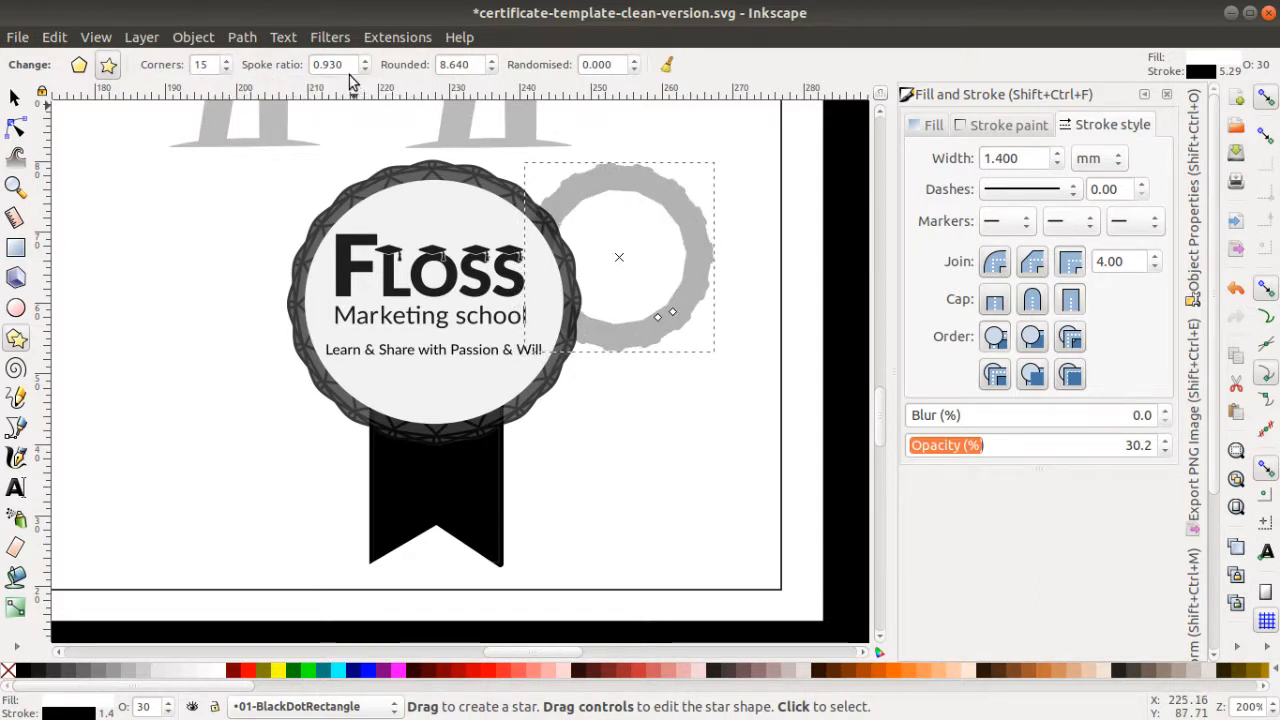
pyautogui.click(364, 59)
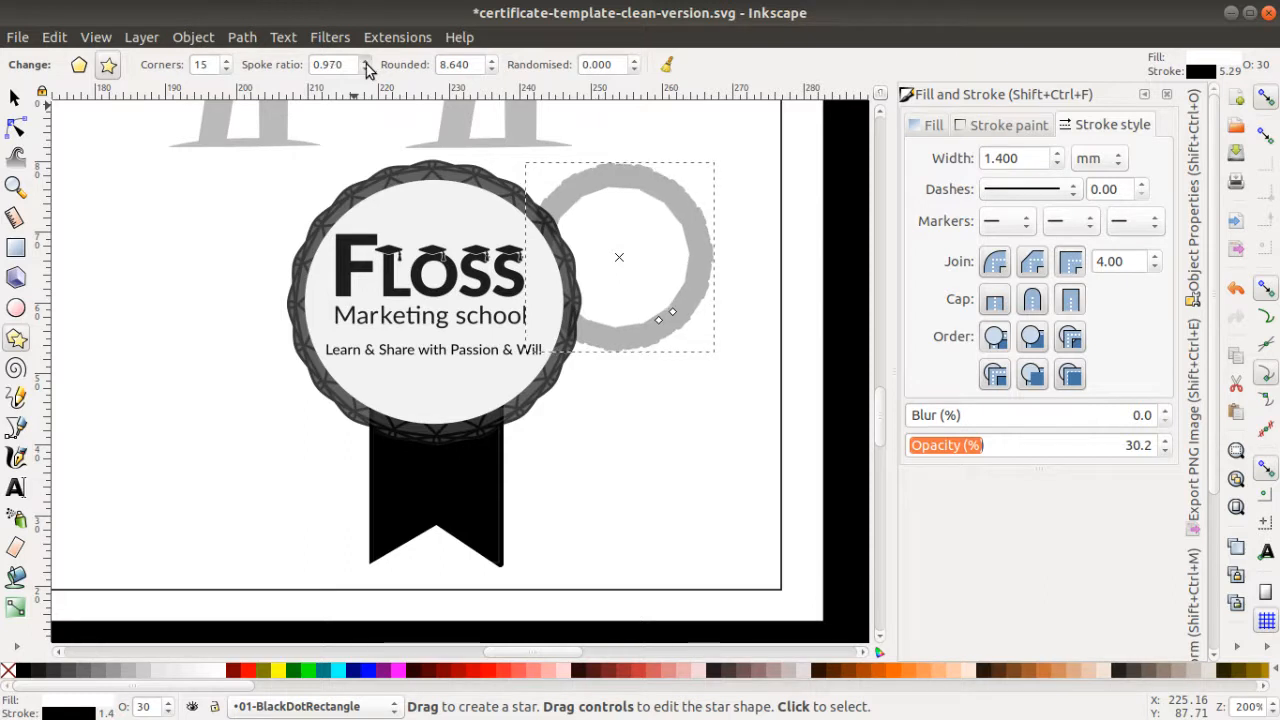
pyautogui.click(366, 59)
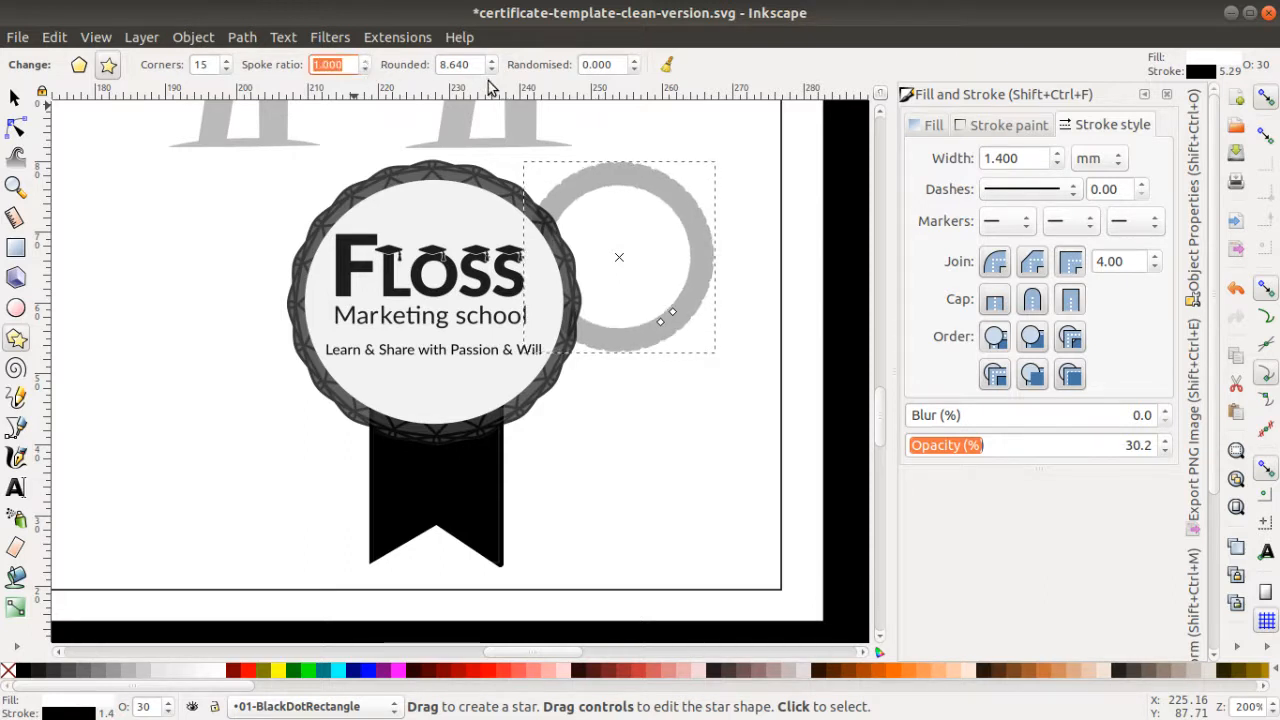
pyautogui.click(491, 70)
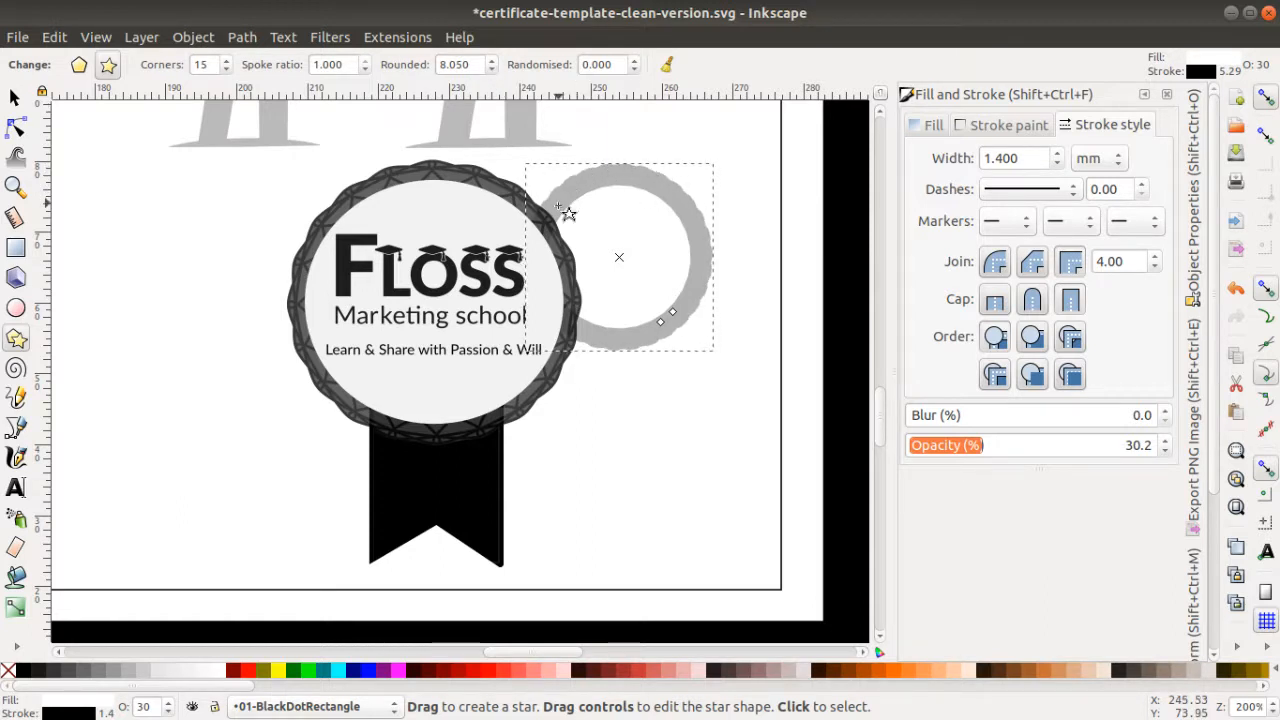
pyautogui.moveTo(630, 422)
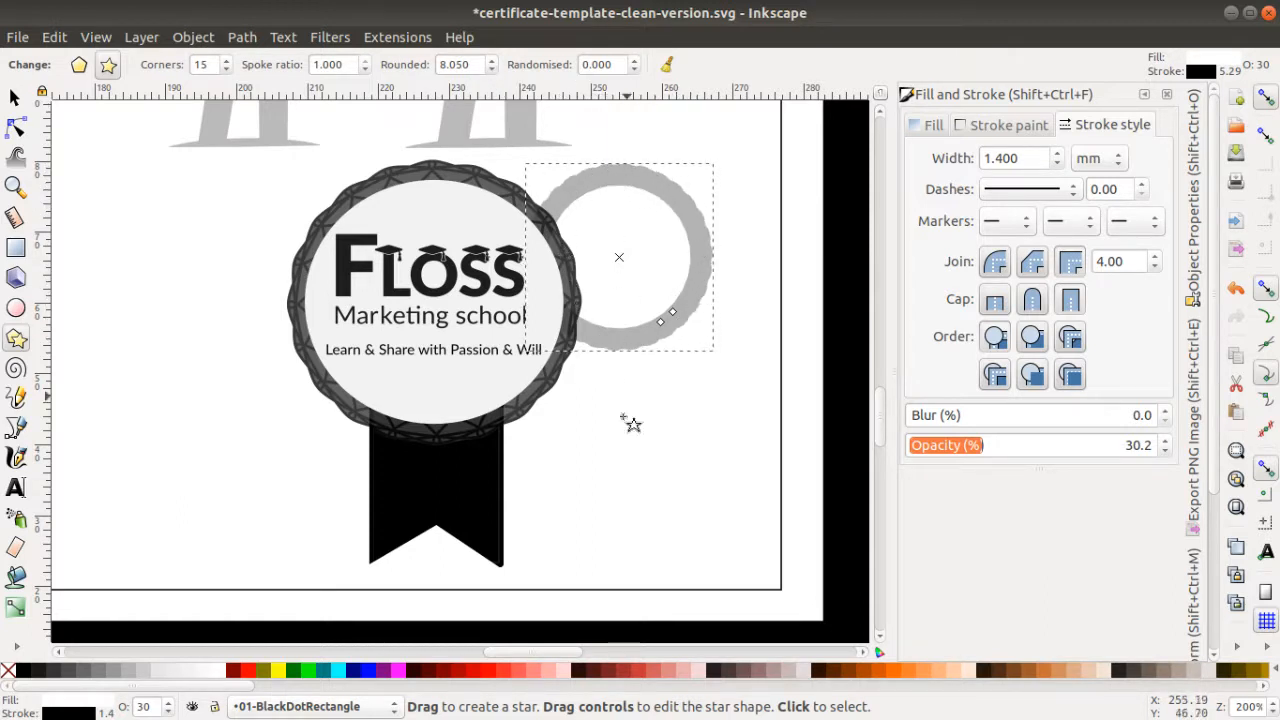
pyautogui.moveTo(460, 565)
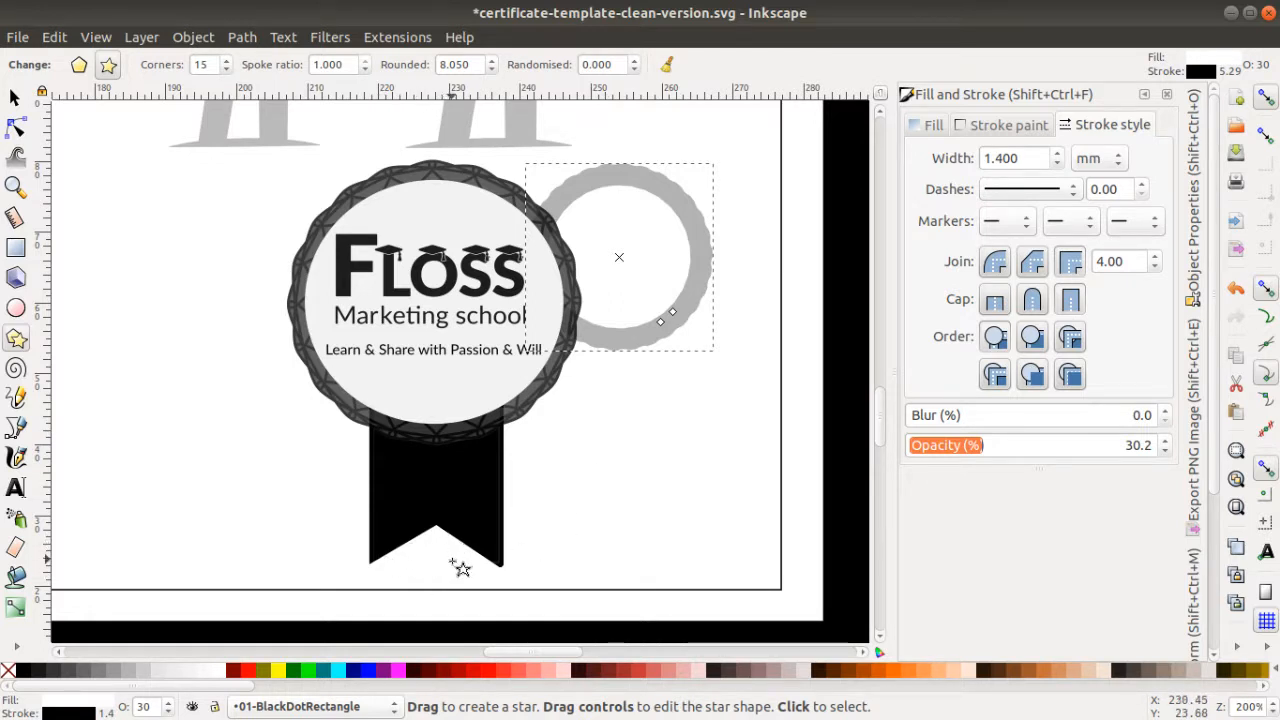
pyautogui.moveTo(515, 557)
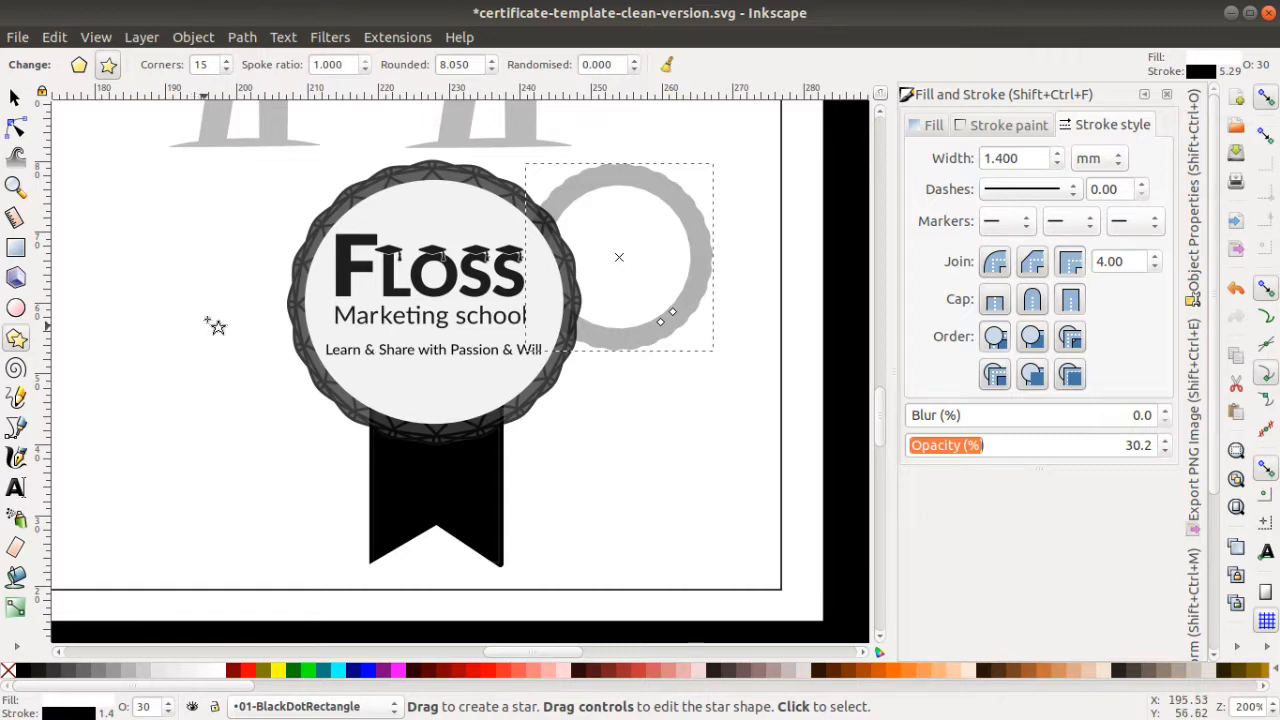
pyautogui.moveTo(120, 301)
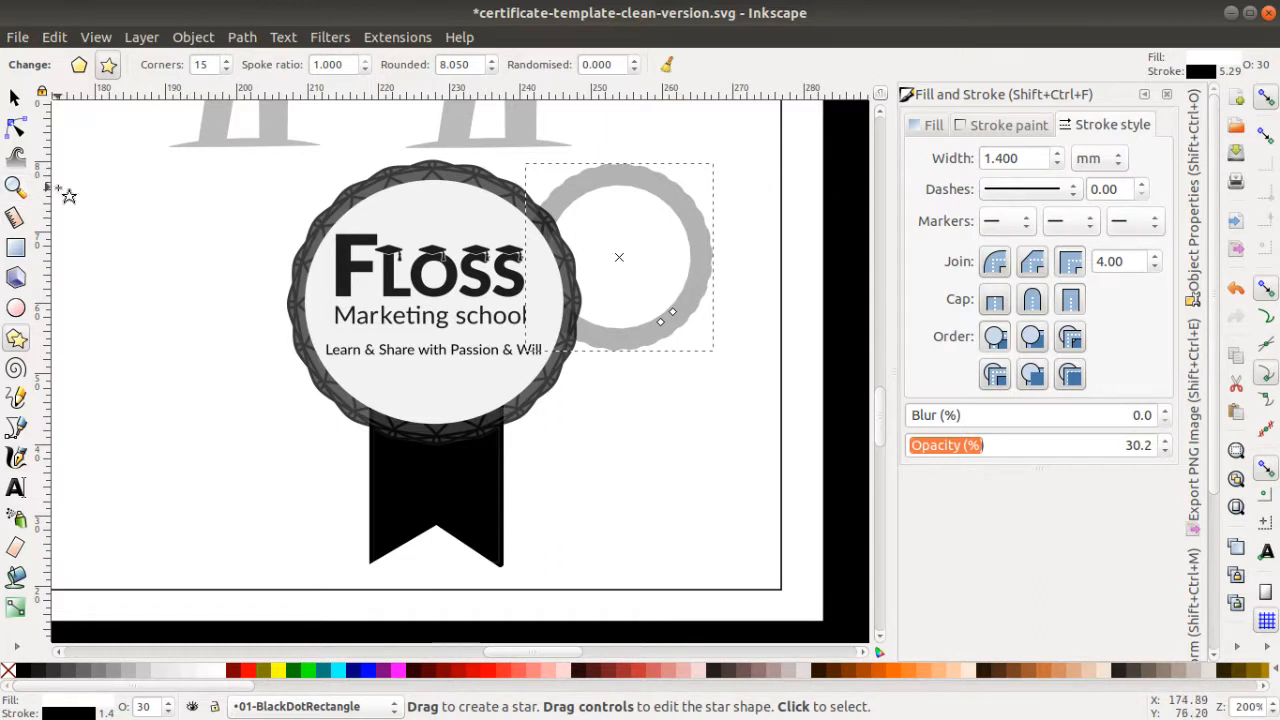
pyautogui.moveTo(16, 189)
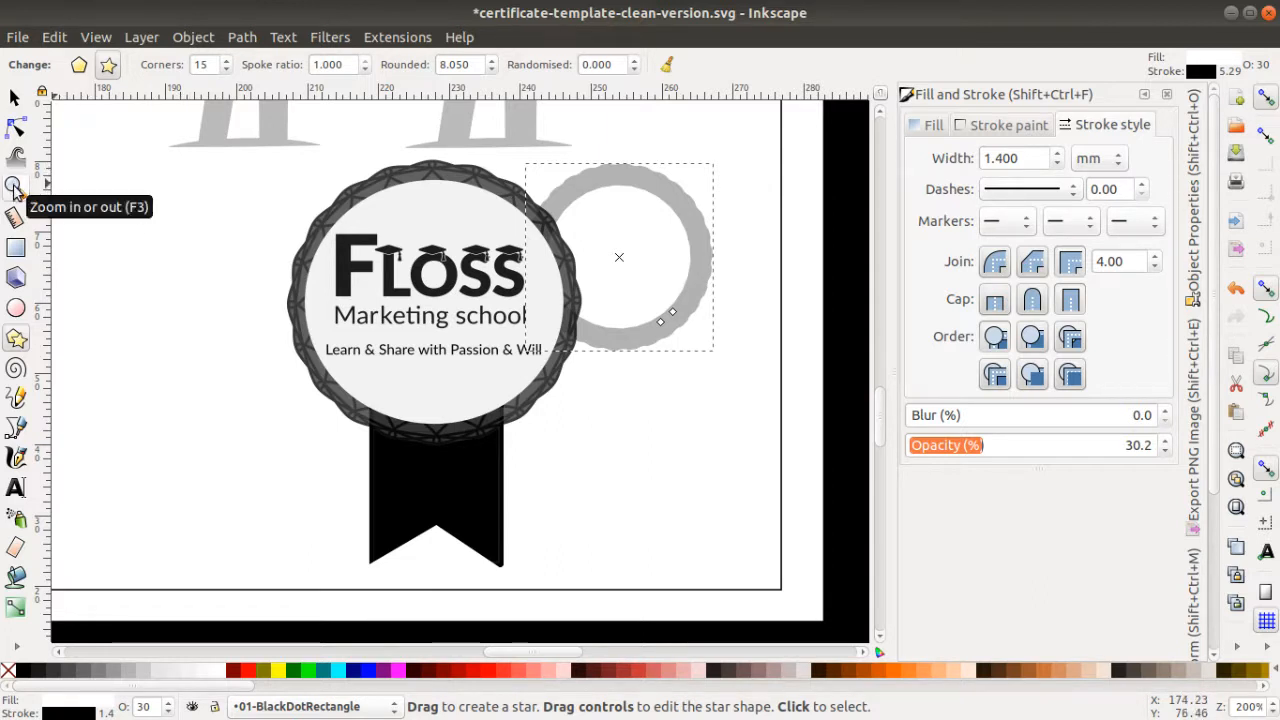
# Zoom out with the Zoom tool (F3) until the full certificate page shows.
pyautogui.click(15, 188)
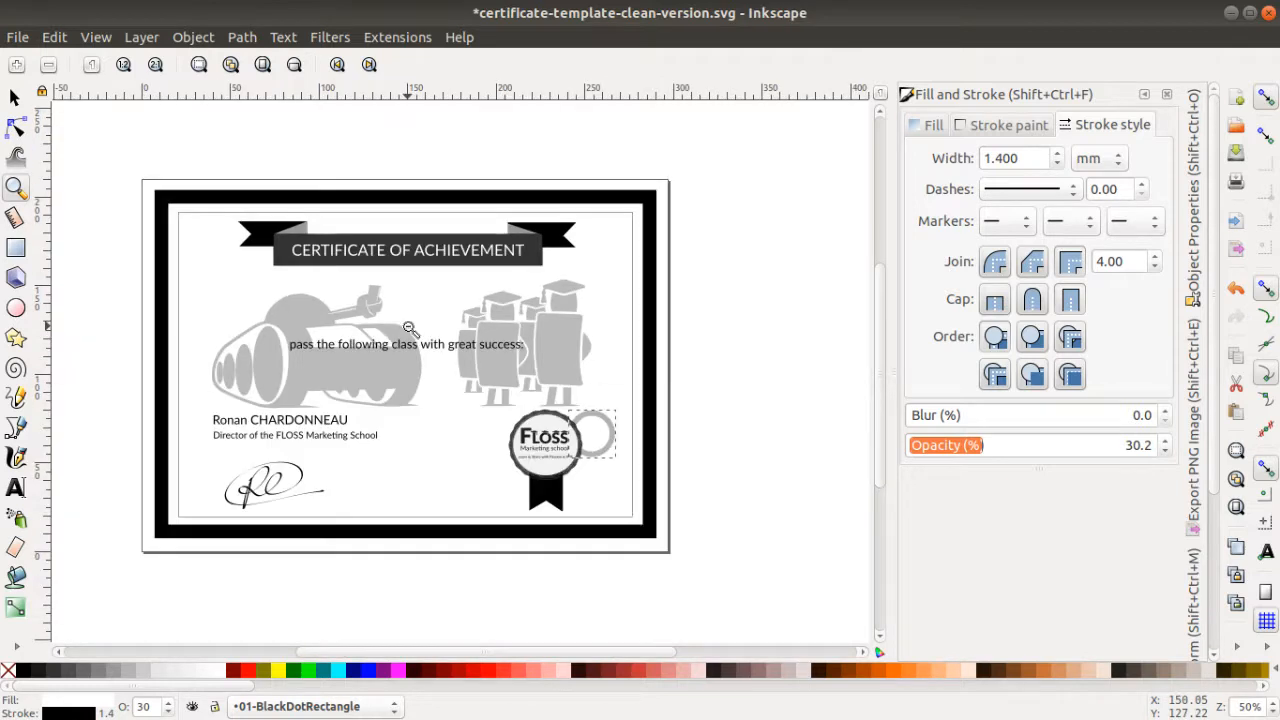
pyautogui.moveTo(378, 350)
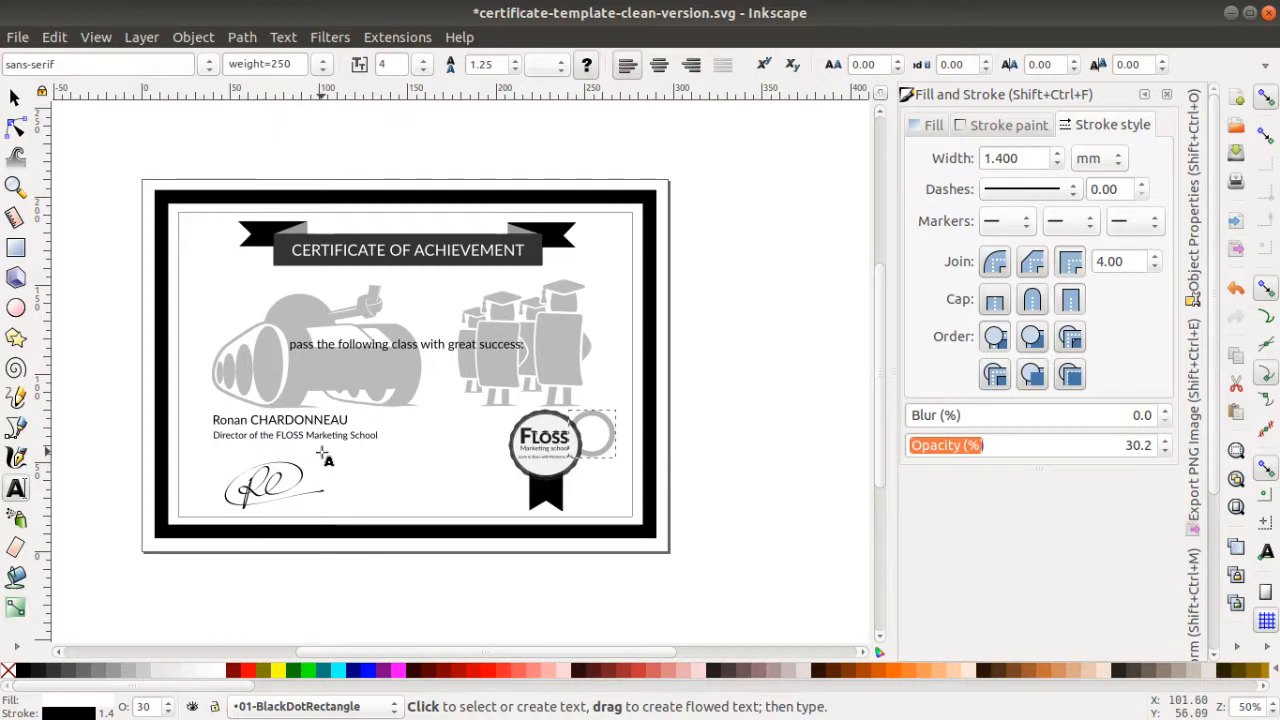
# Open the File menu to reach Import, Save As and Export PNG Image.
pyautogui.click(17, 37)
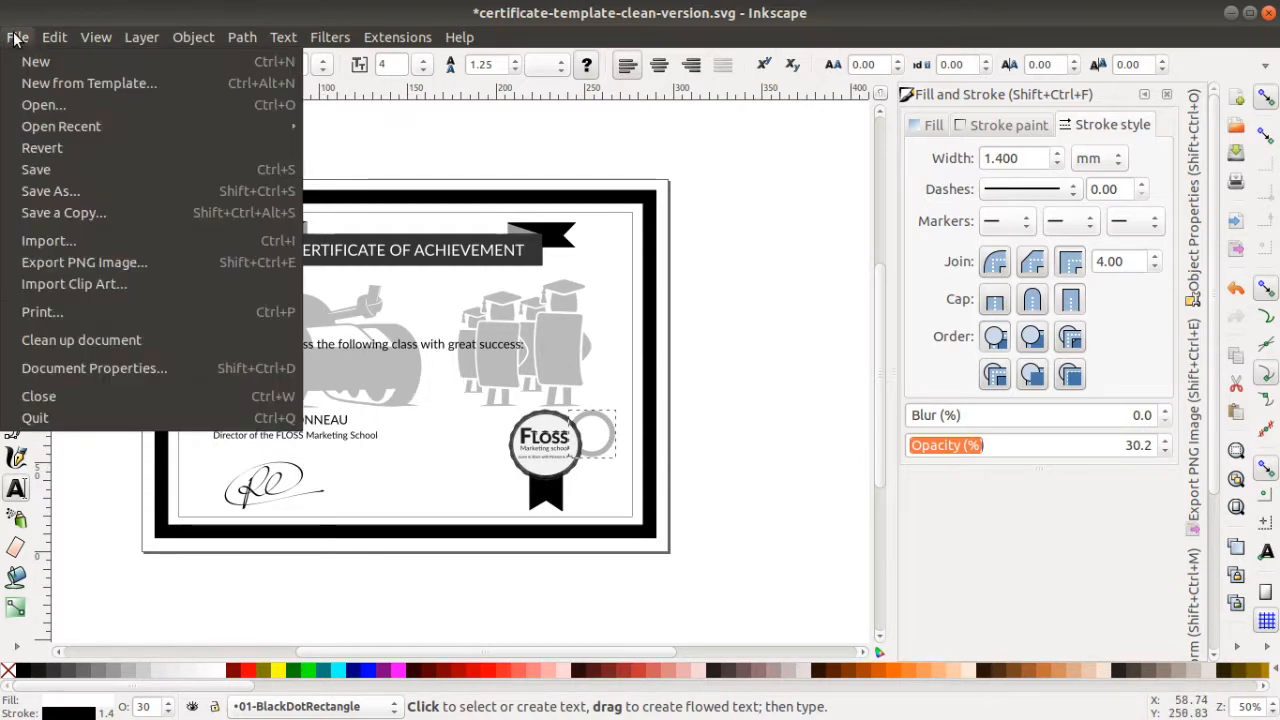
pyautogui.moveTo(48, 240)
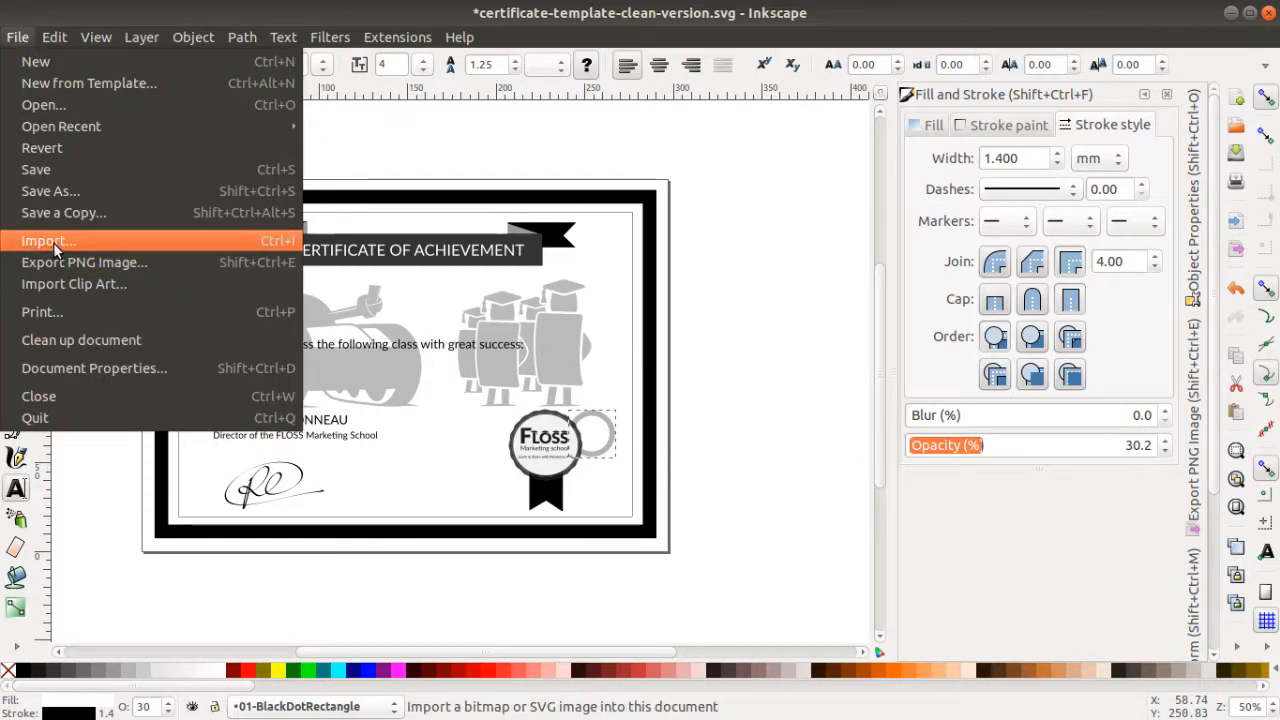
pyautogui.moveTo(67, 190)
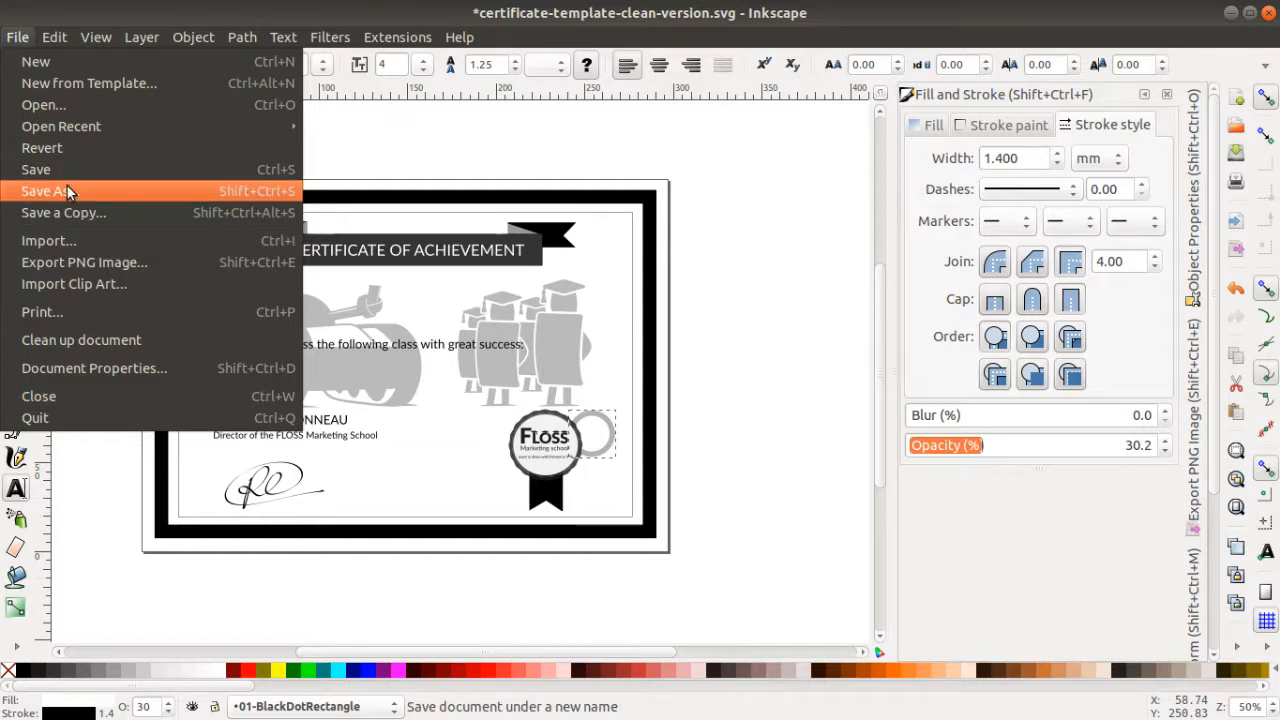
pyautogui.moveTo(70, 195)
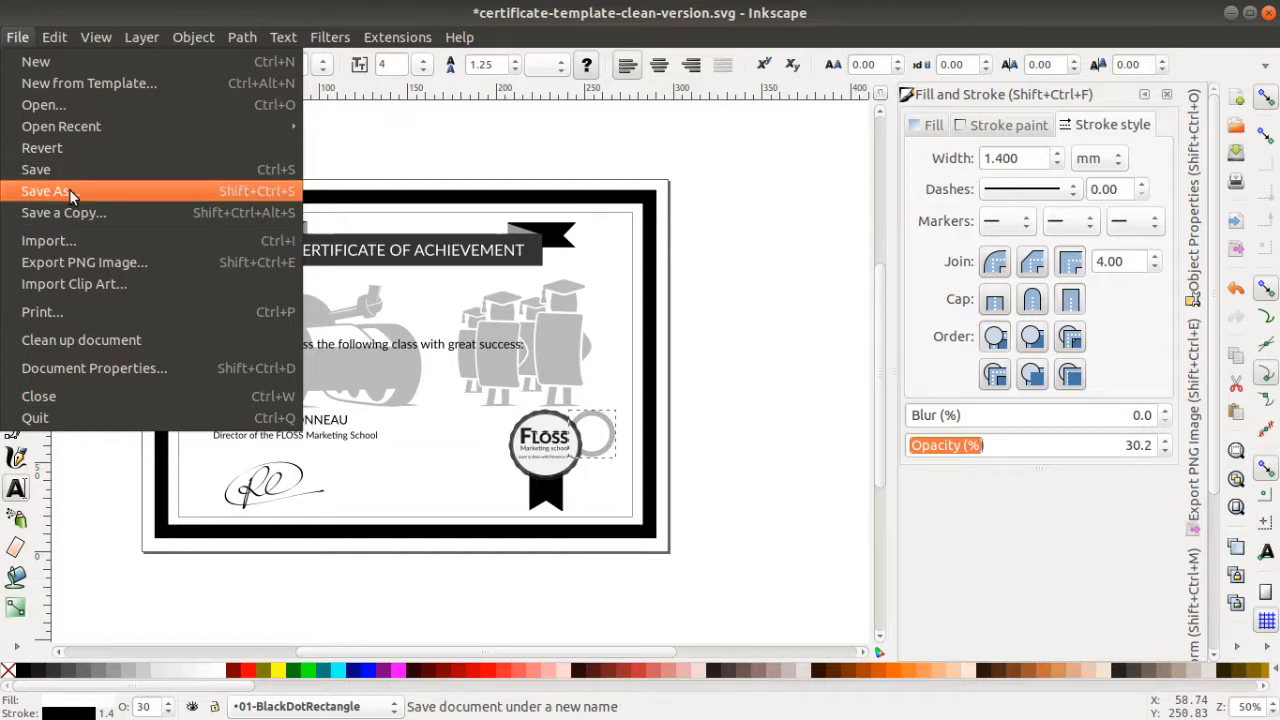
pyautogui.moveTo(84, 262)
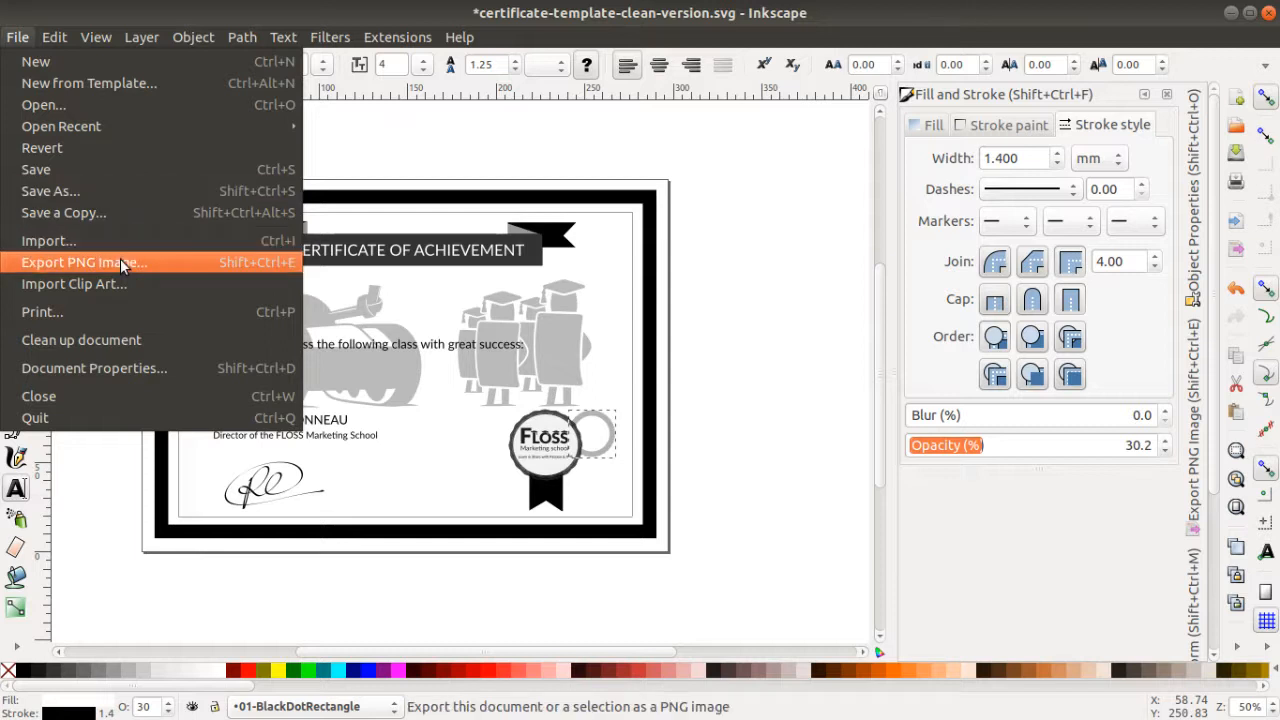